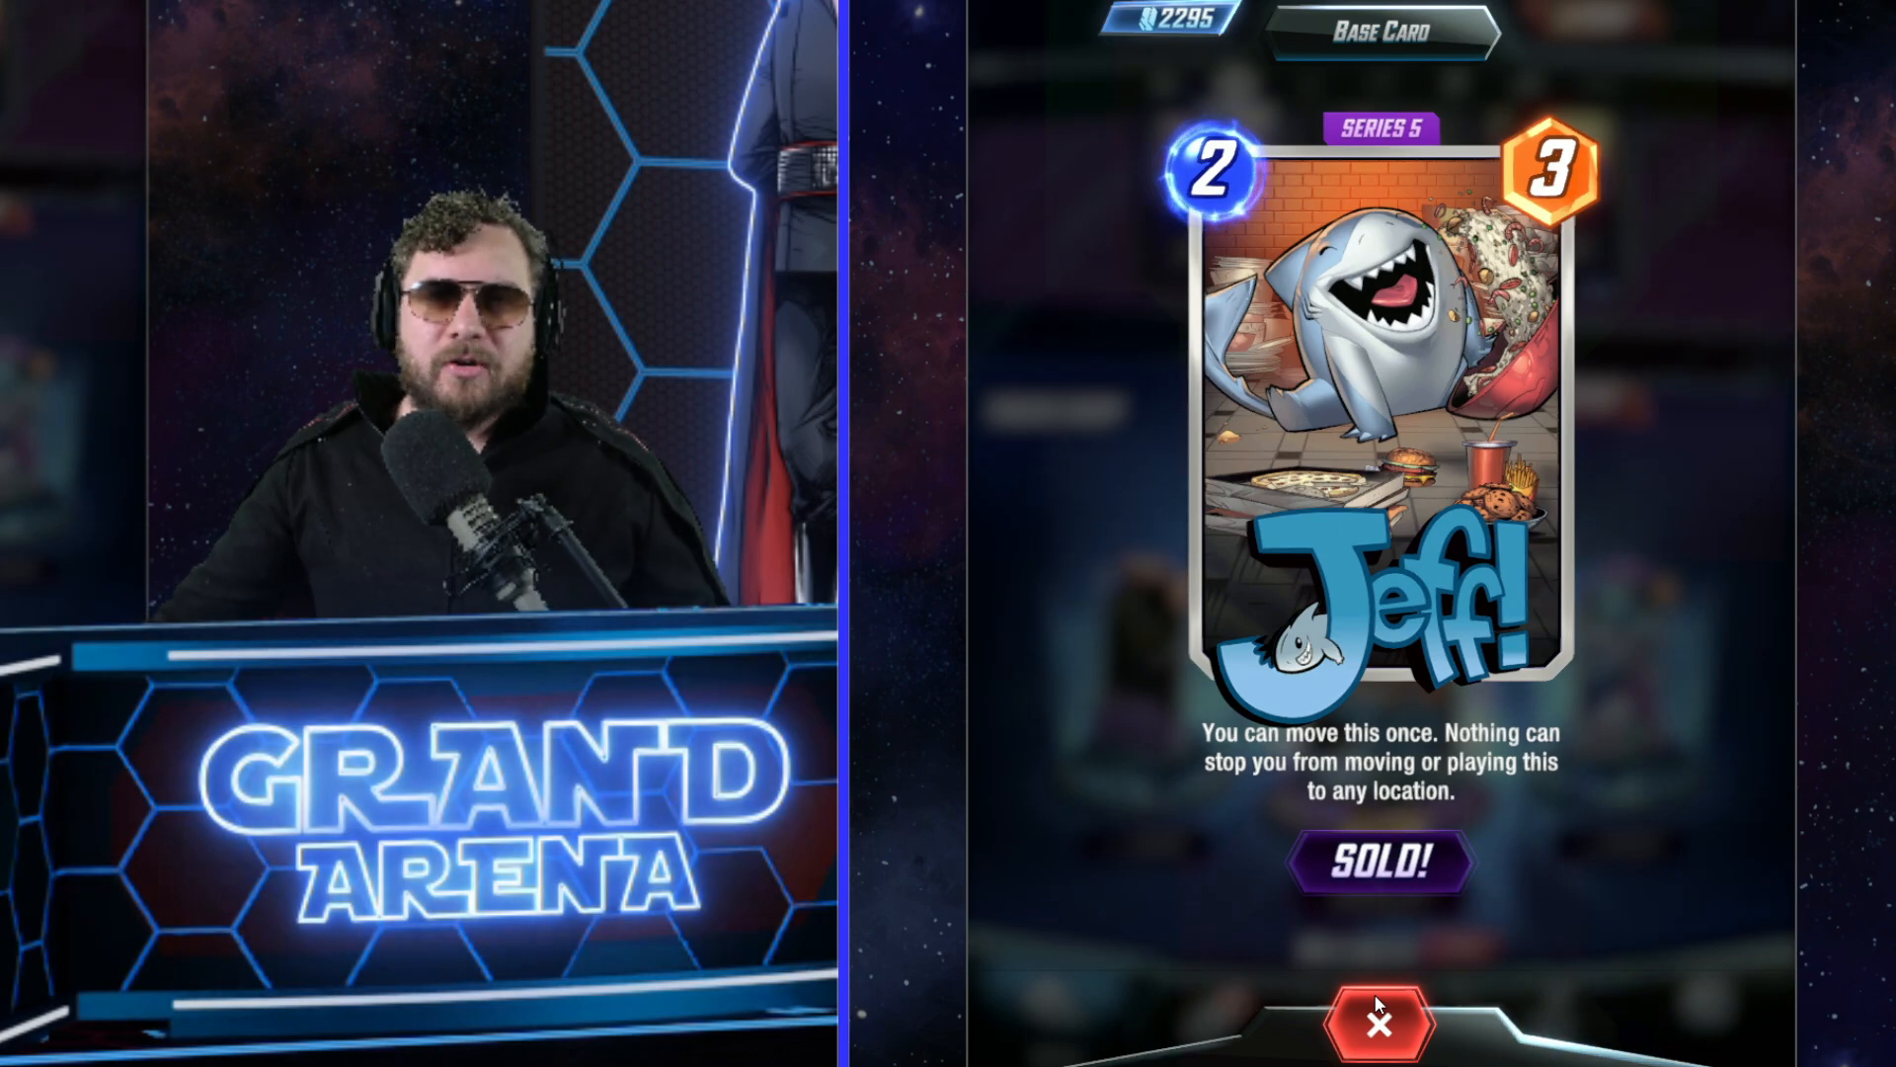
Close the sold Jeff card detail and bring up the Collection Search & Filters with a custom search term
click(1376, 1024)
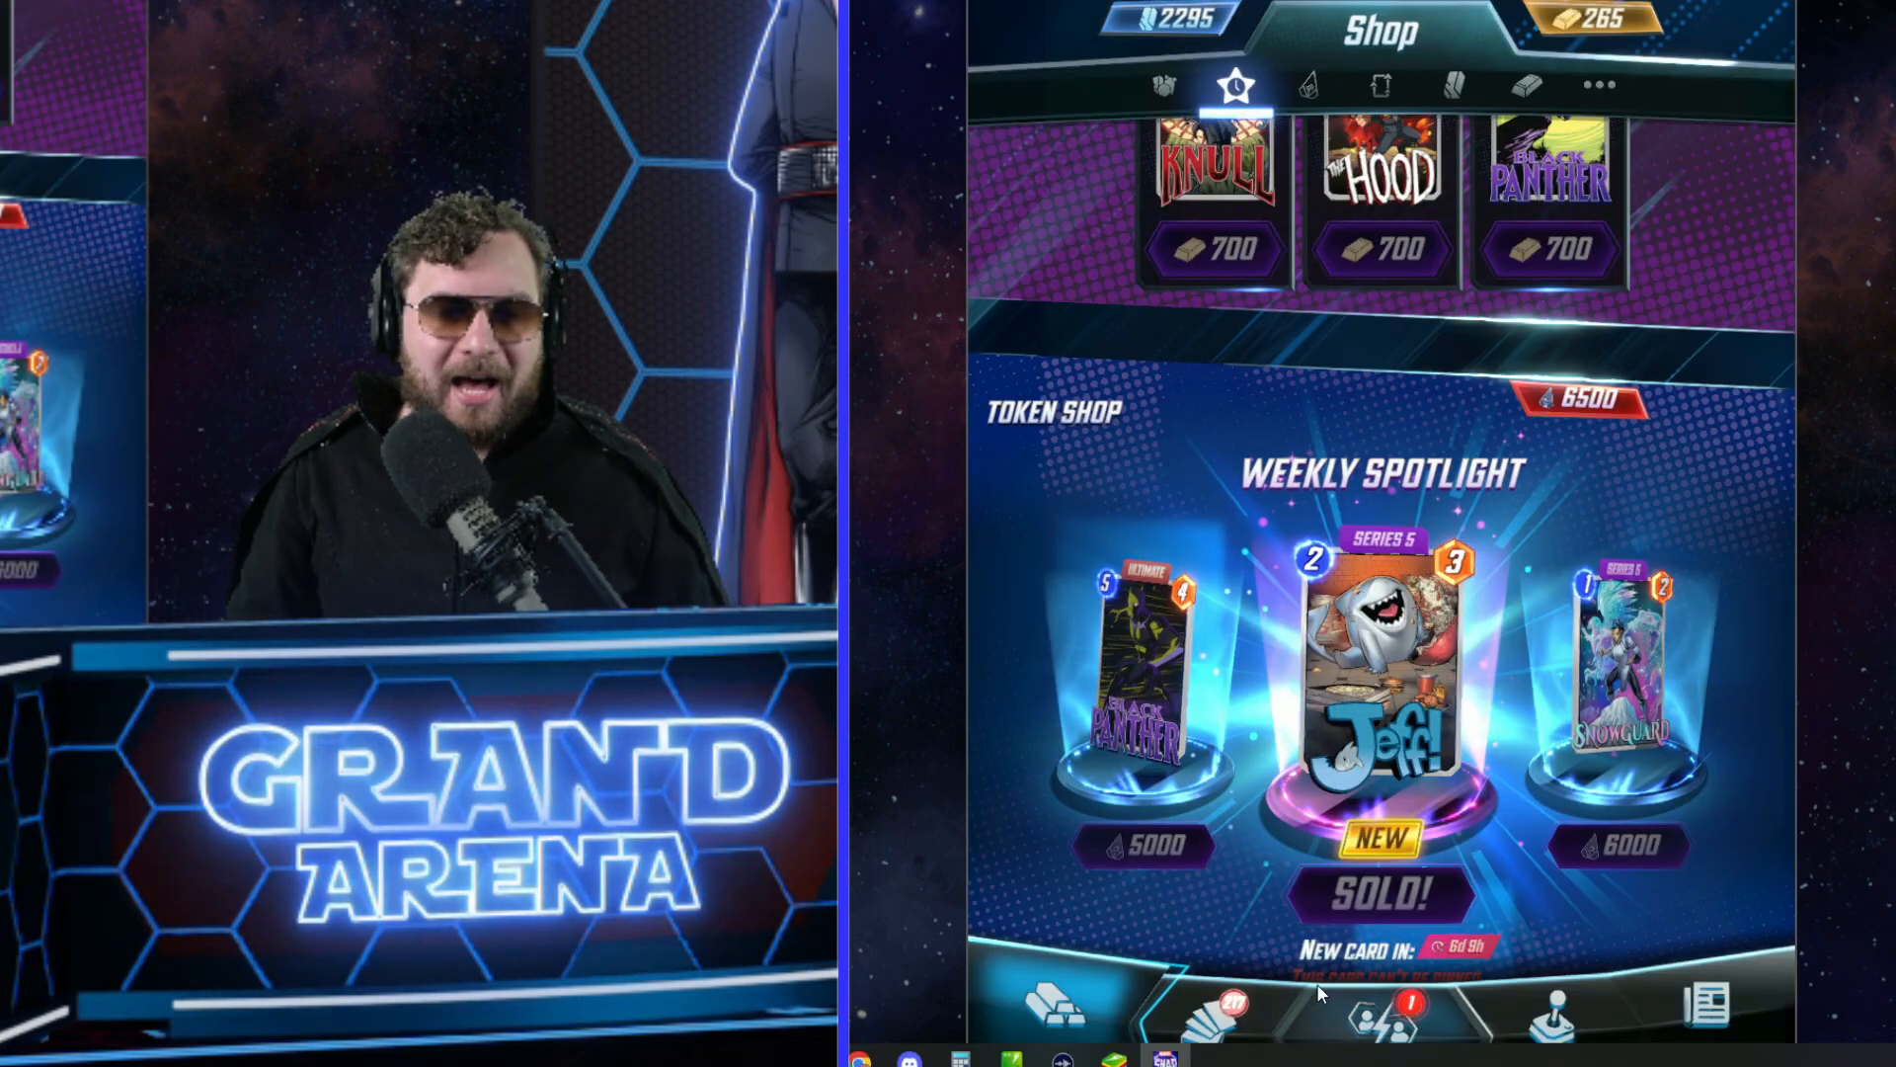
click(1212, 1013)
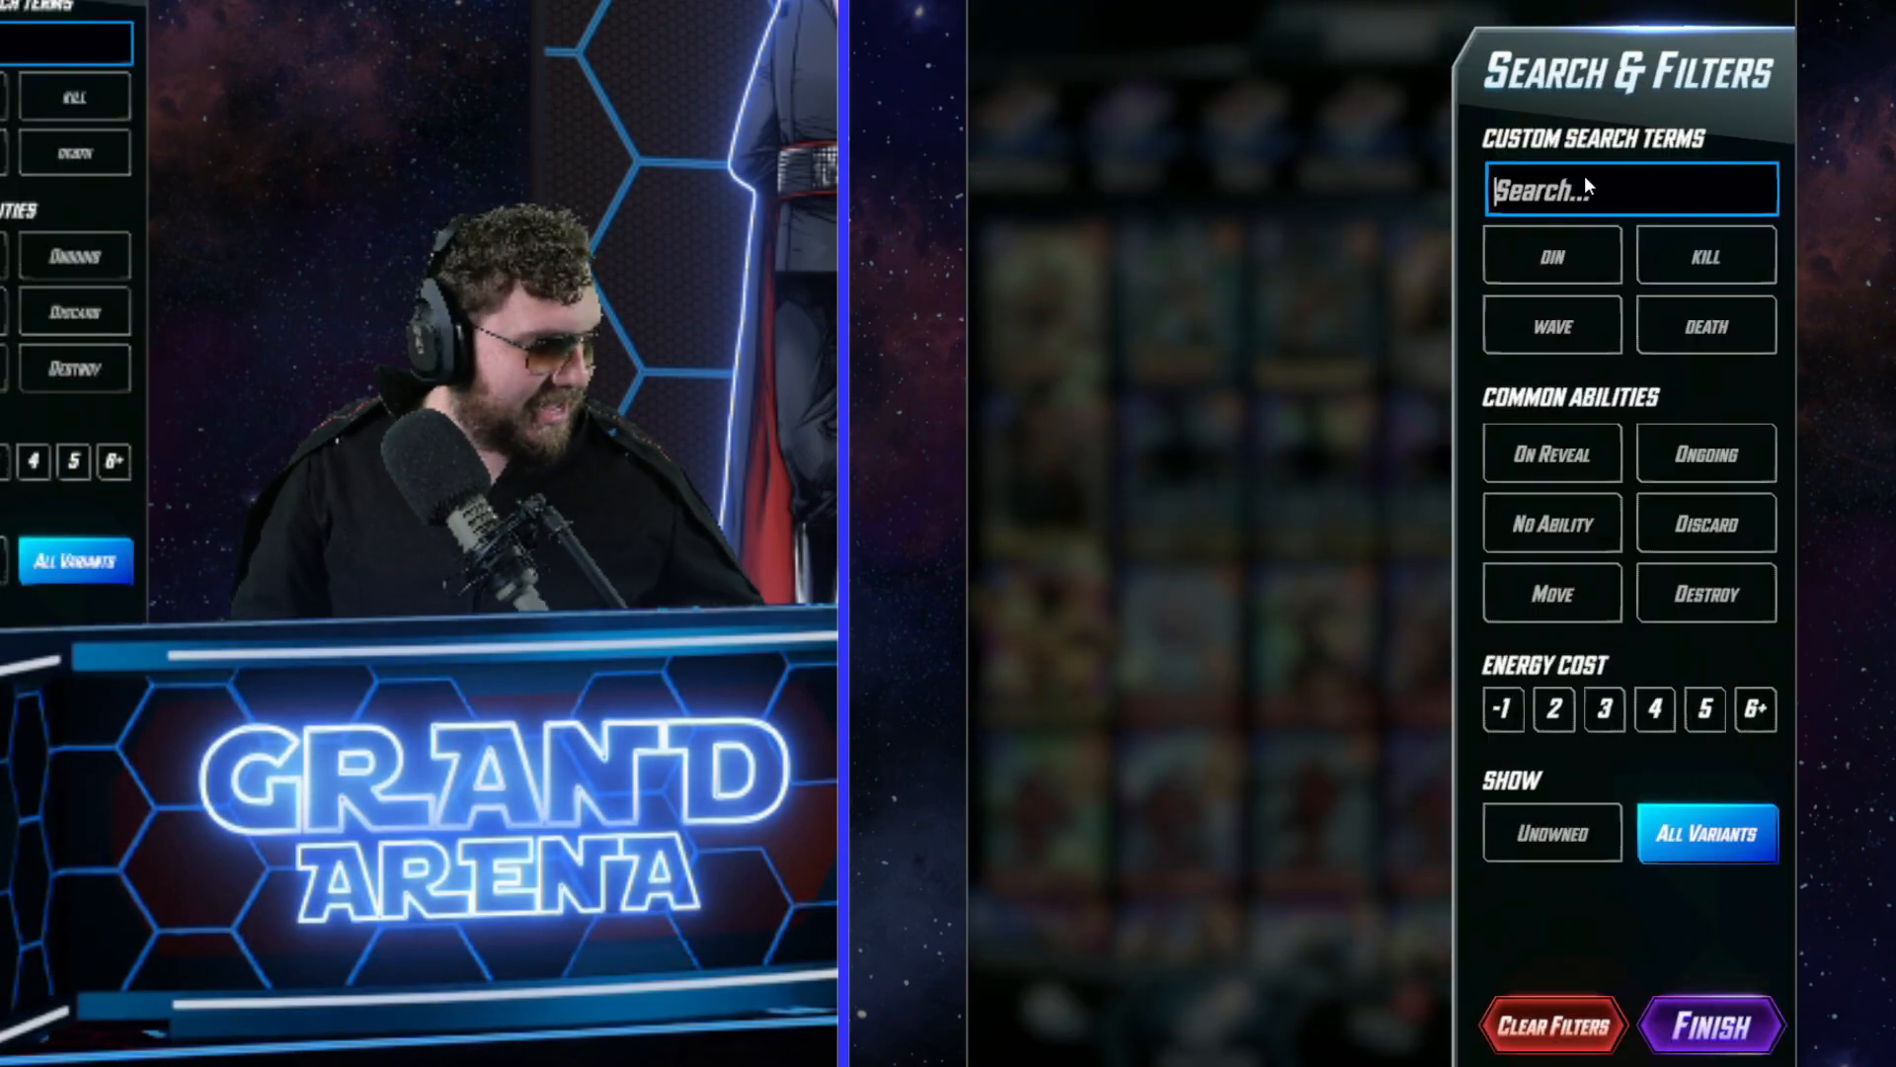
click(1712, 1049)
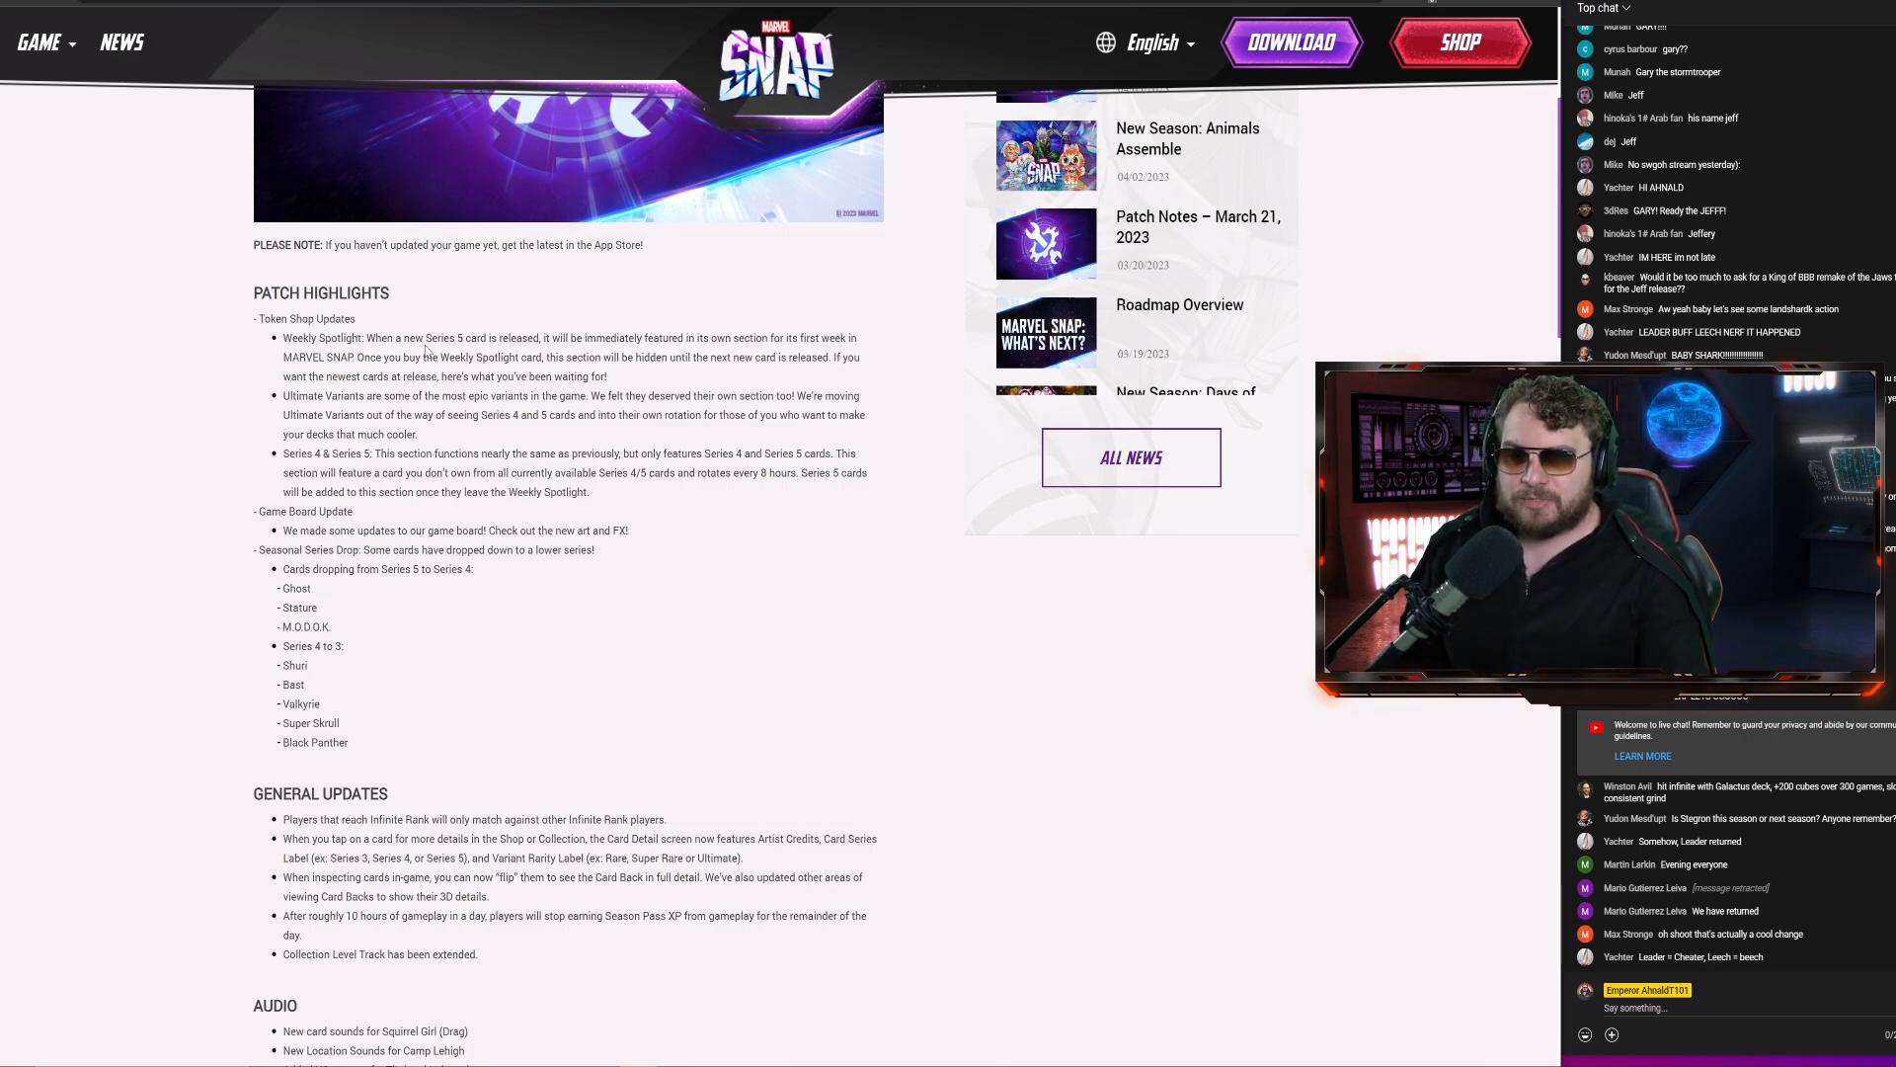
drag(450, 337, 801, 338)
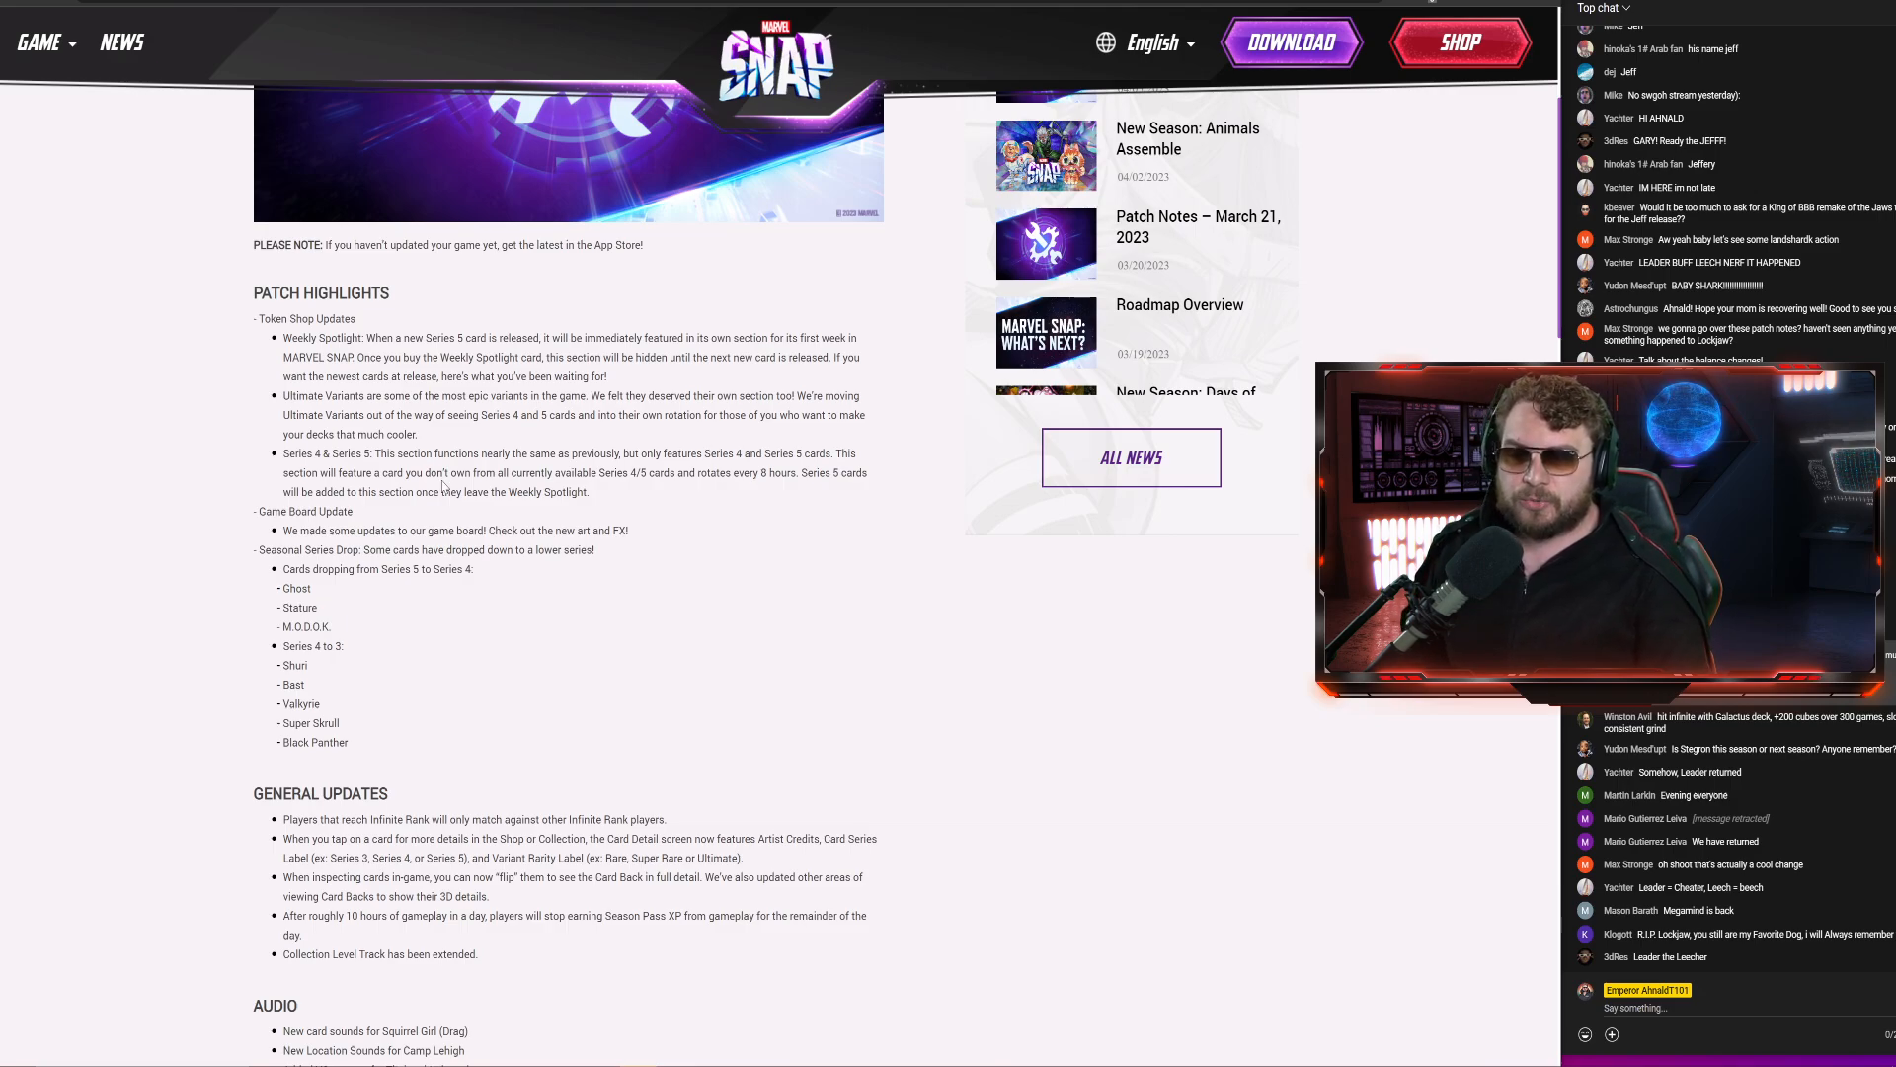
scroll(down, 3)
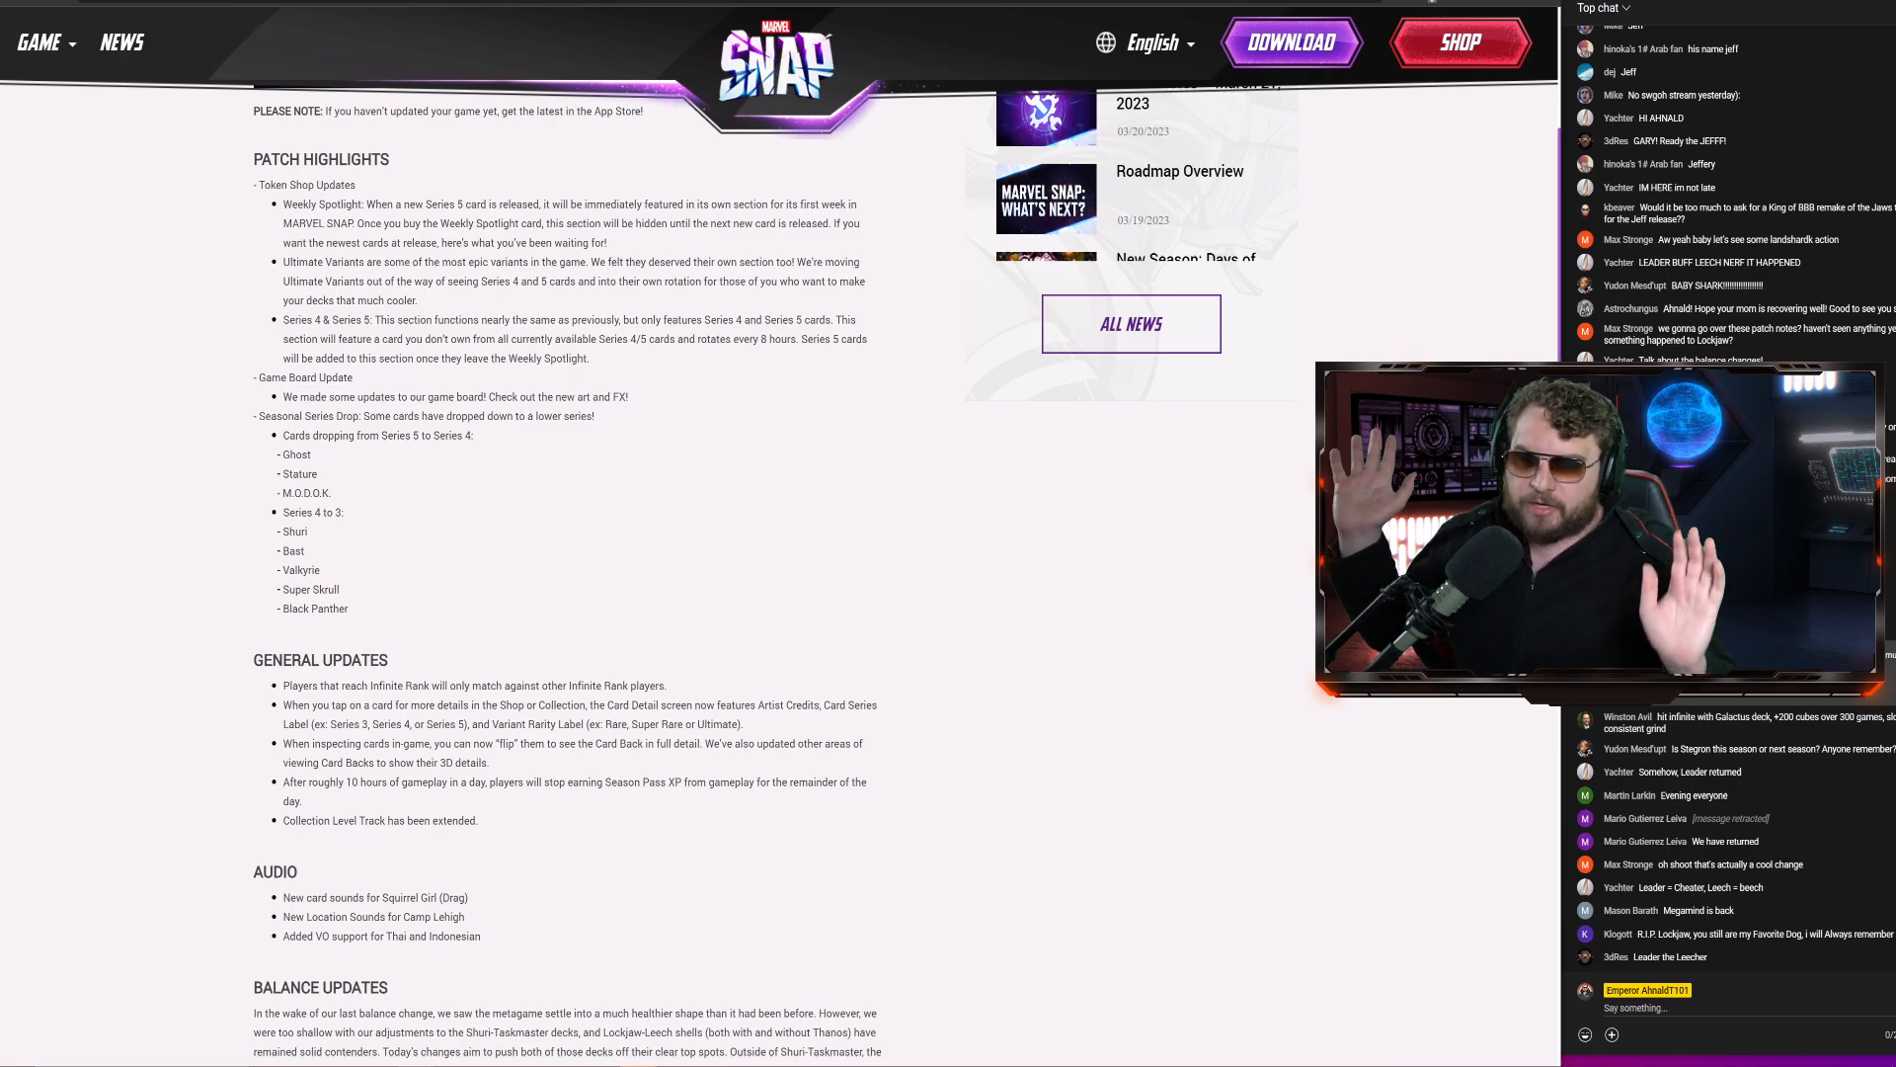
Enlarge the patch notes article and scroll to the Seasonal Series Drop card list and General Updates
scroll(down, 3)
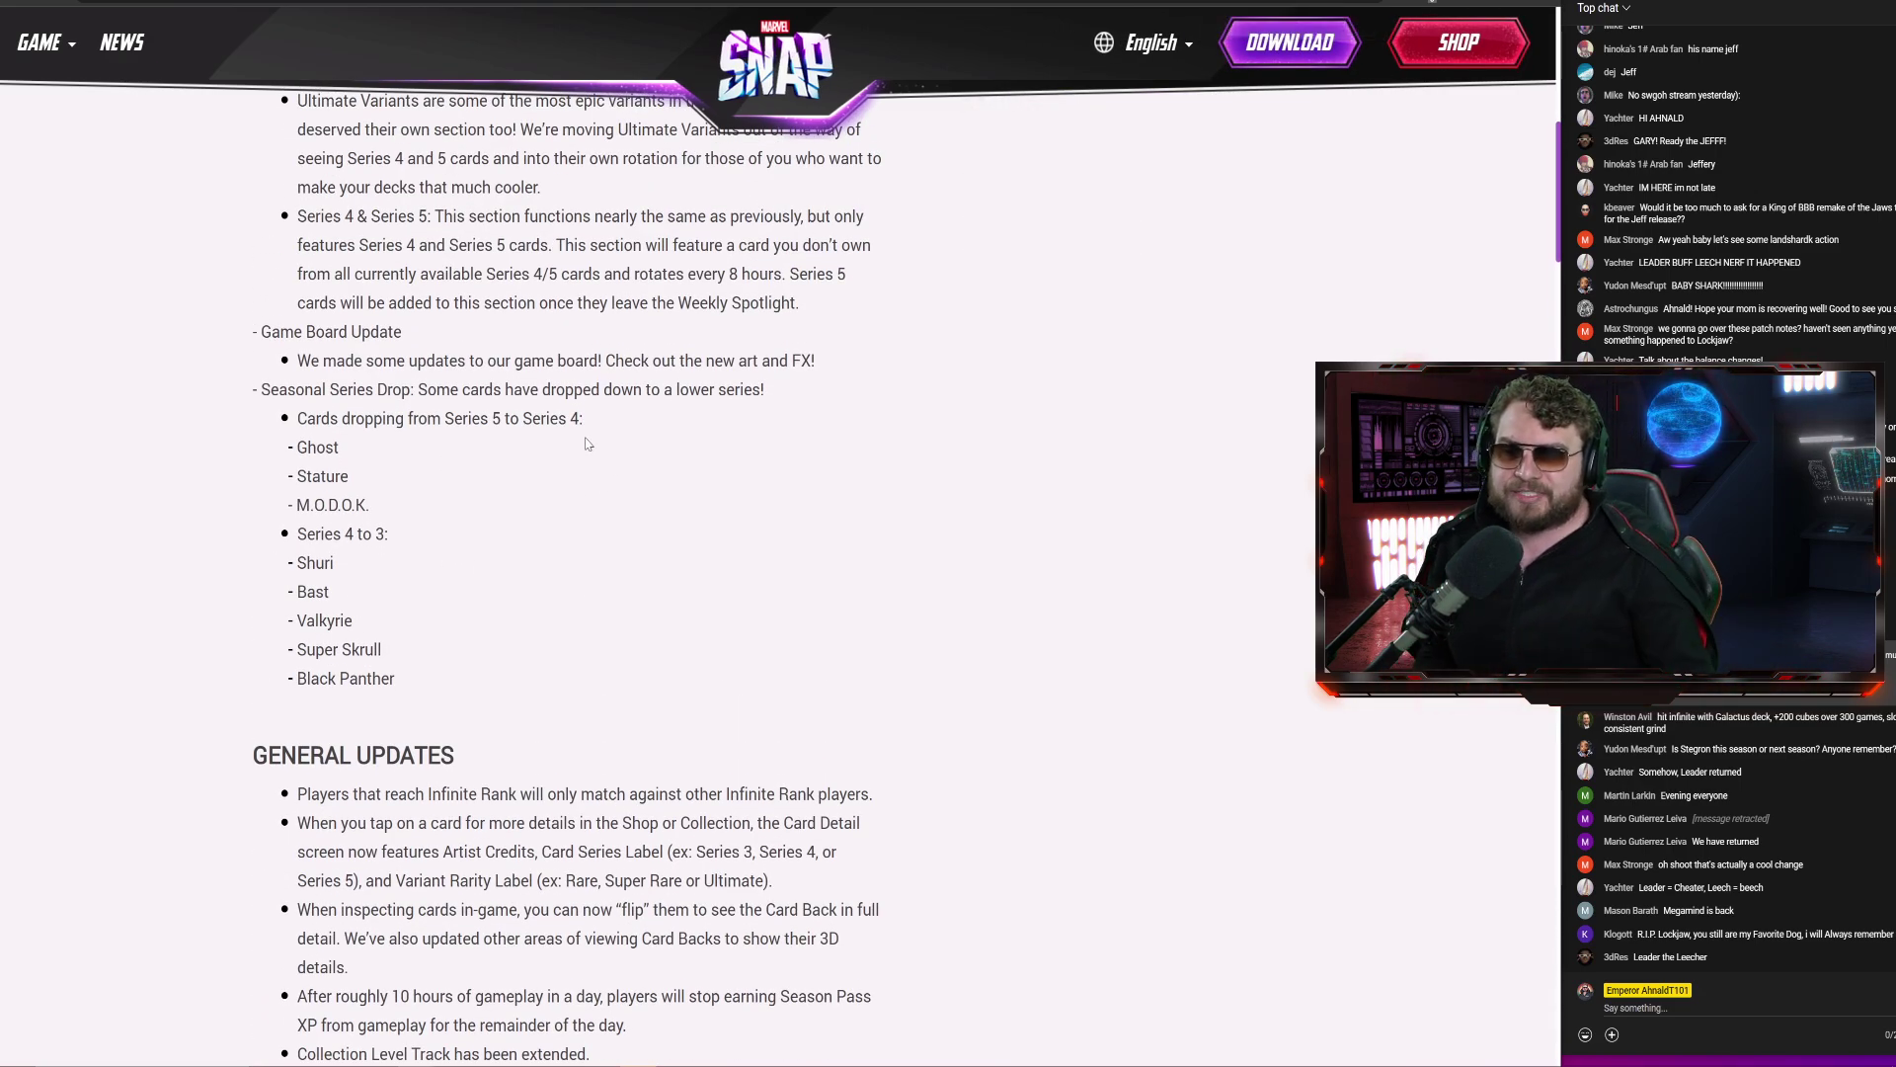
mouse_move(446, 456)
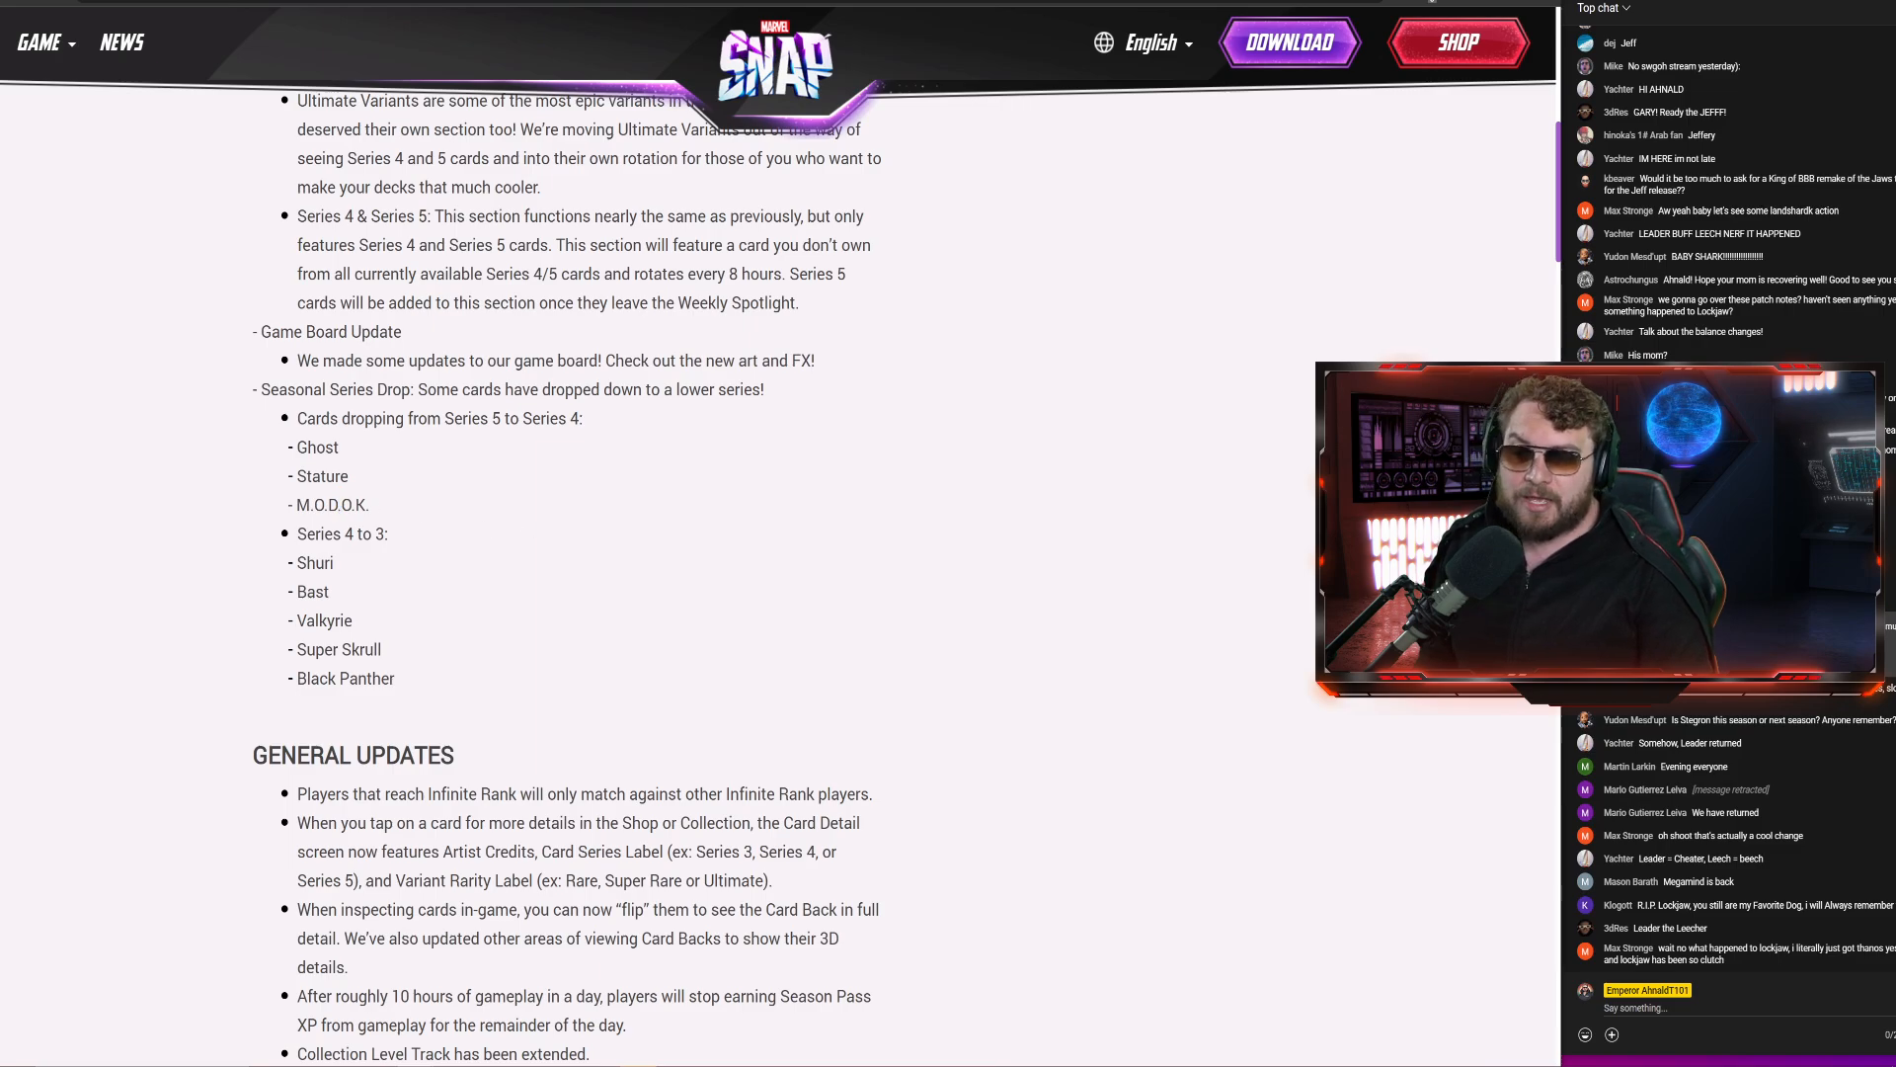
double_click(322, 476)
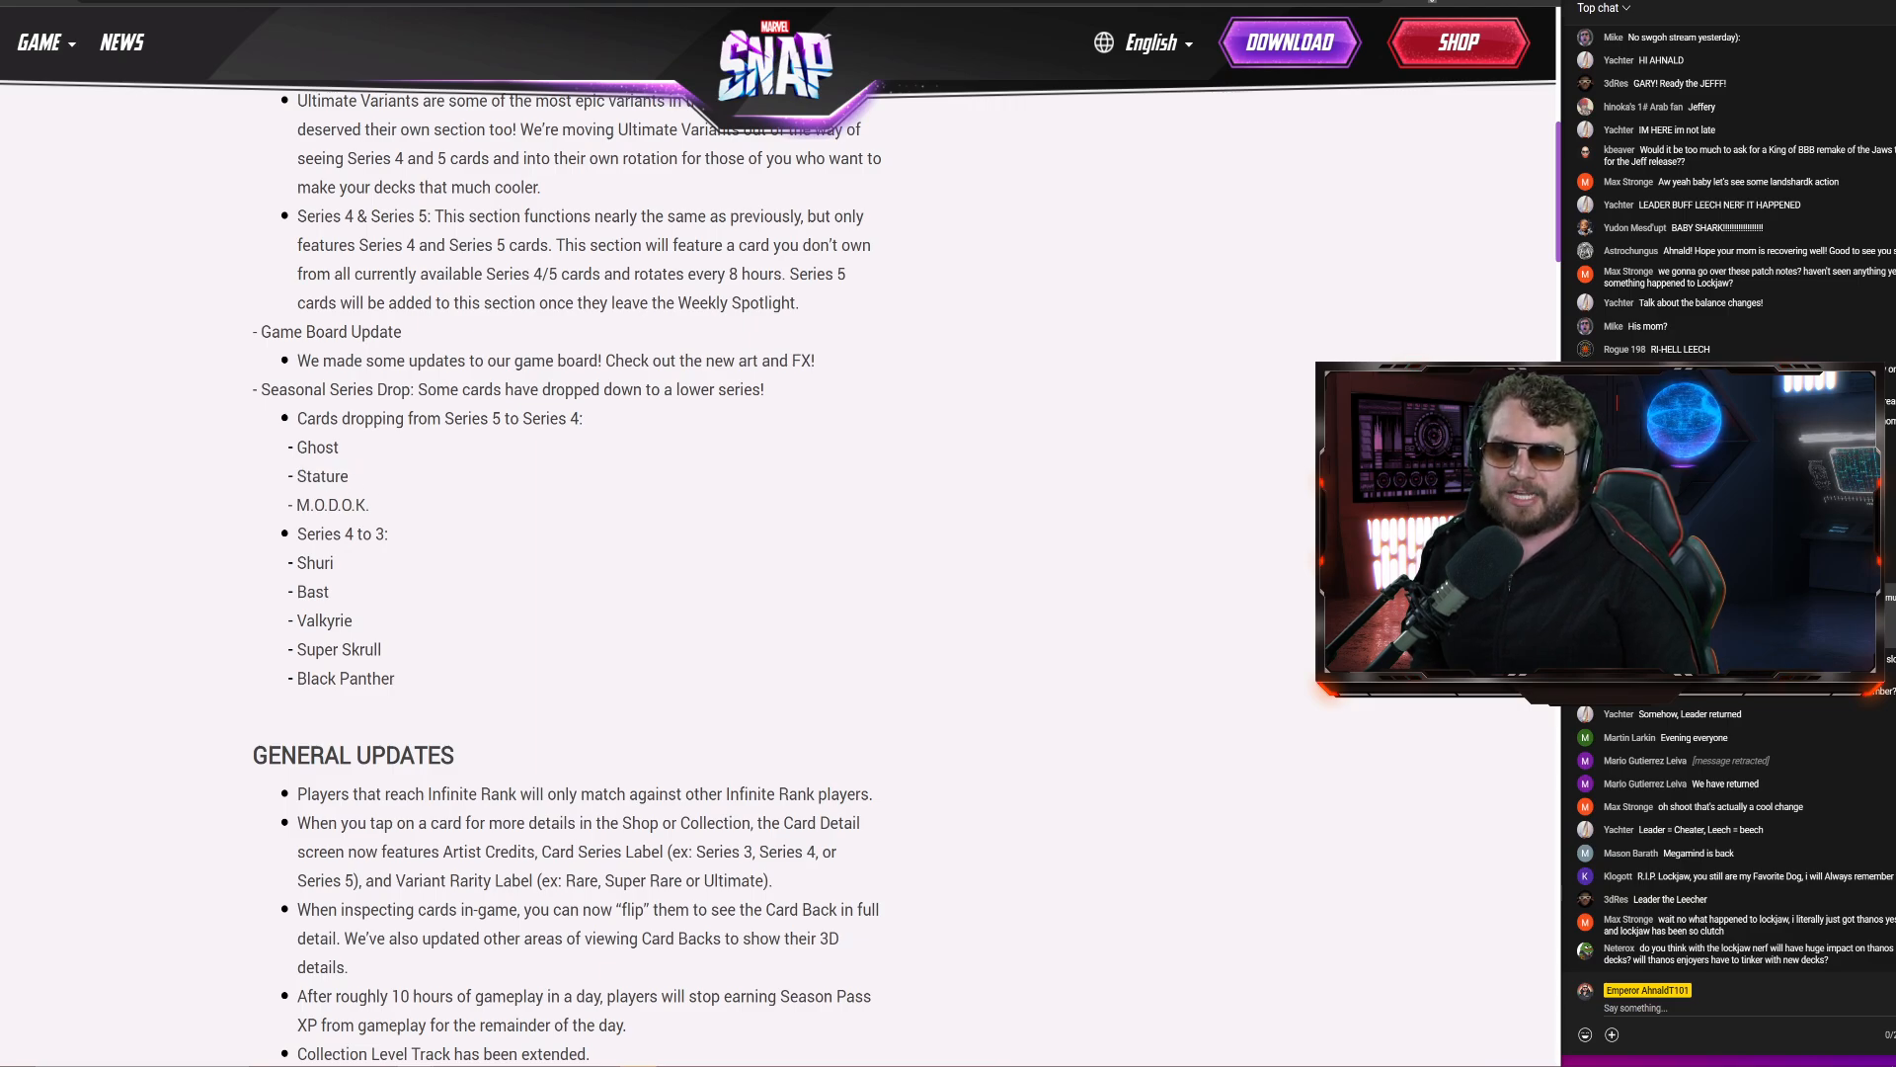
double_click(318, 446)
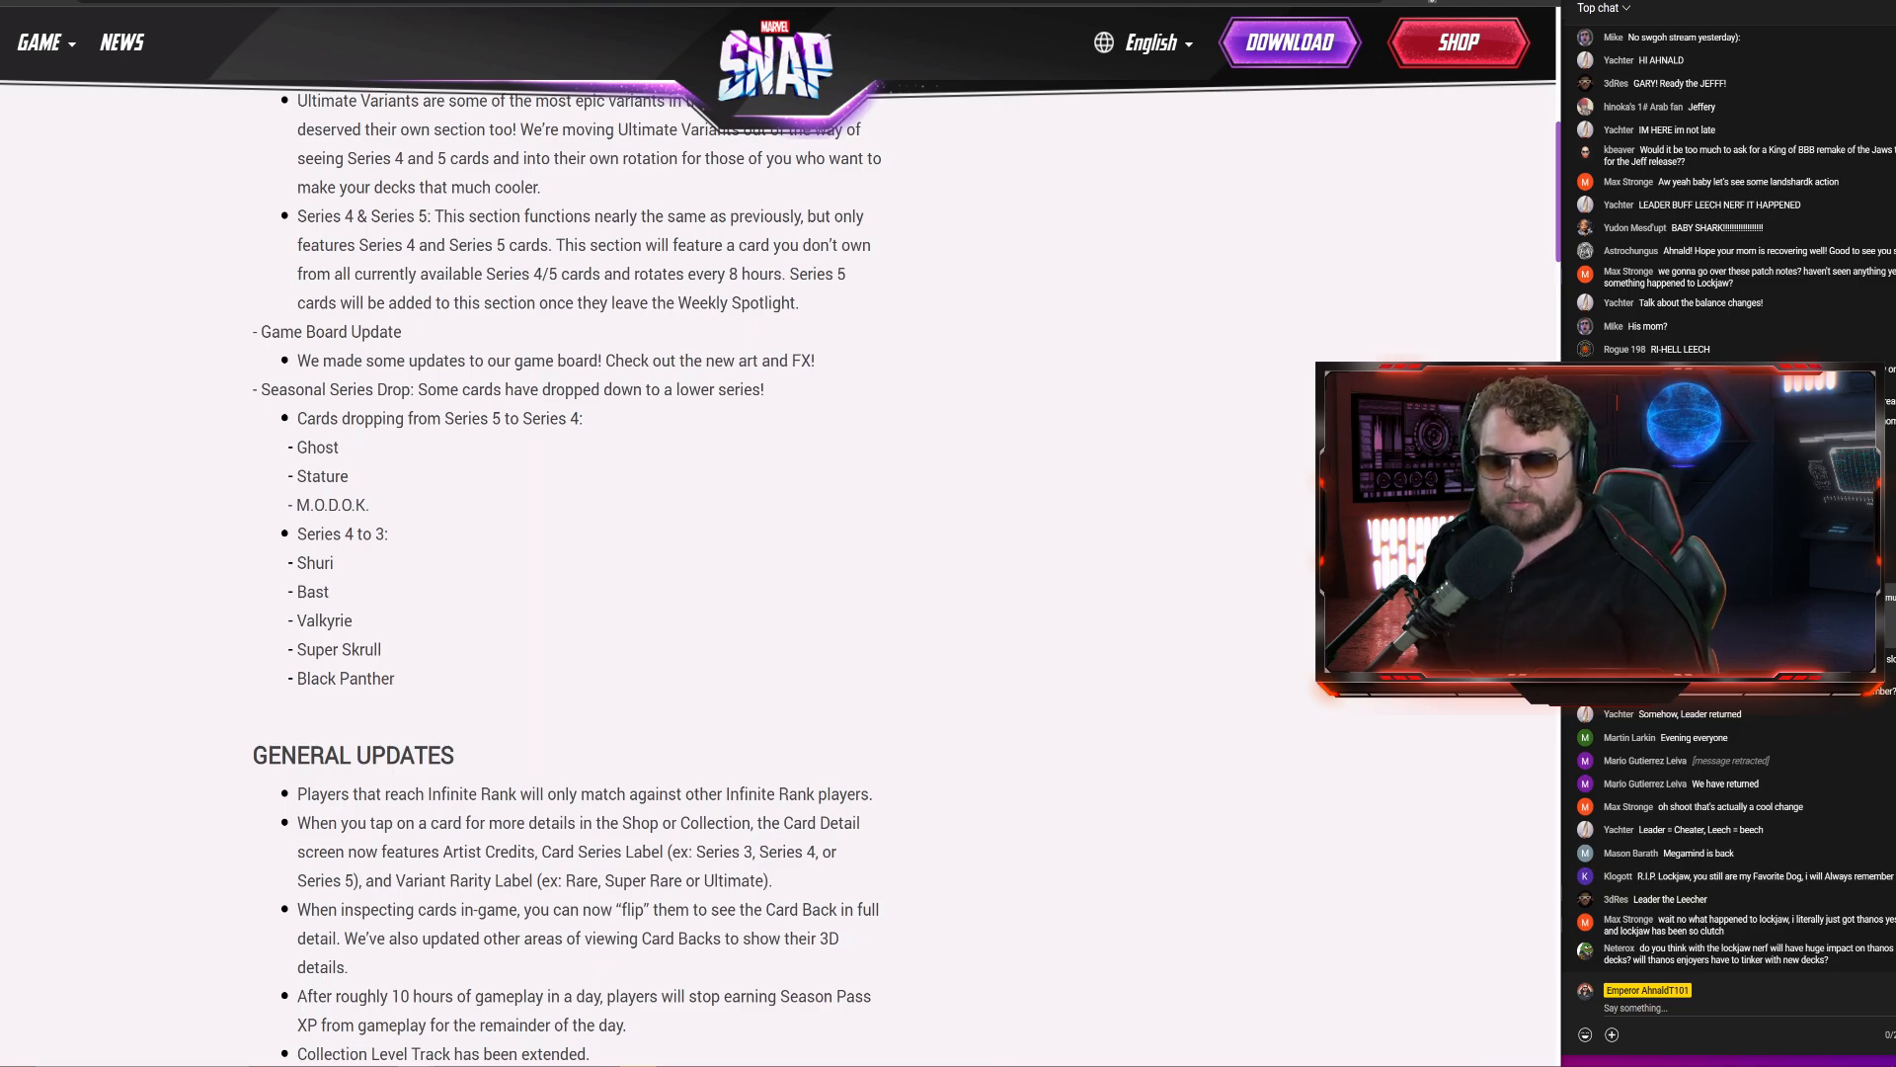
double_click(318, 446)
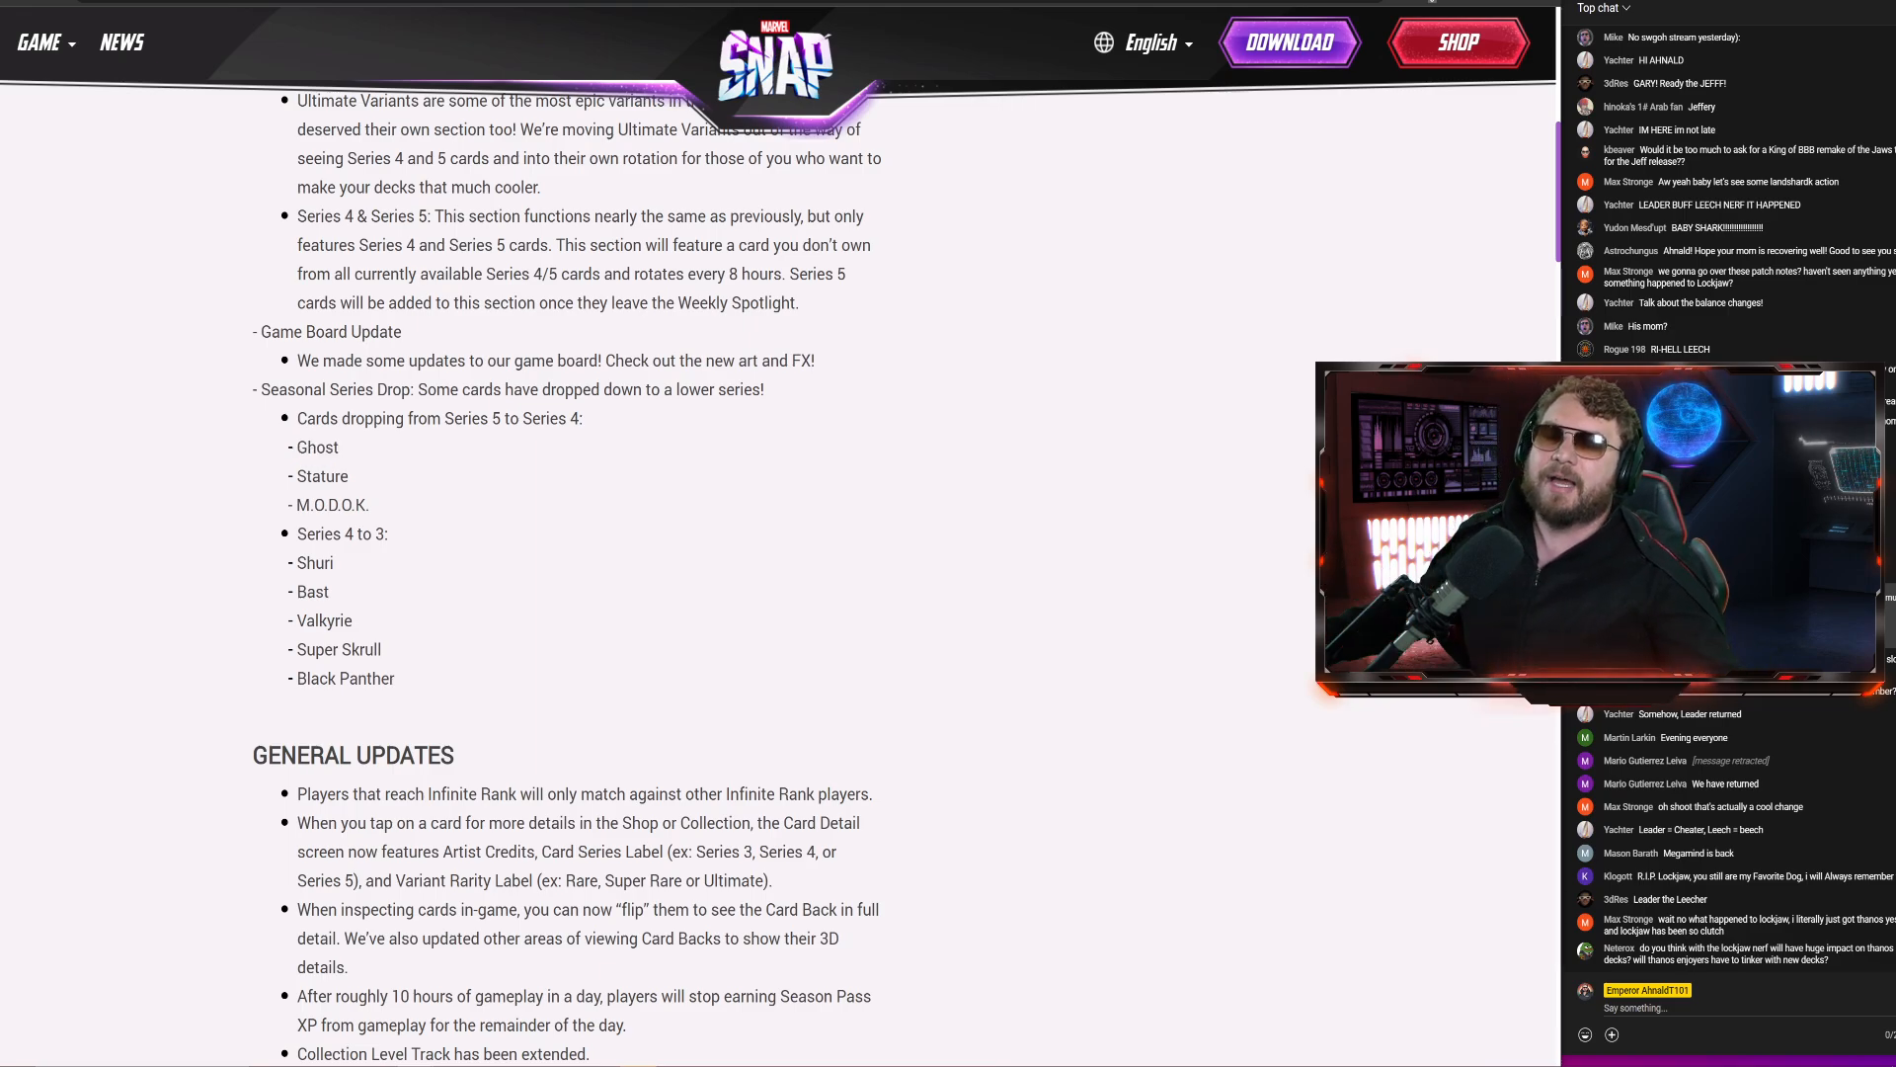
scroll(down, 3)
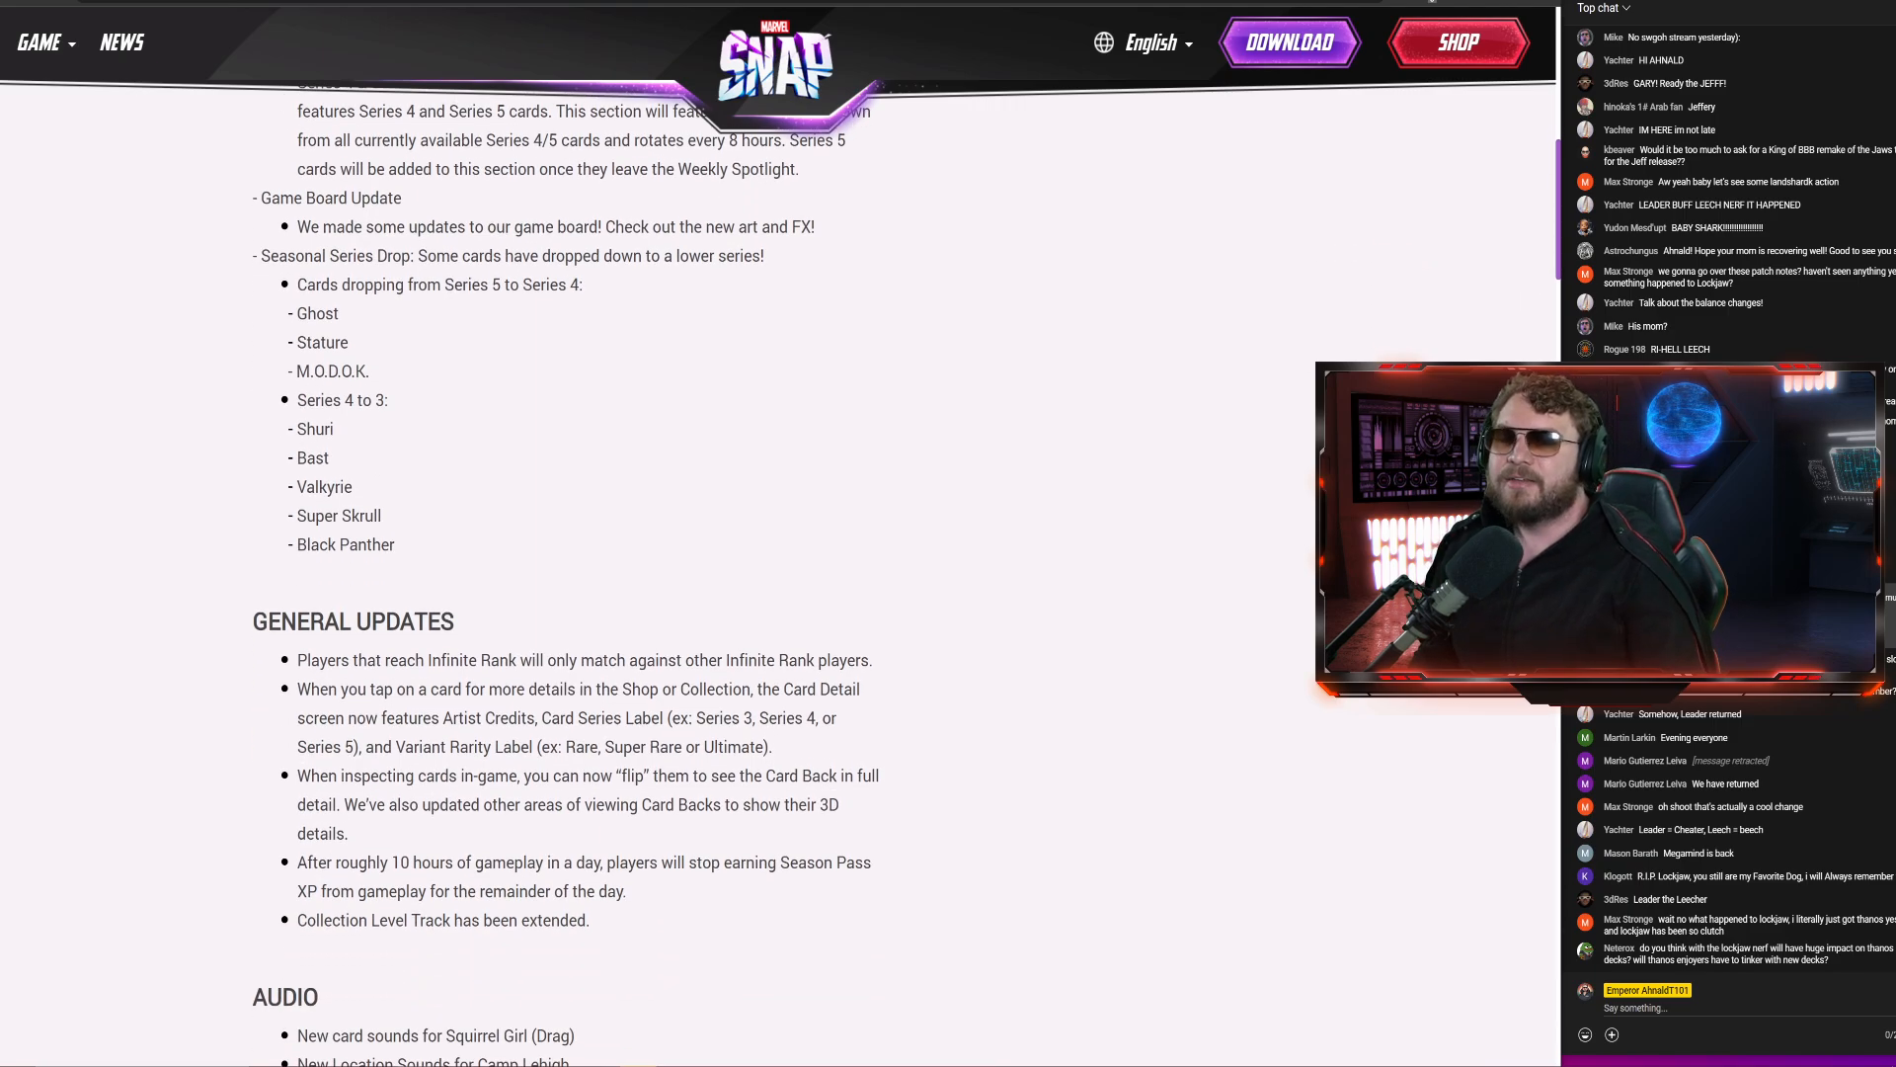
Scroll past General Updates to the Audio and Balance Updates sections
double_click(314, 429)
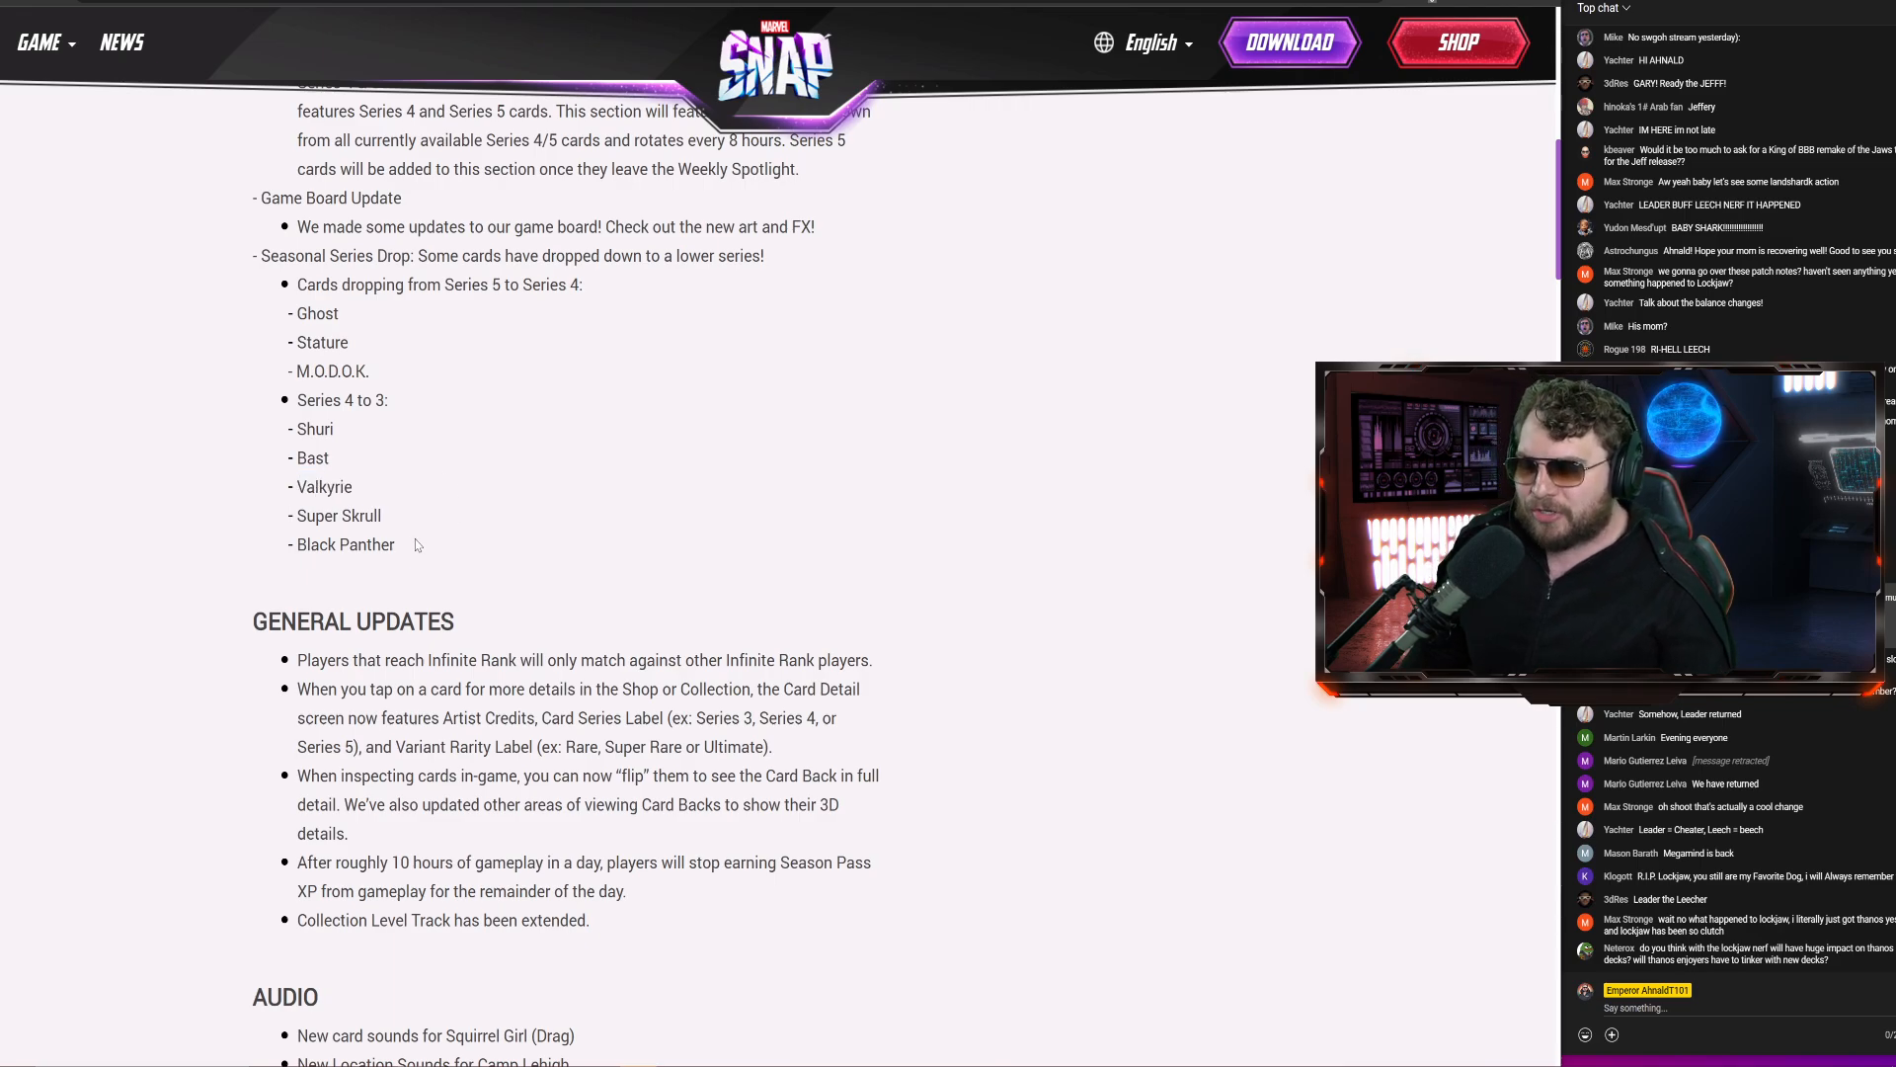
double_click(338, 516)
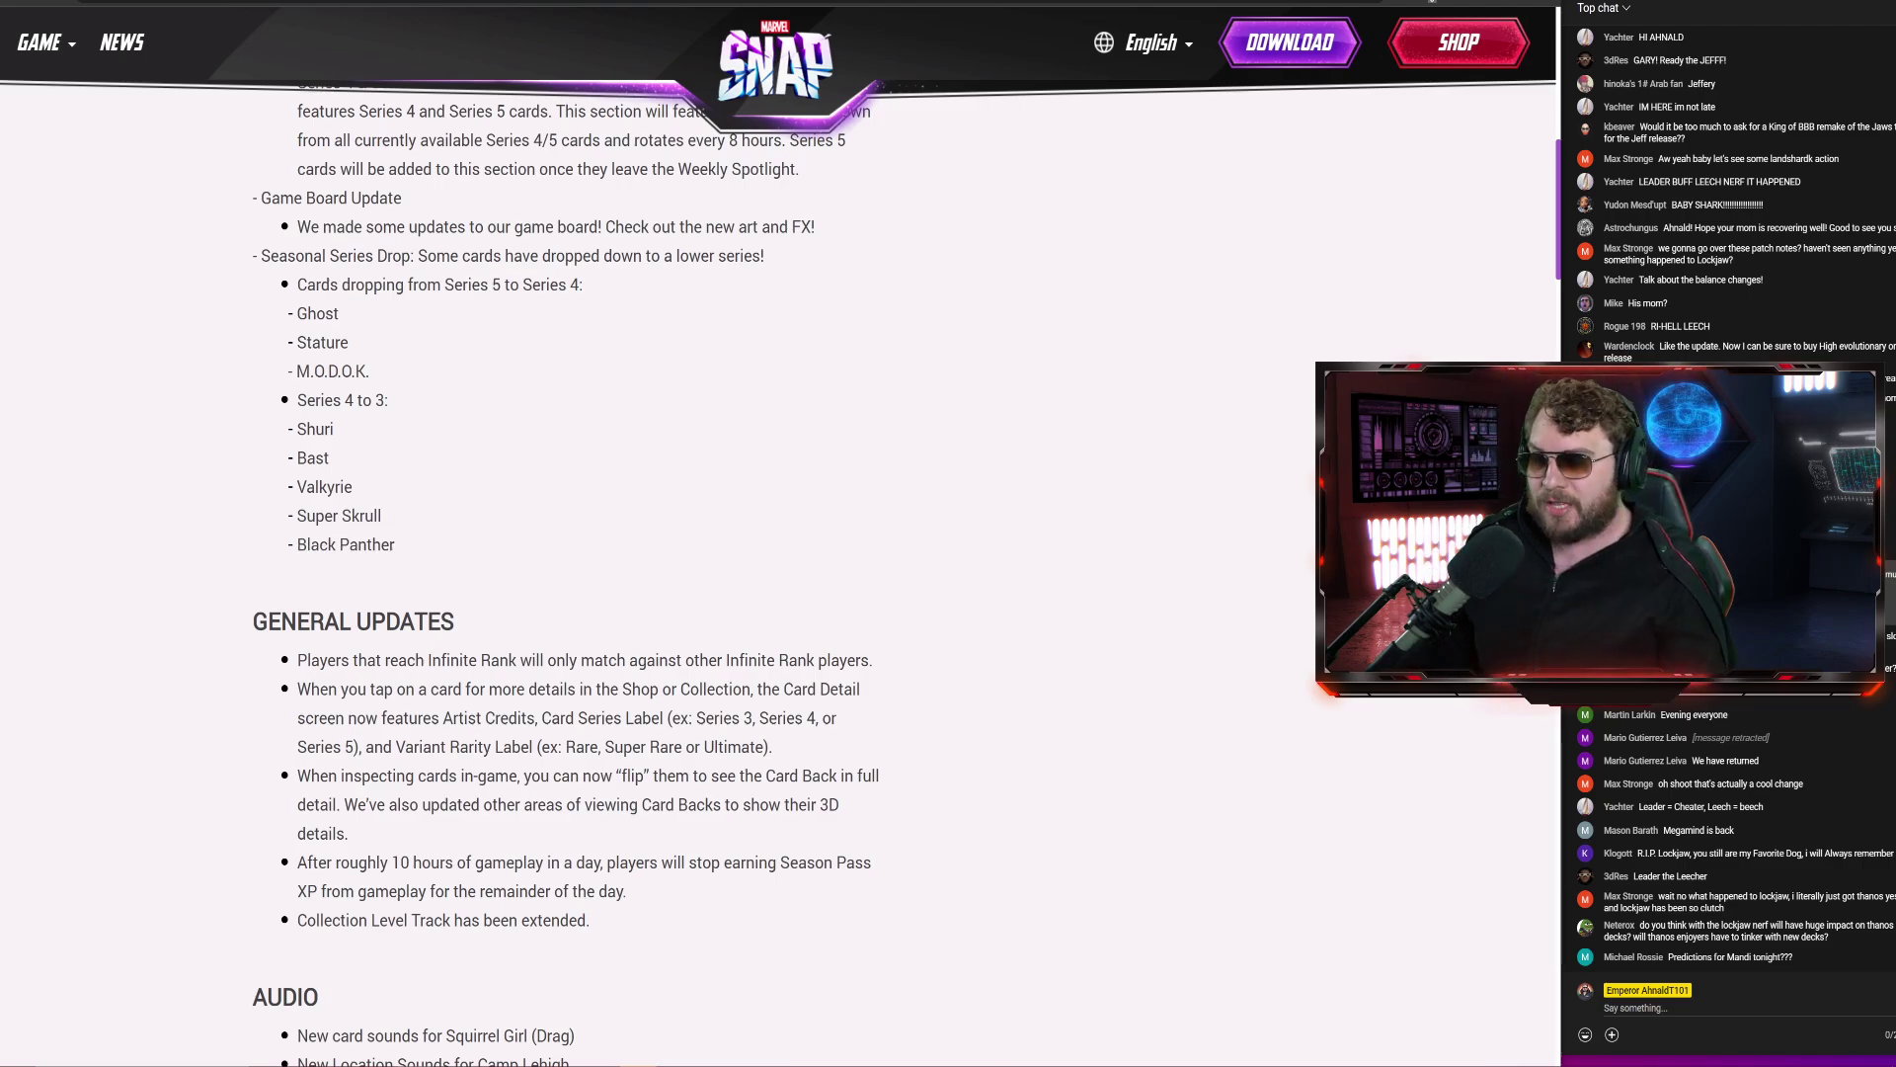
scroll(down, 3)
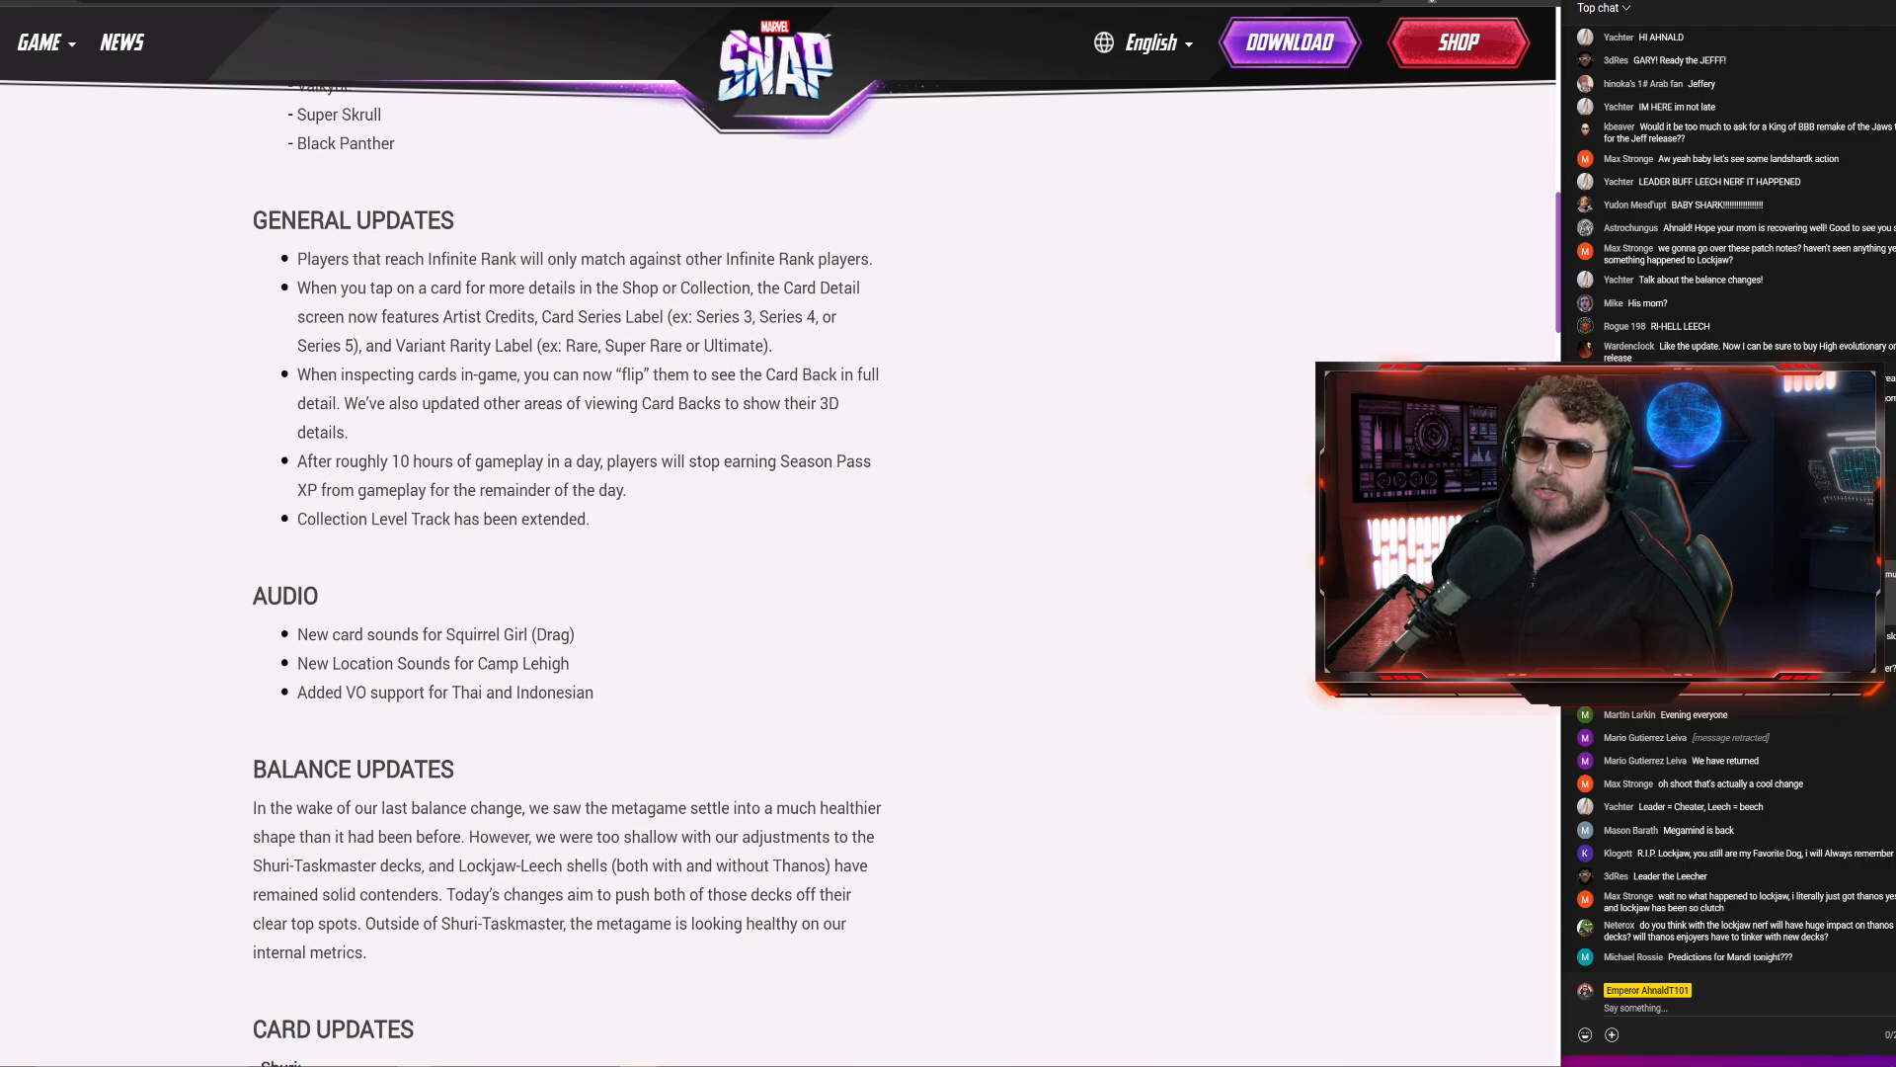
Scroll to the Shuri and Leech card updates and highlight the balance paragraph's phrase about pushing both decks down
scroll(down, 3)
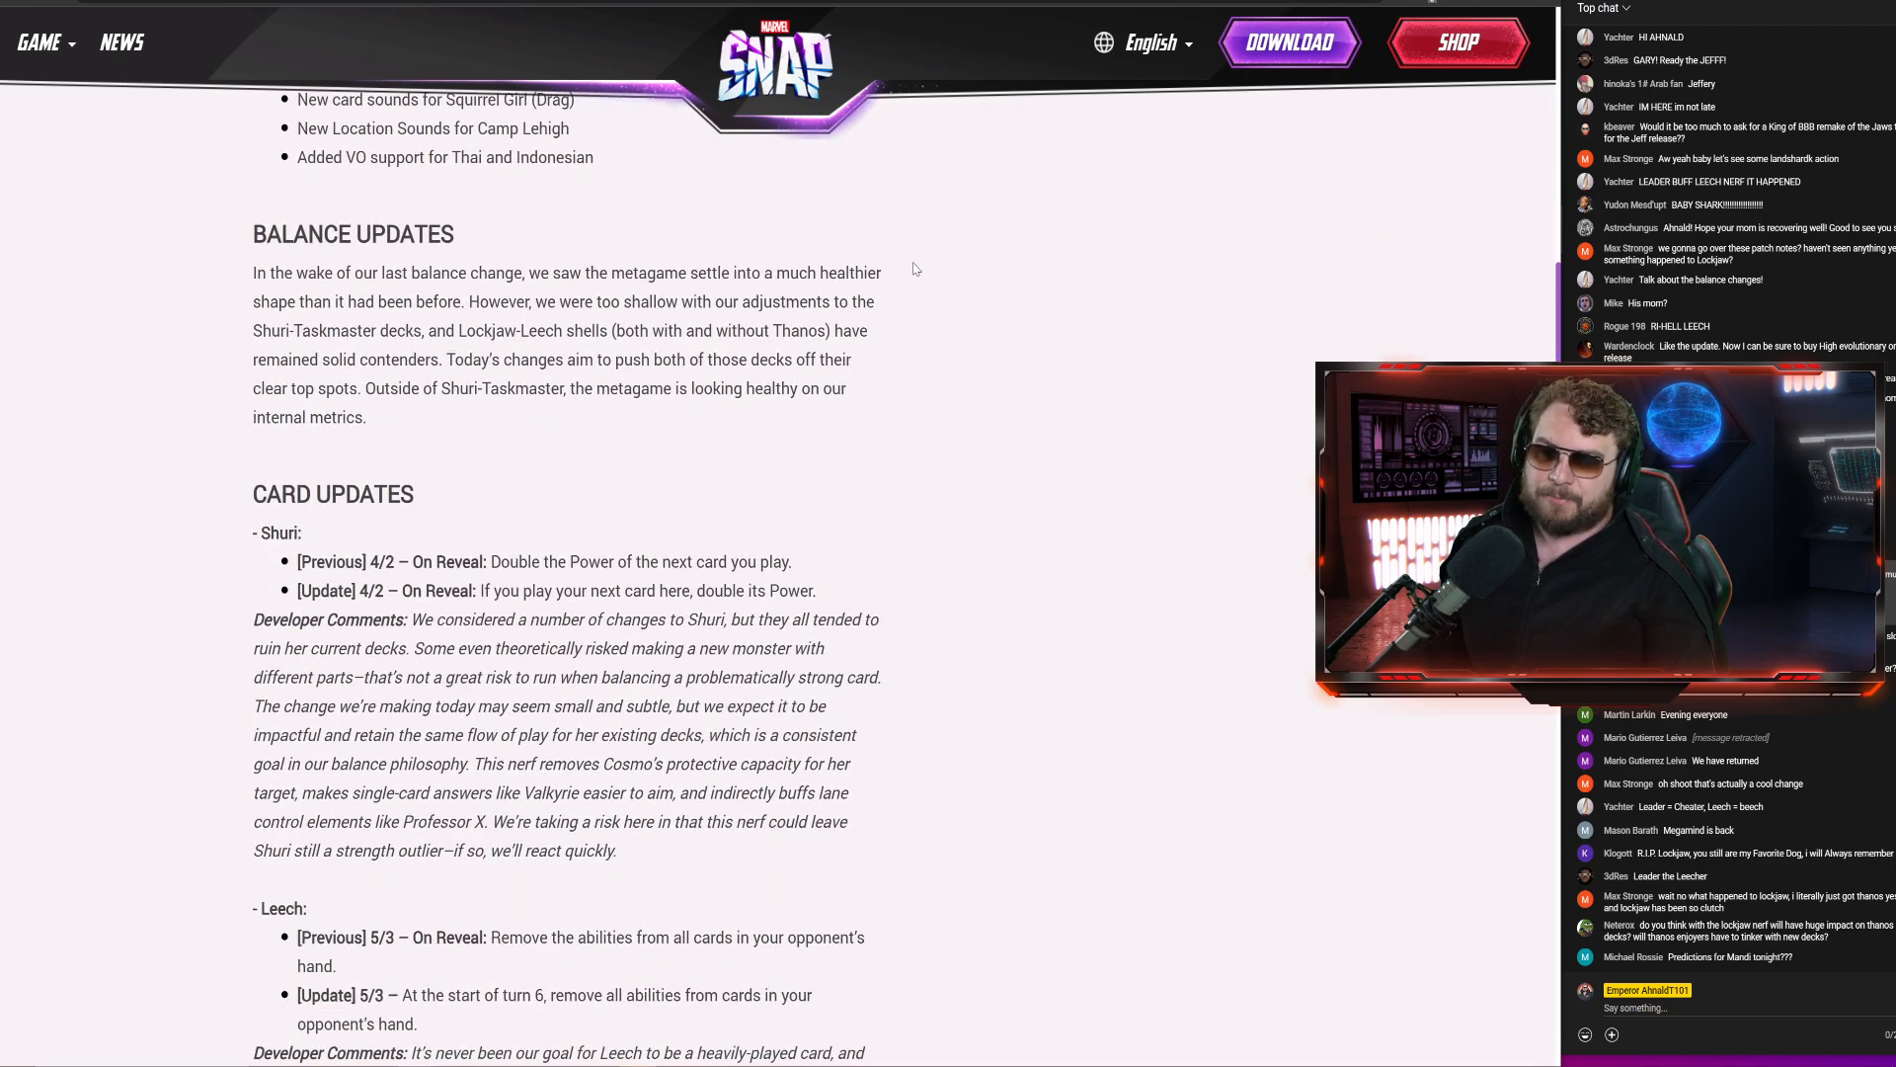
scroll(down, 3)
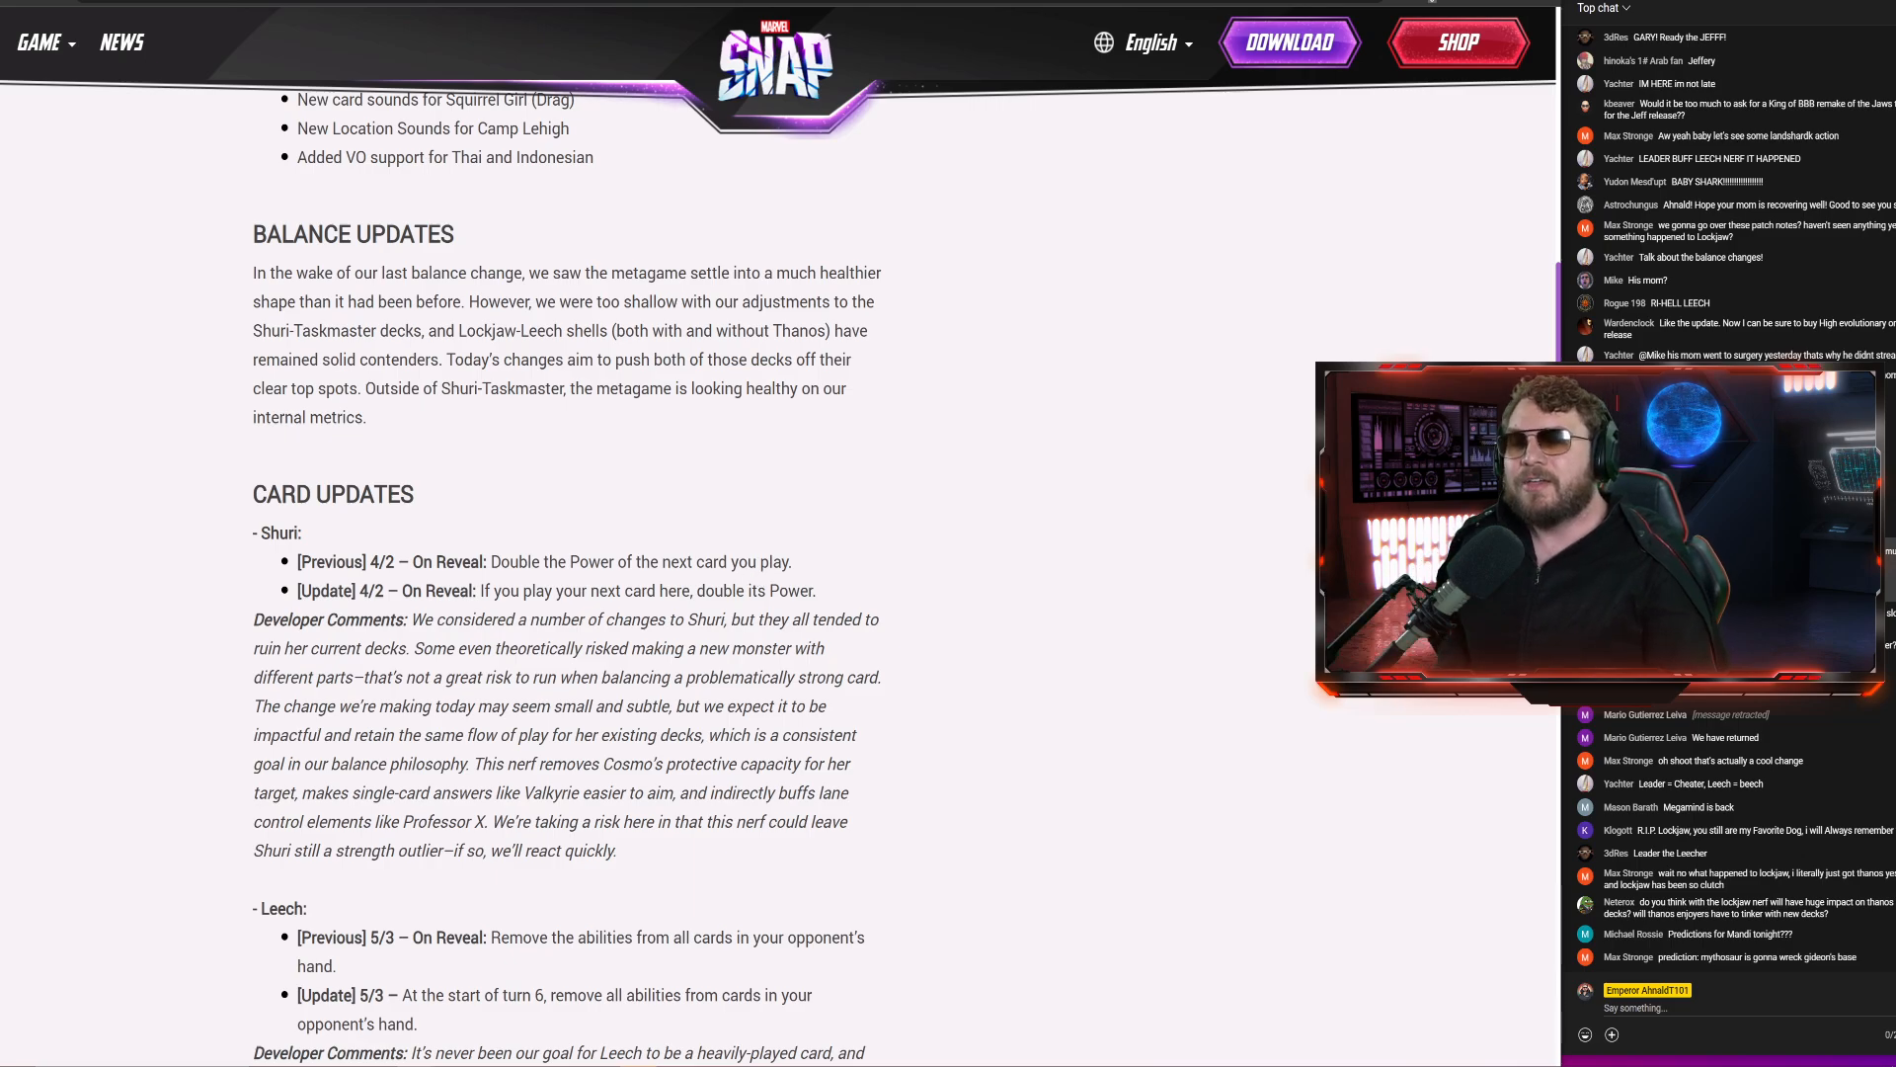
drag(402, 273, 583, 272)
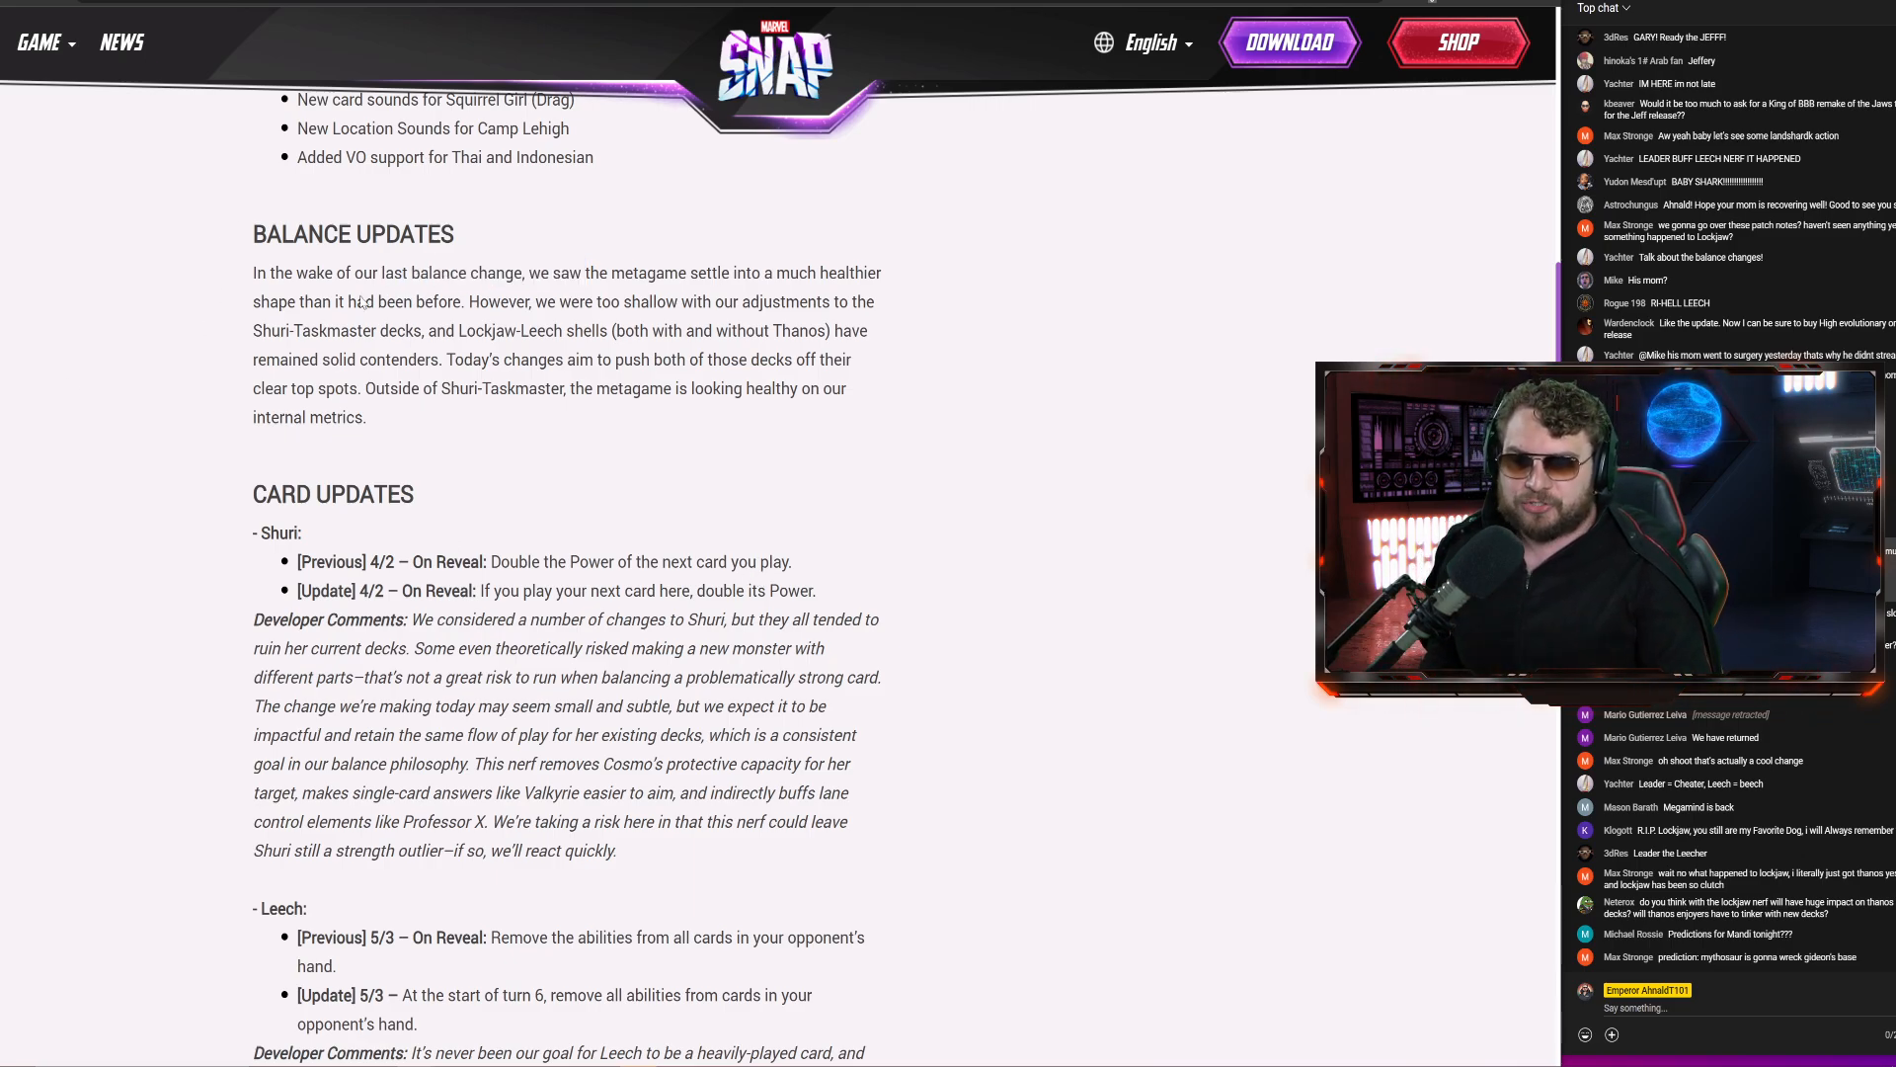
drag(620, 302, 713, 301)
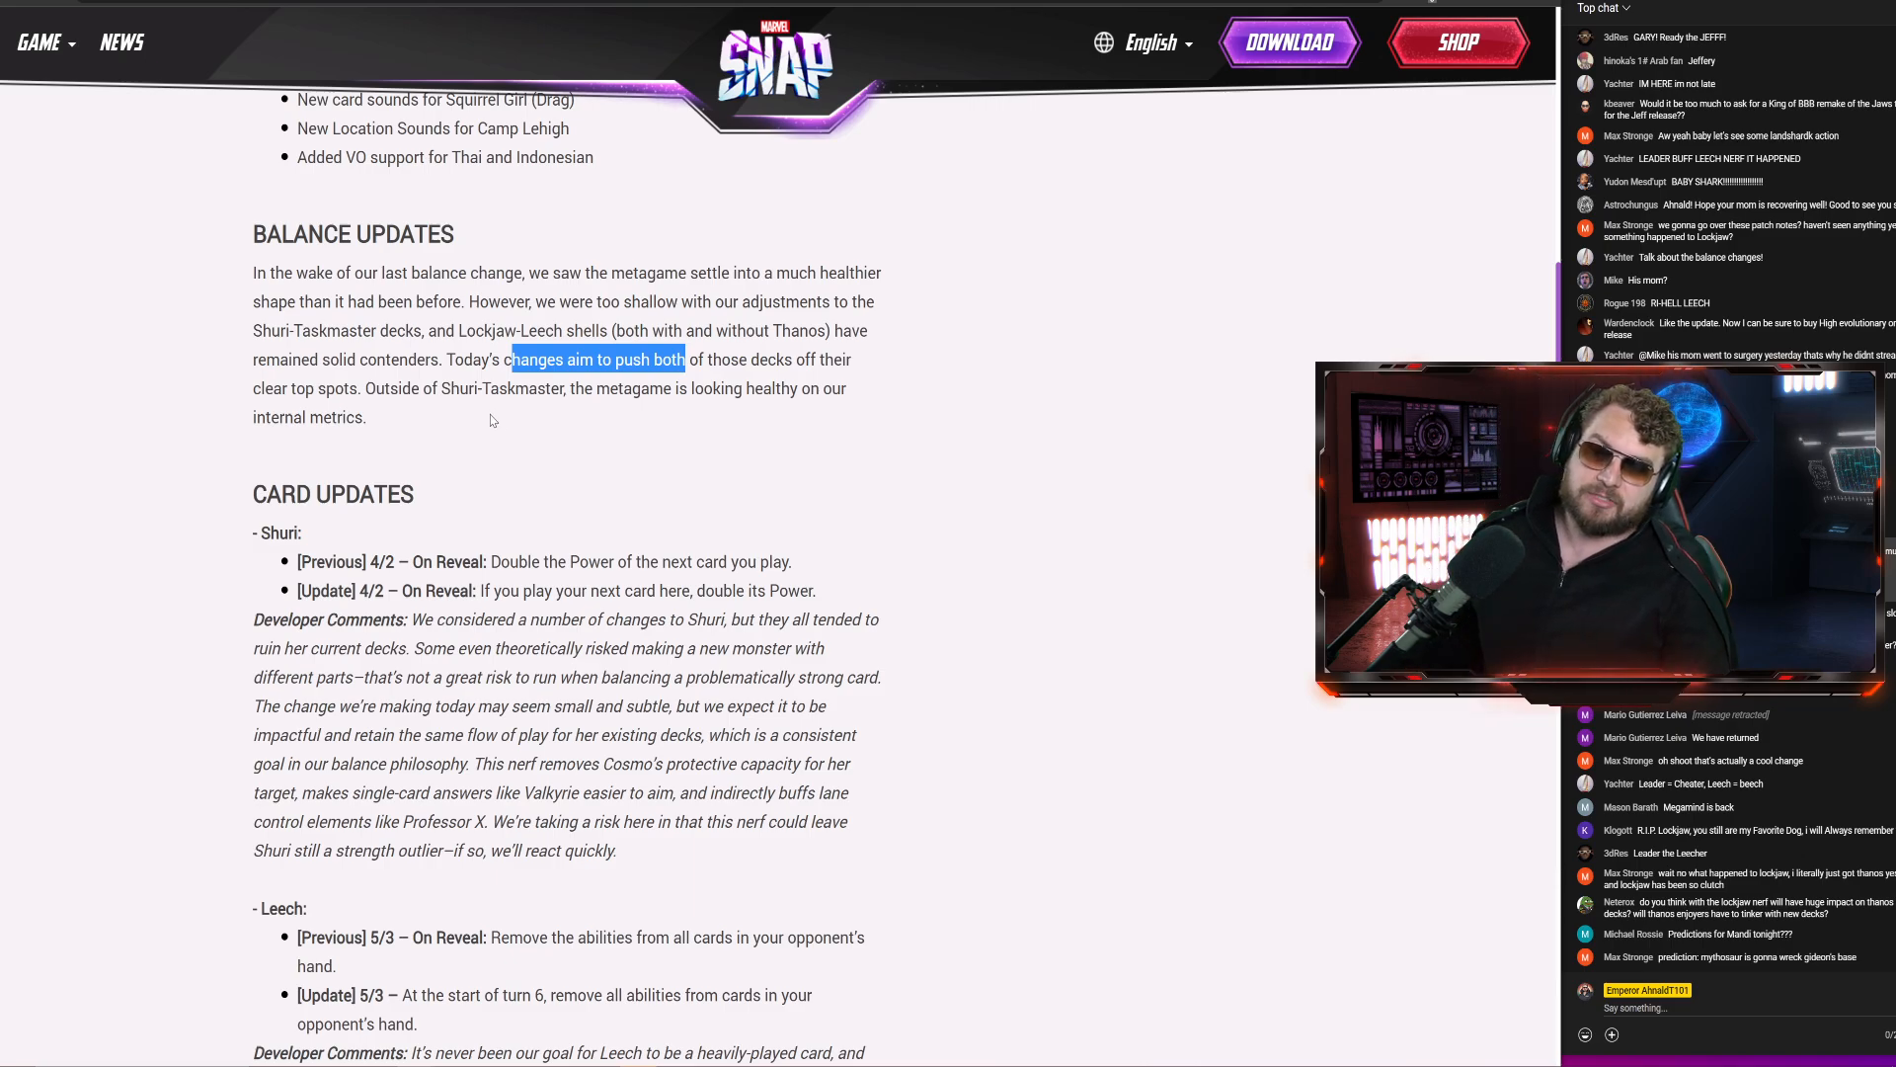
mouse_move(757, 476)
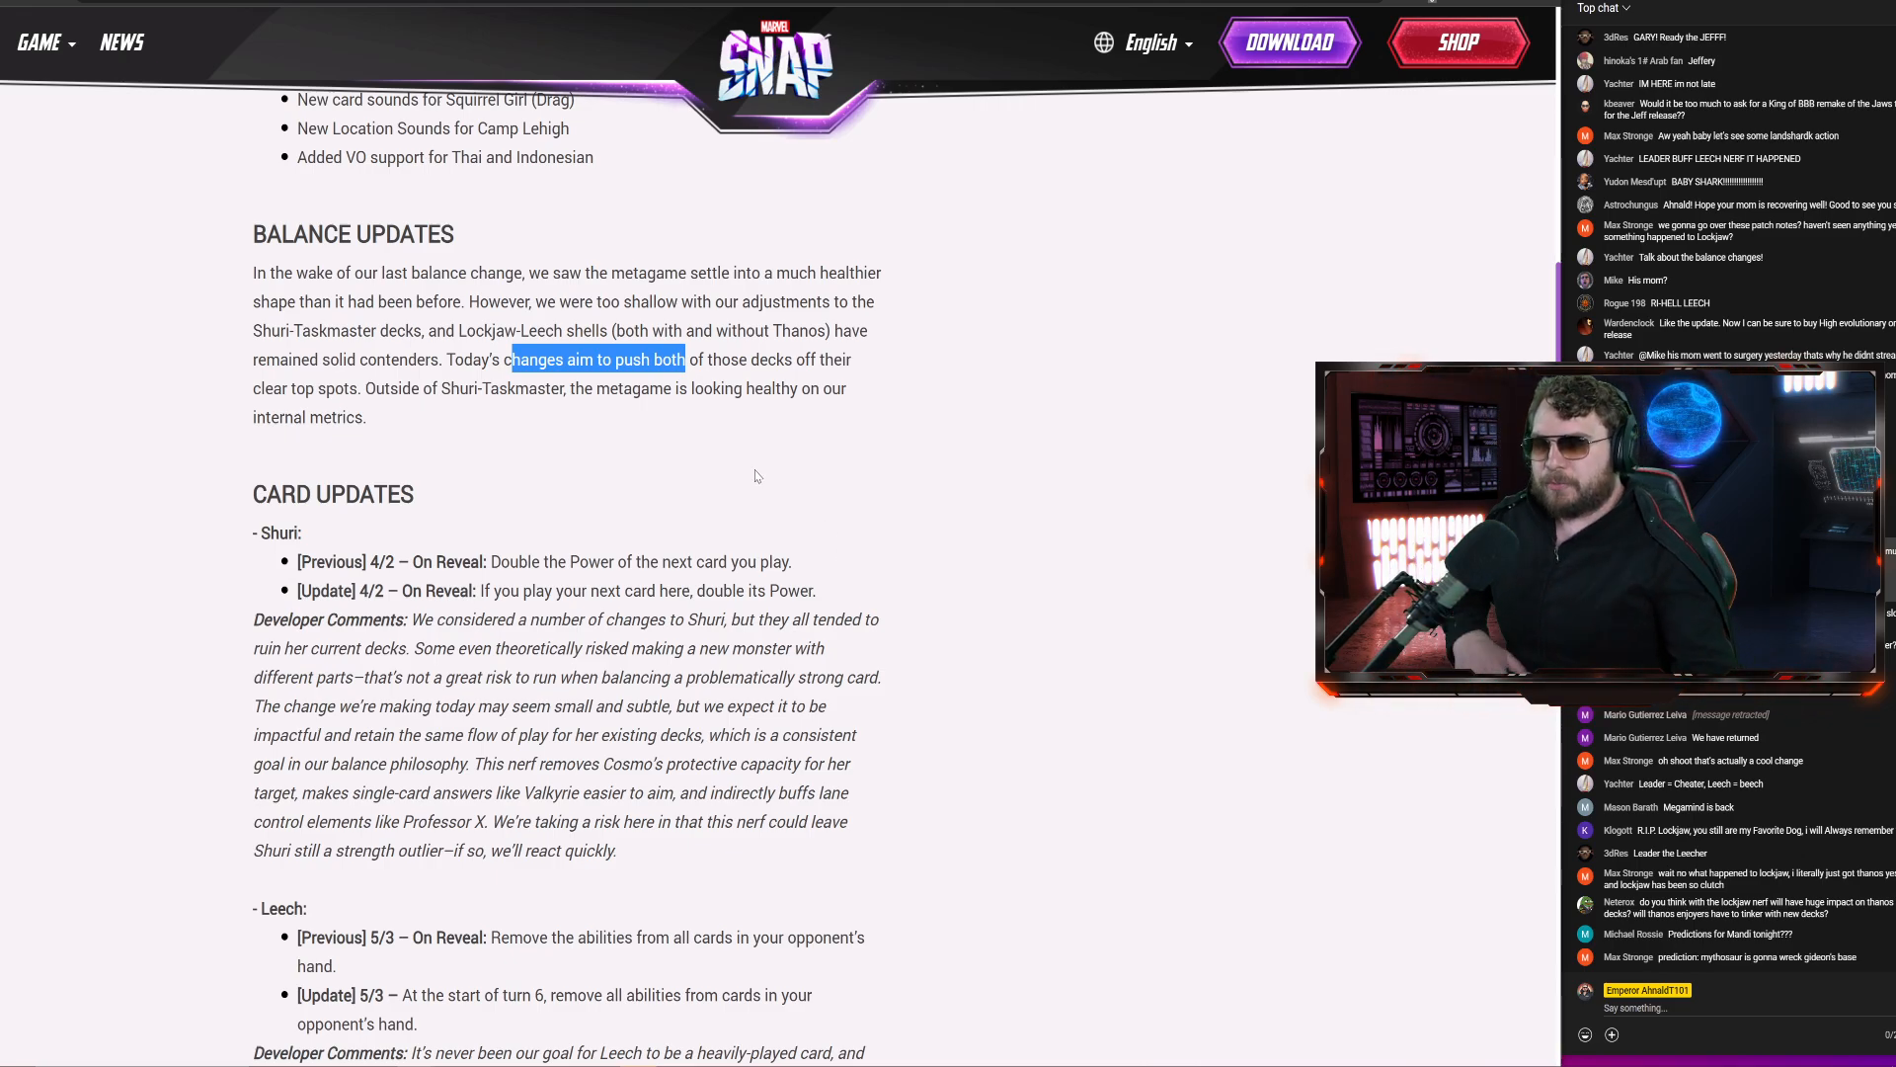
Scroll to the Card Updates and highlight Shuri's developer comments above Leech's changes
scroll(down, 3)
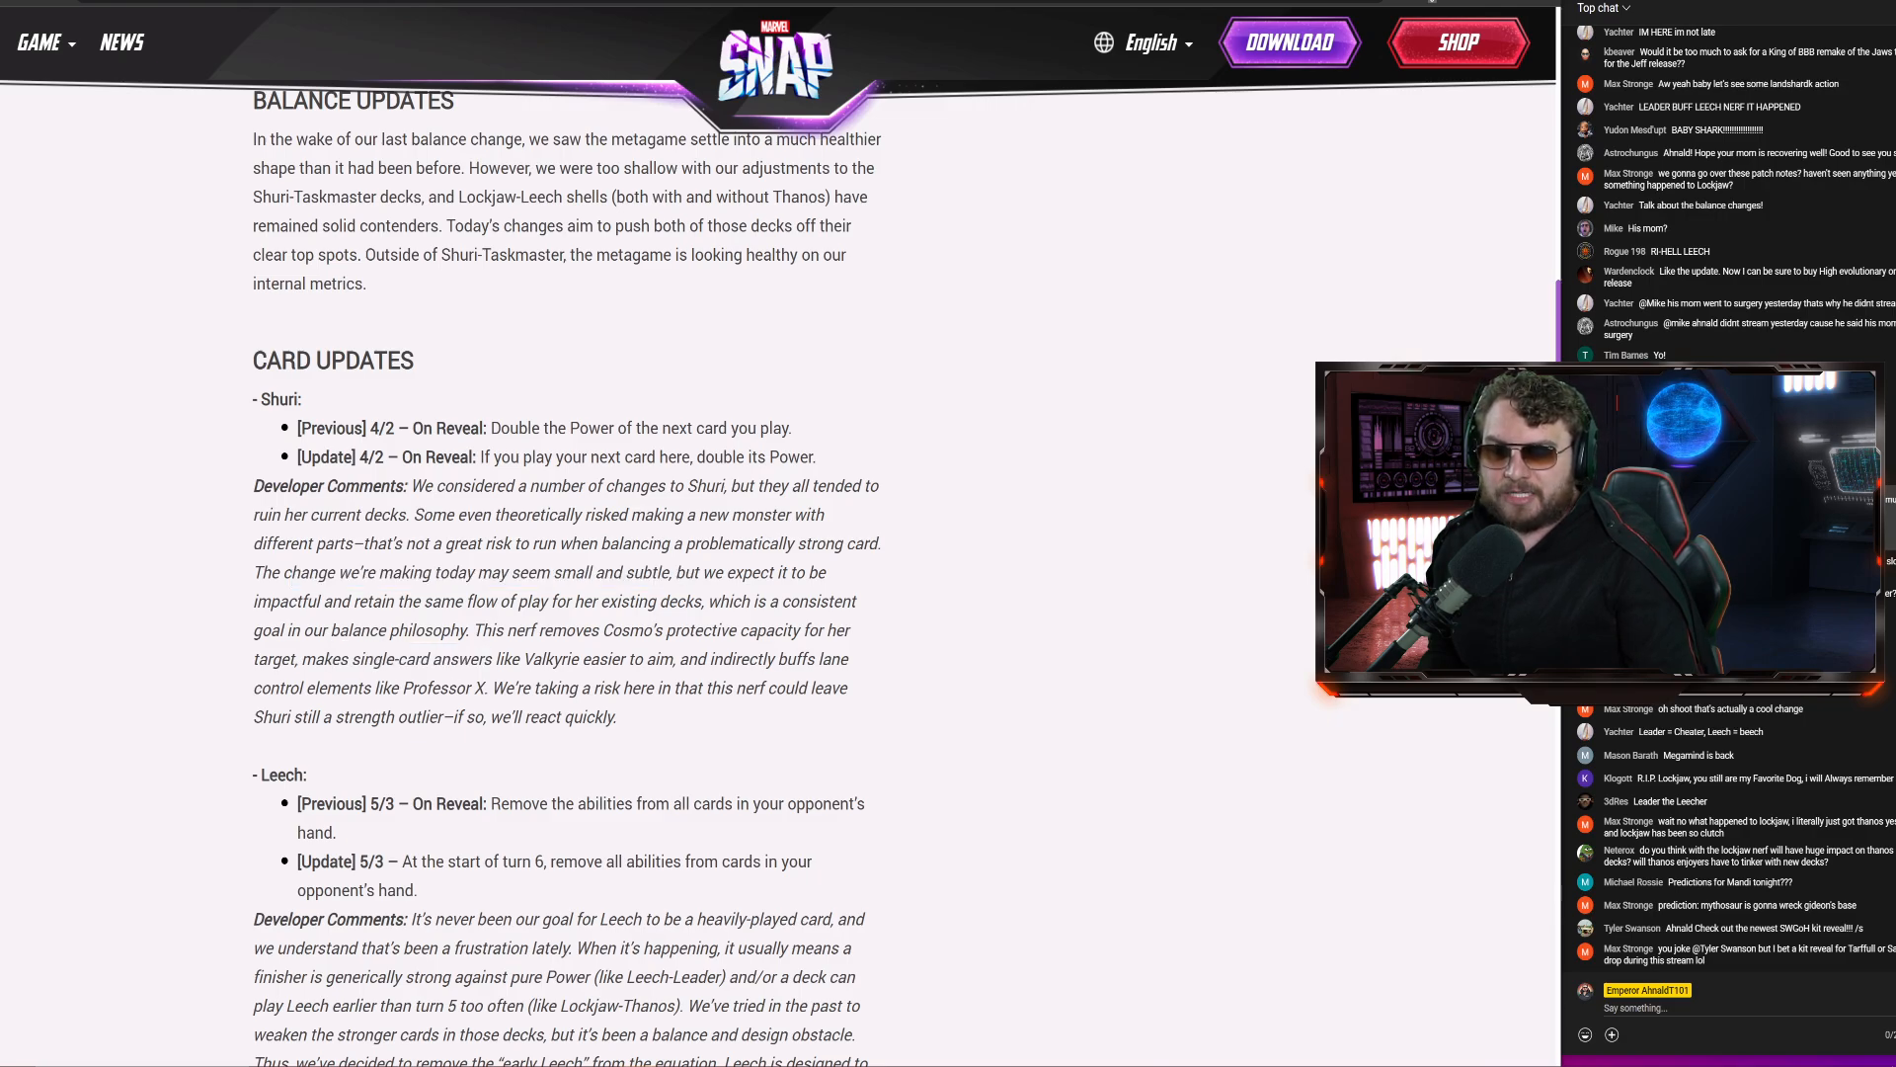
drag(496, 657, 697, 658)
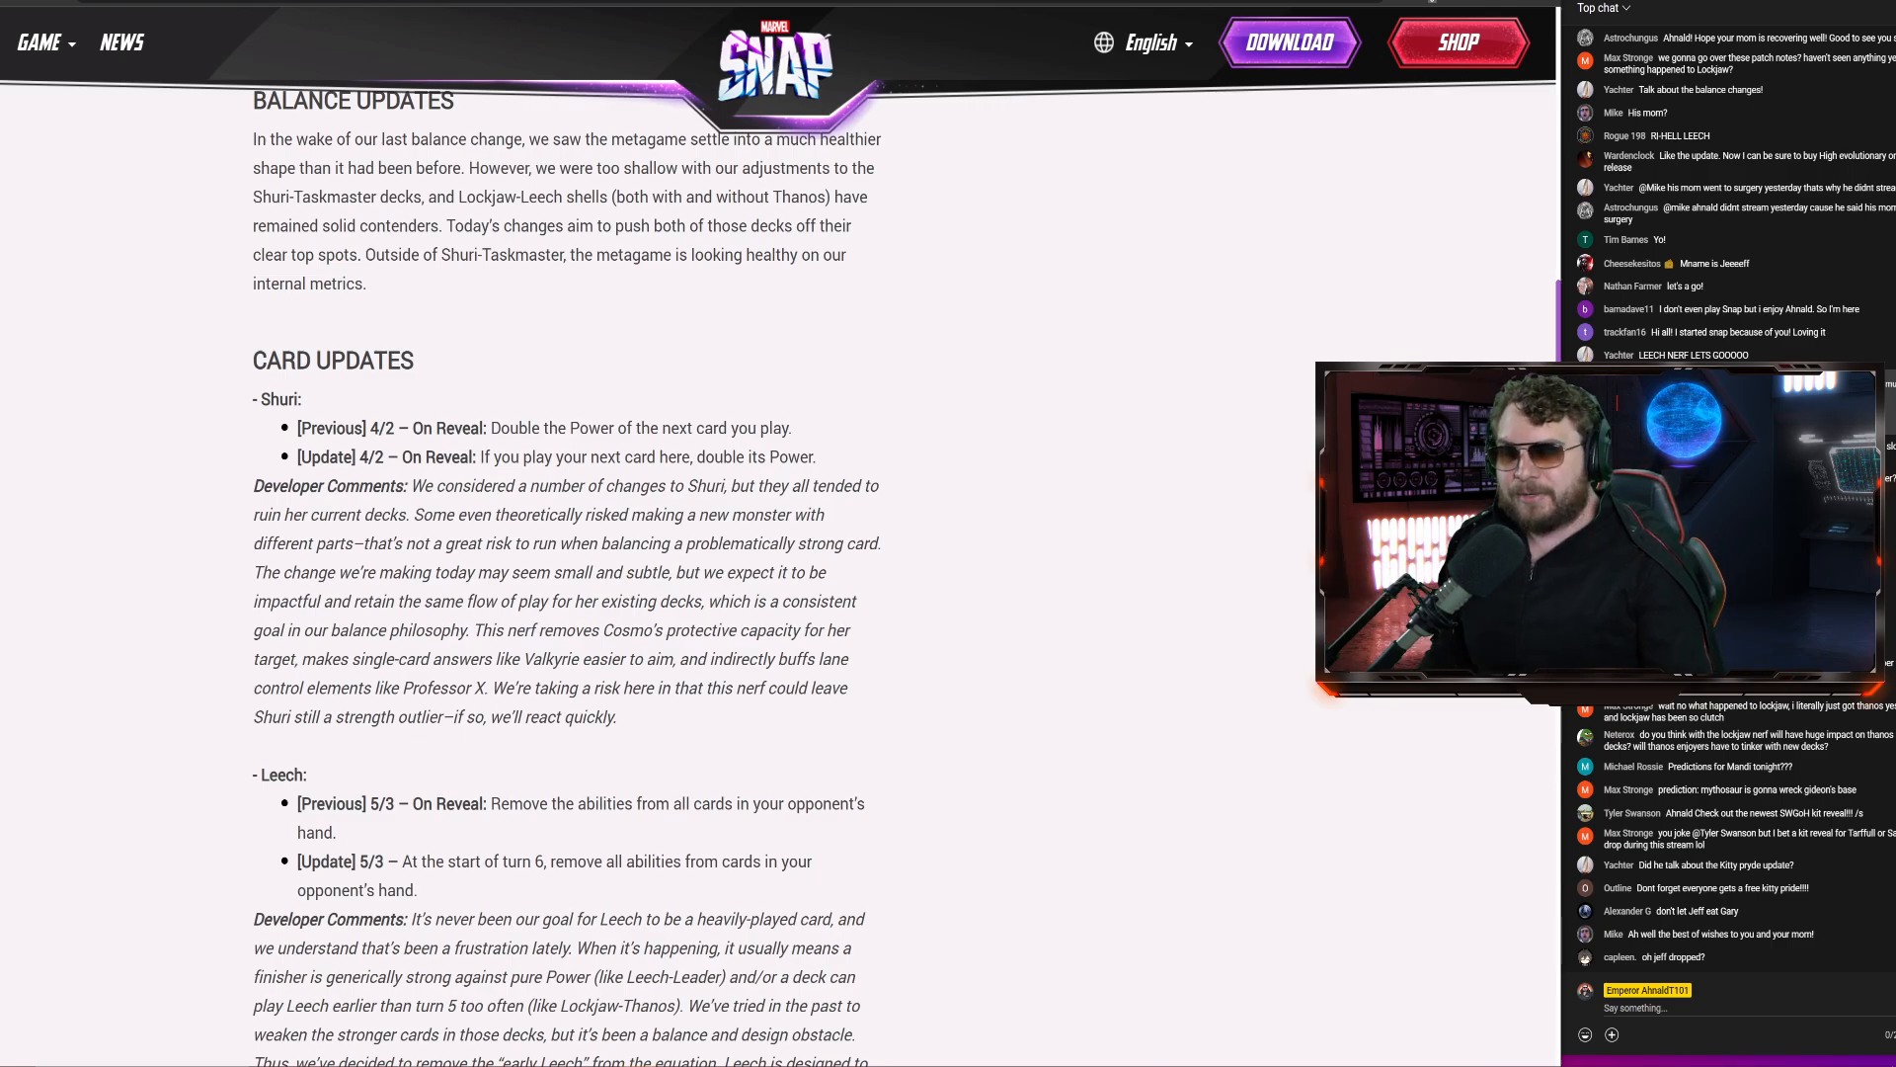
drag(417, 485, 693, 513)
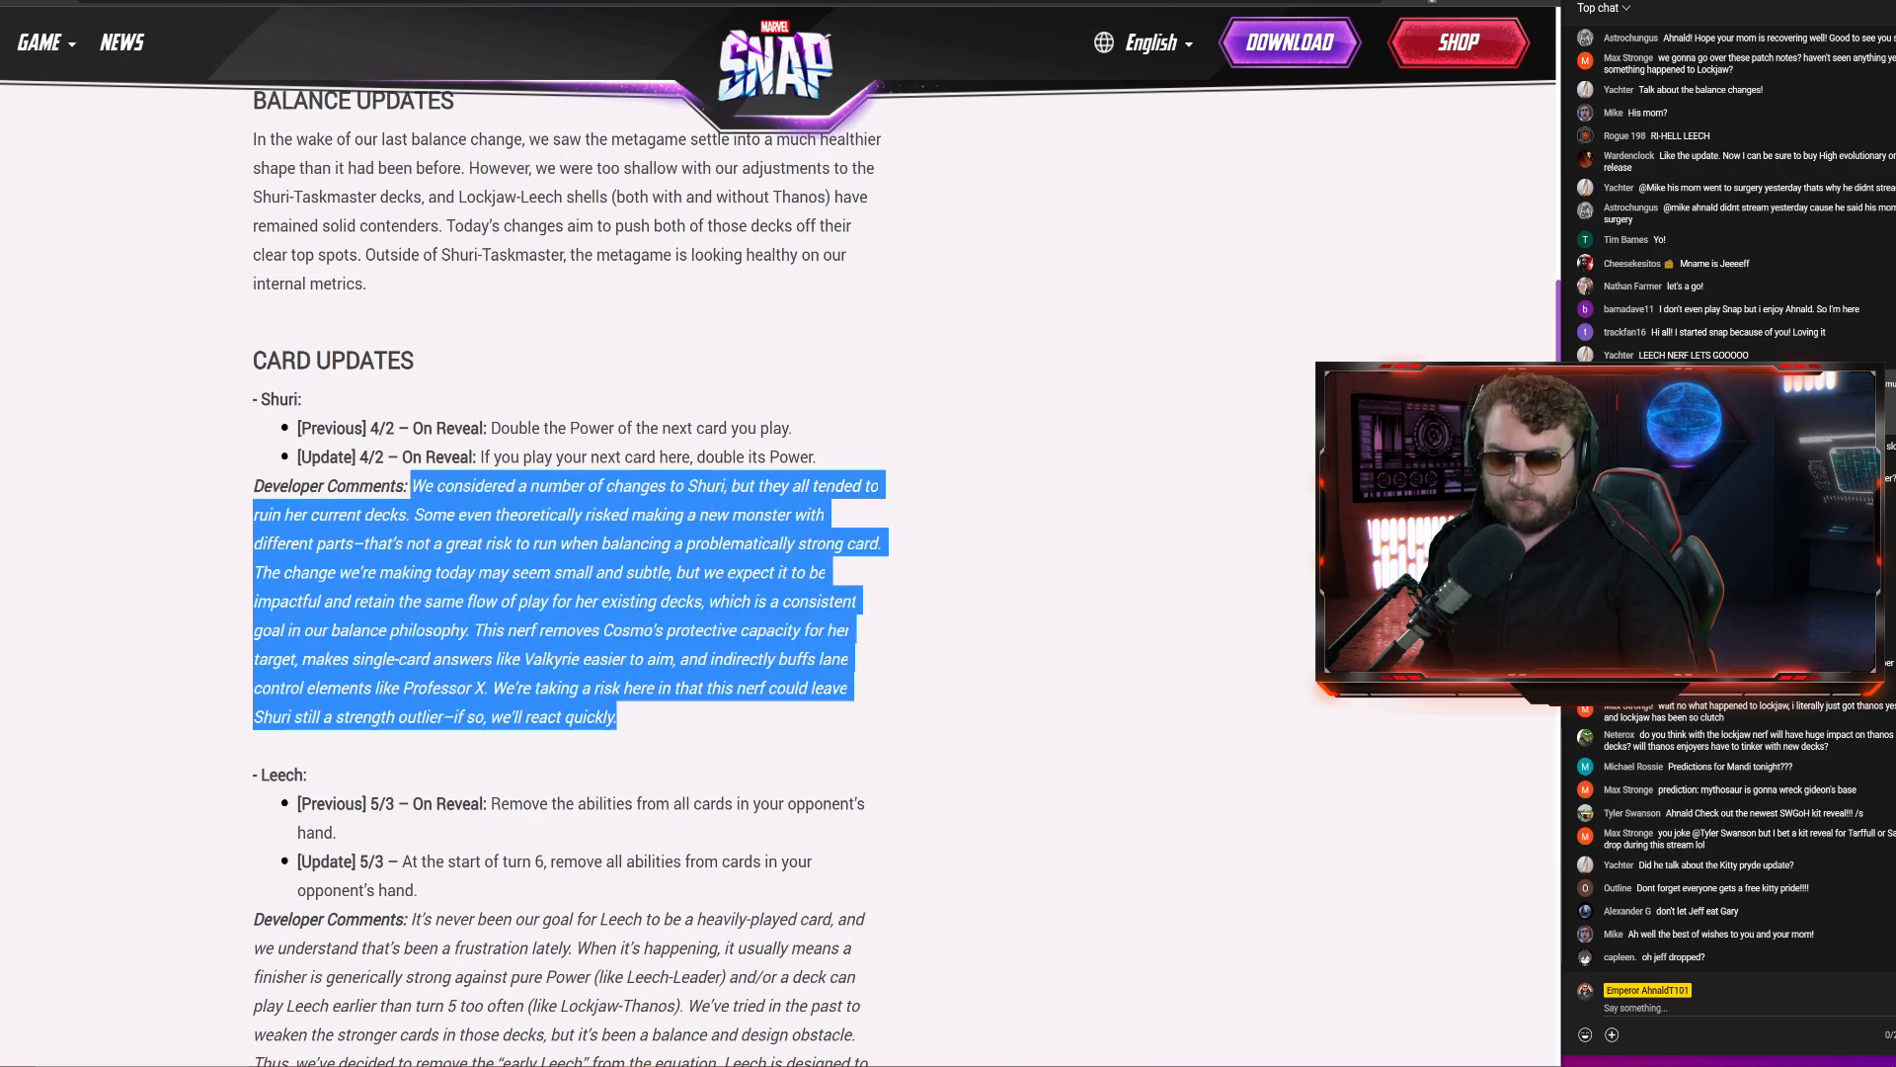
Scroll down until Leech's full developer comments and the start of Lockjaw's changes are visible
scroll(down, 3)
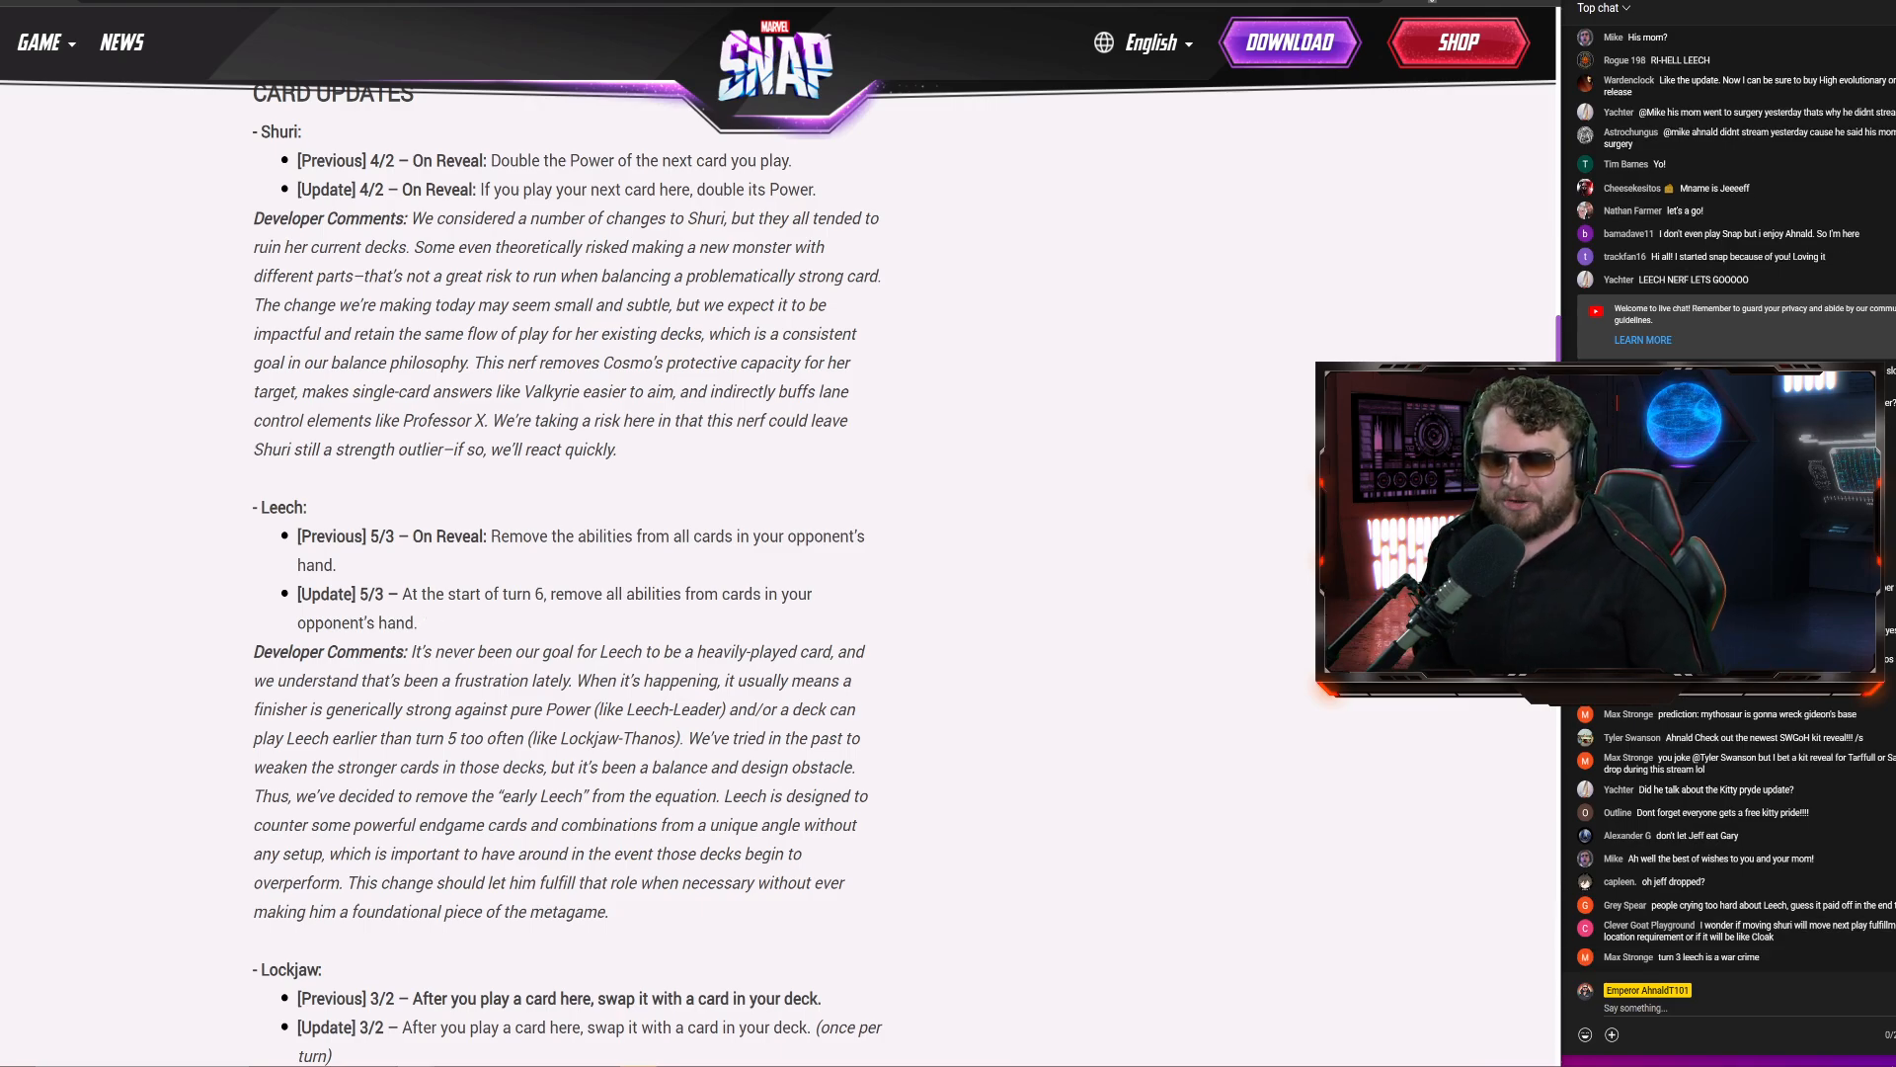
Highlight Leech's new turn-6 ability and the last sentence of its comments, then clear the selection at Lockjaw
drag(403, 594, 453, 593)
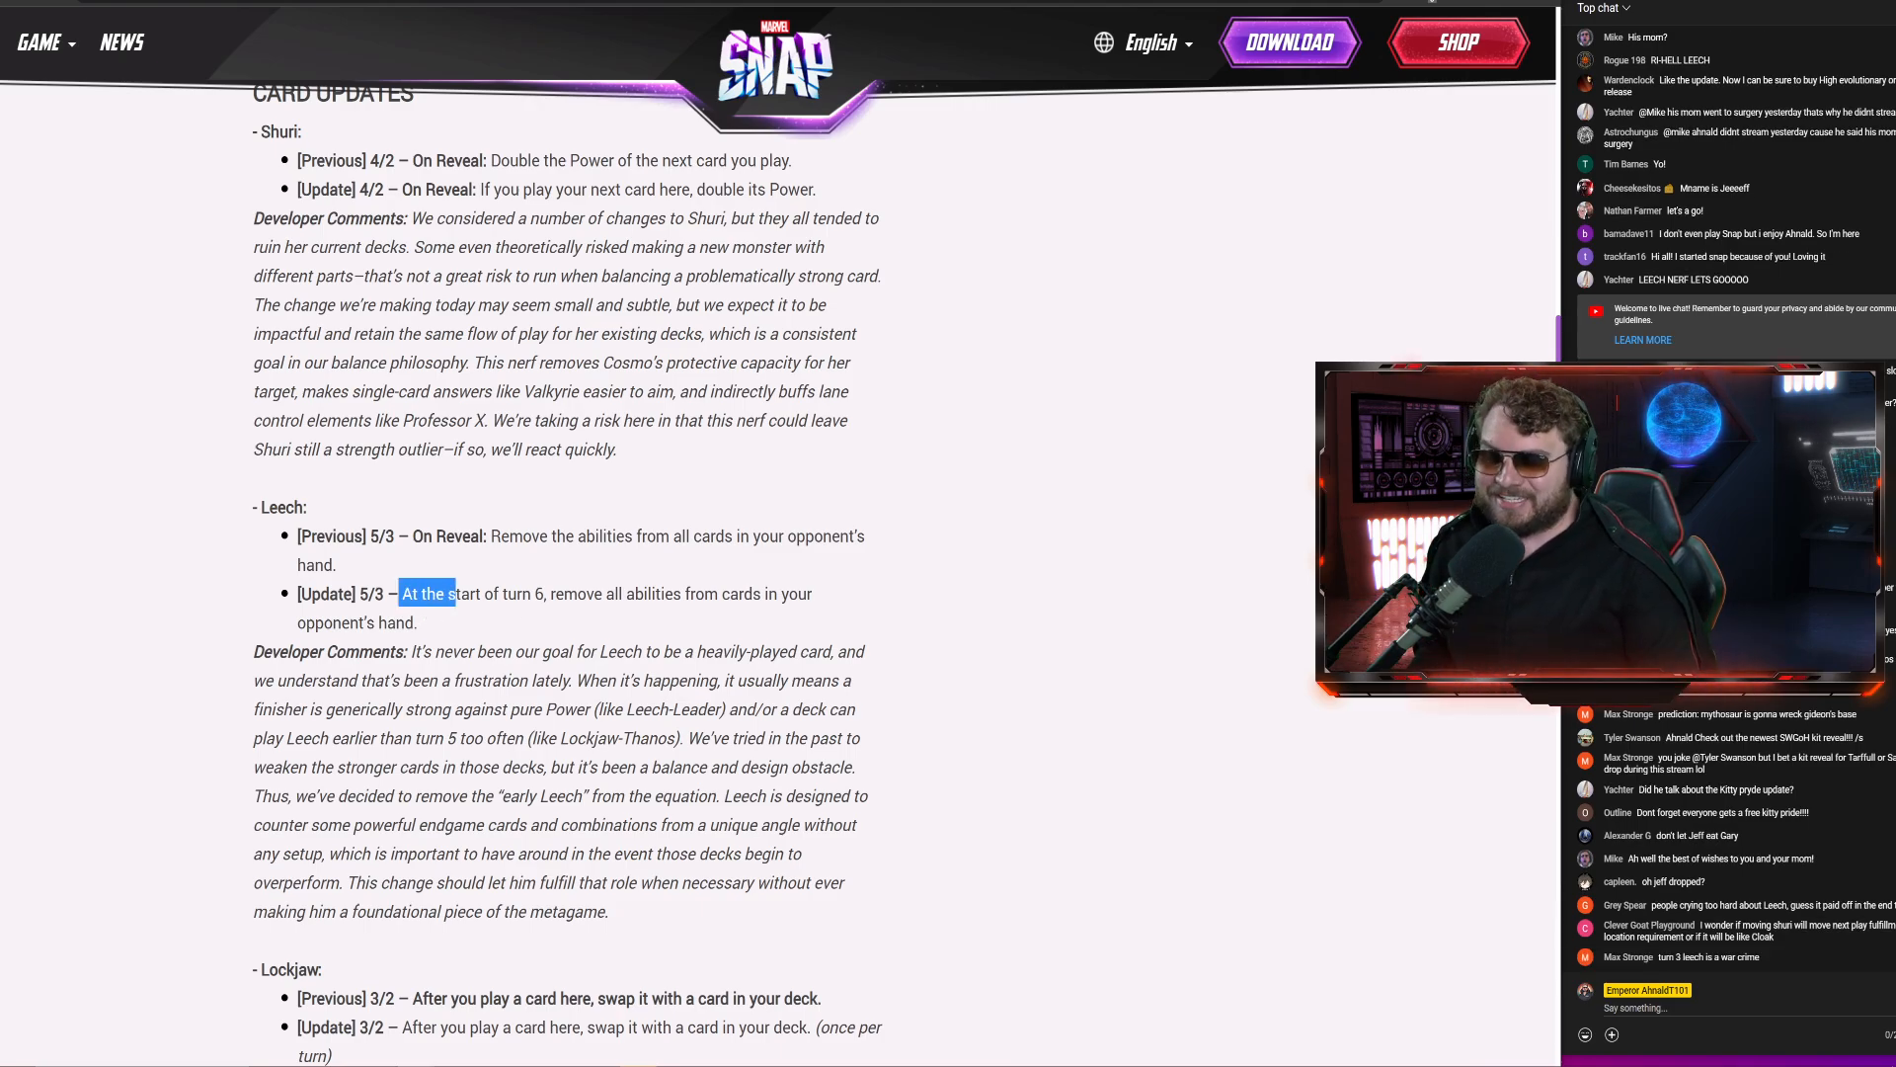
drag(405, 594, 419, 623)
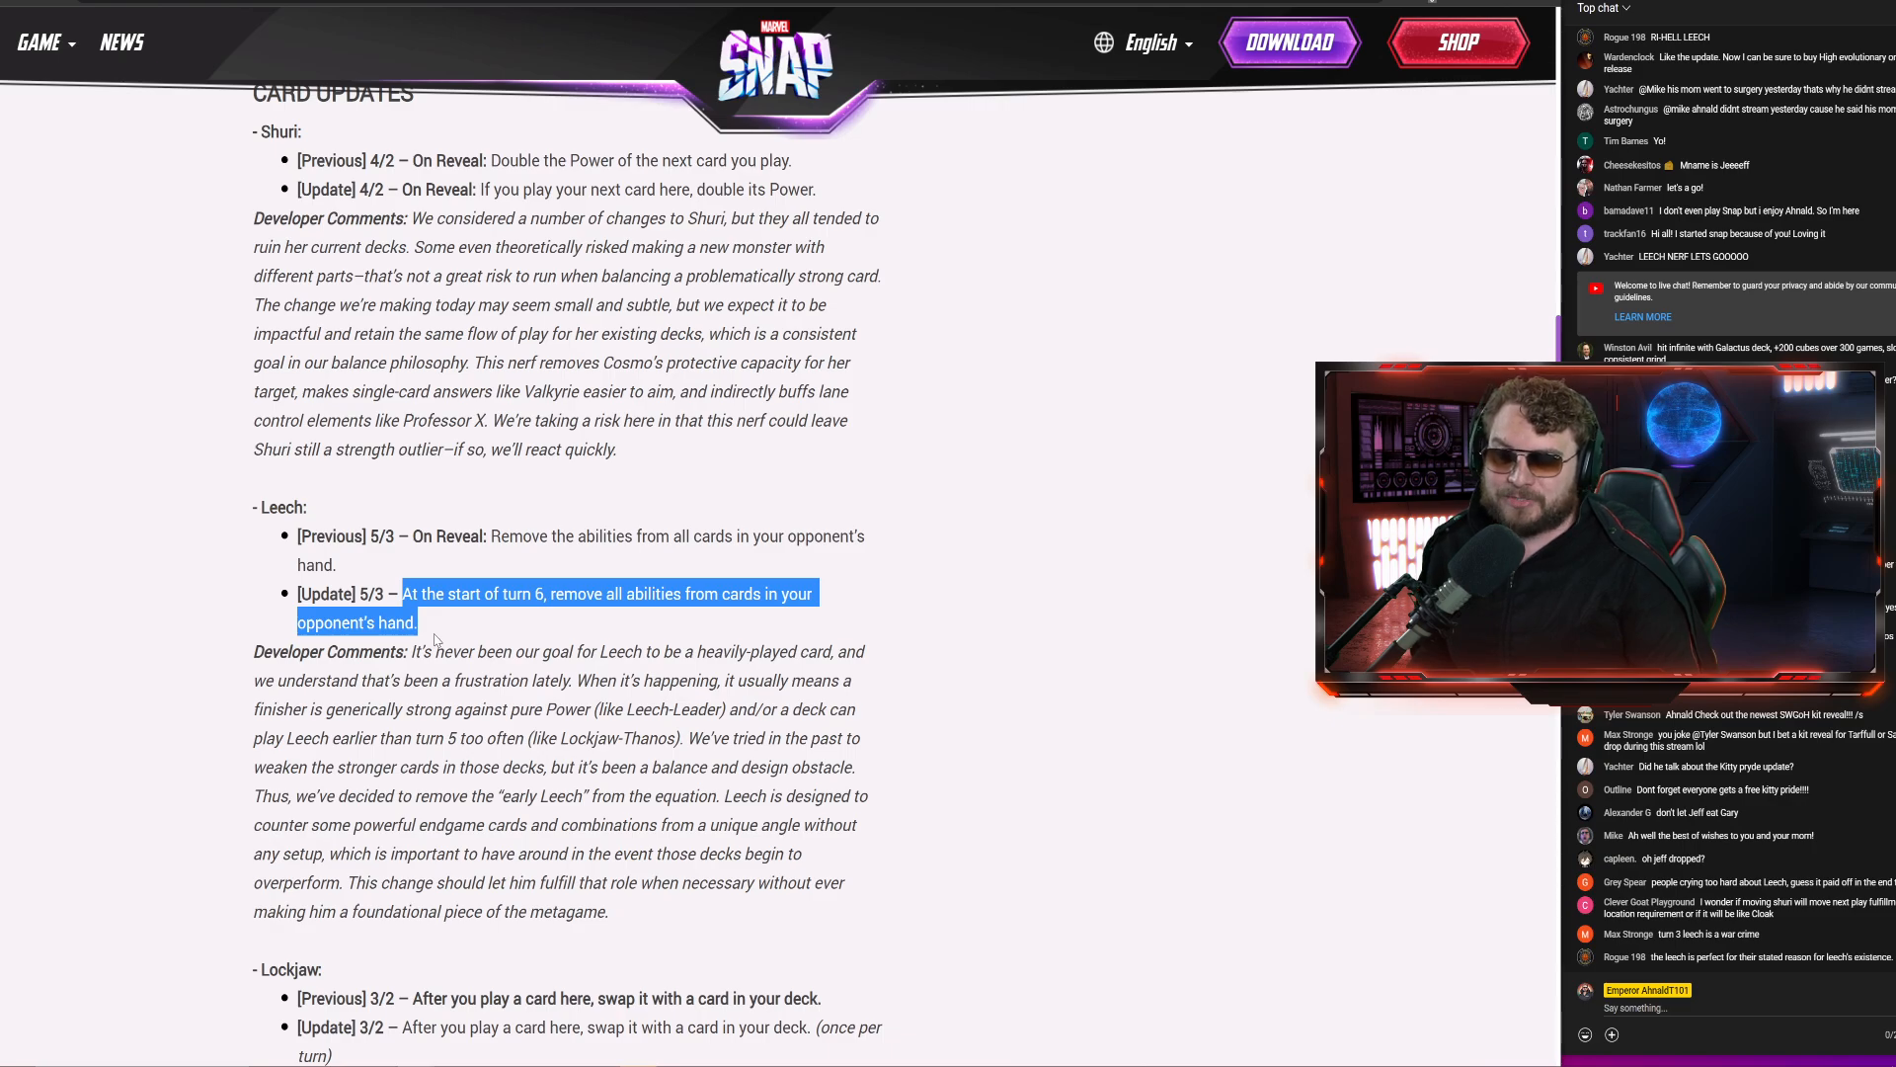
scroll(down, 3)
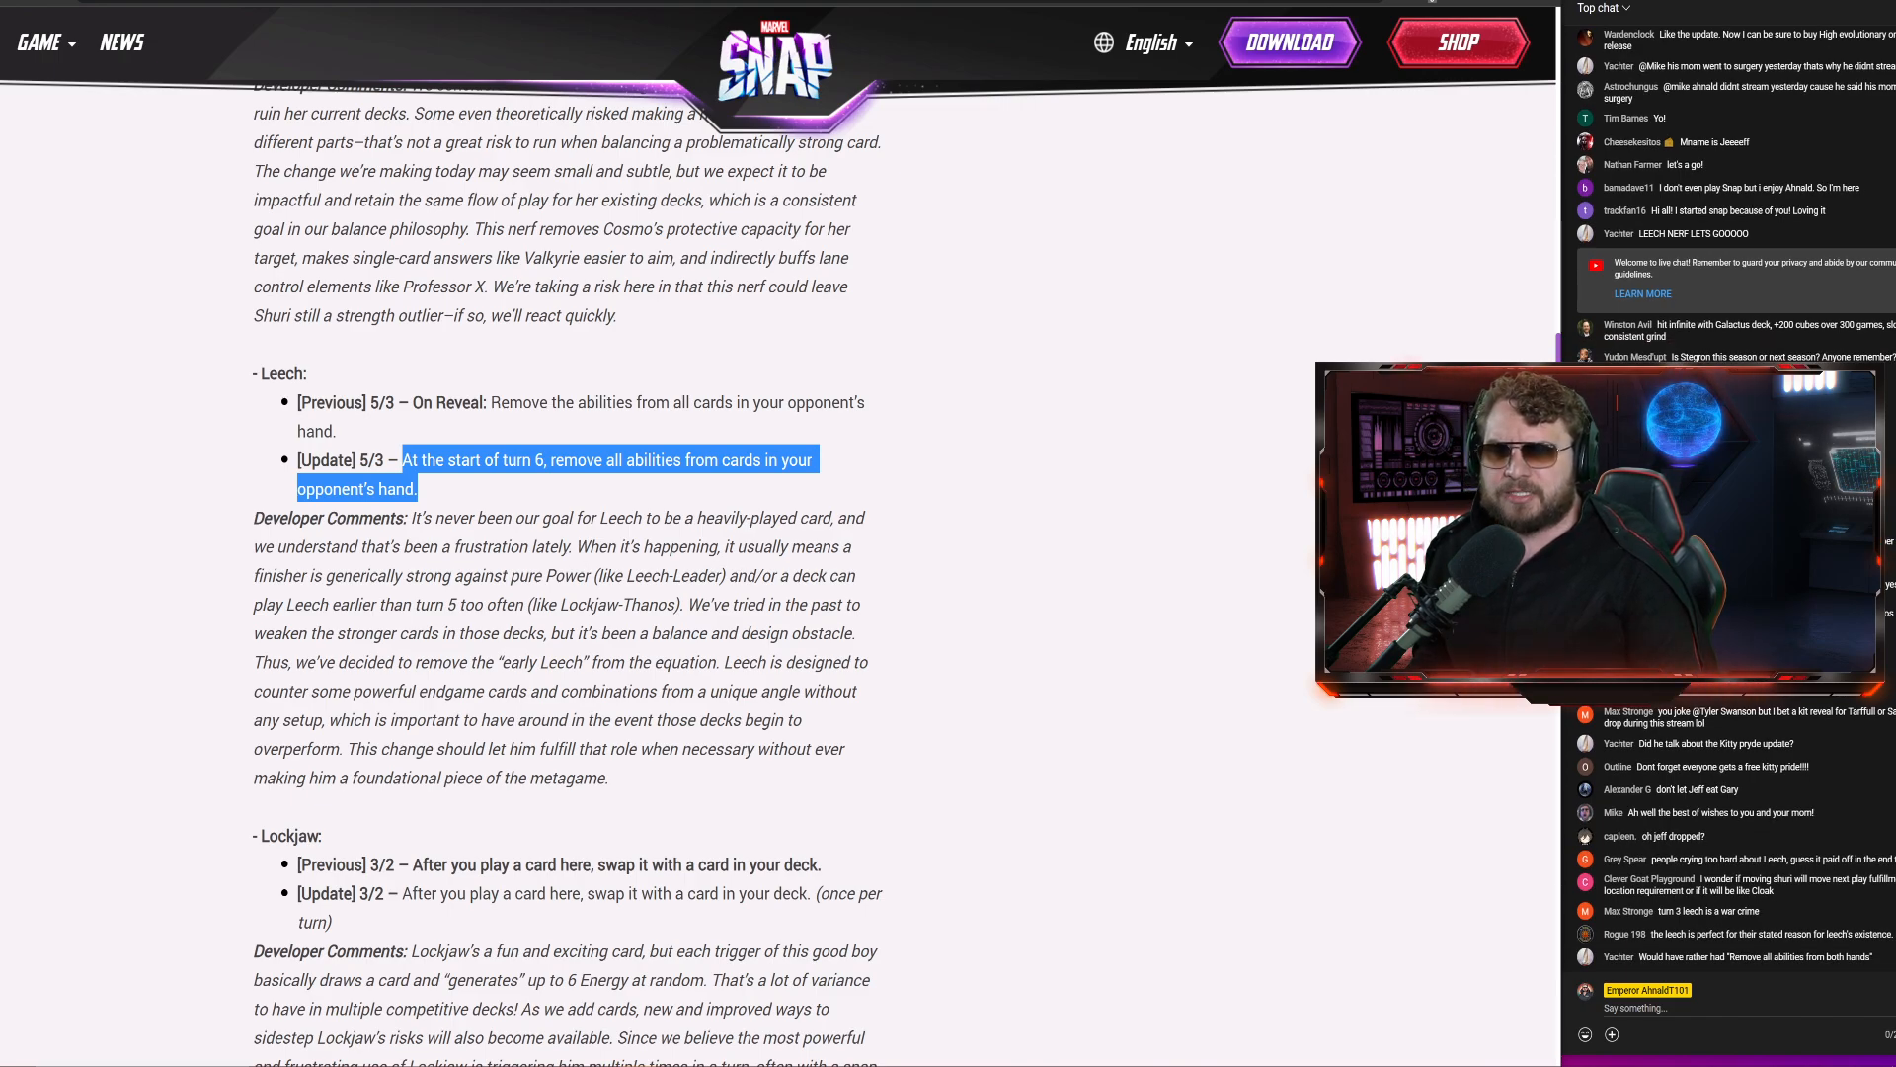
mouse_move(620, 595)
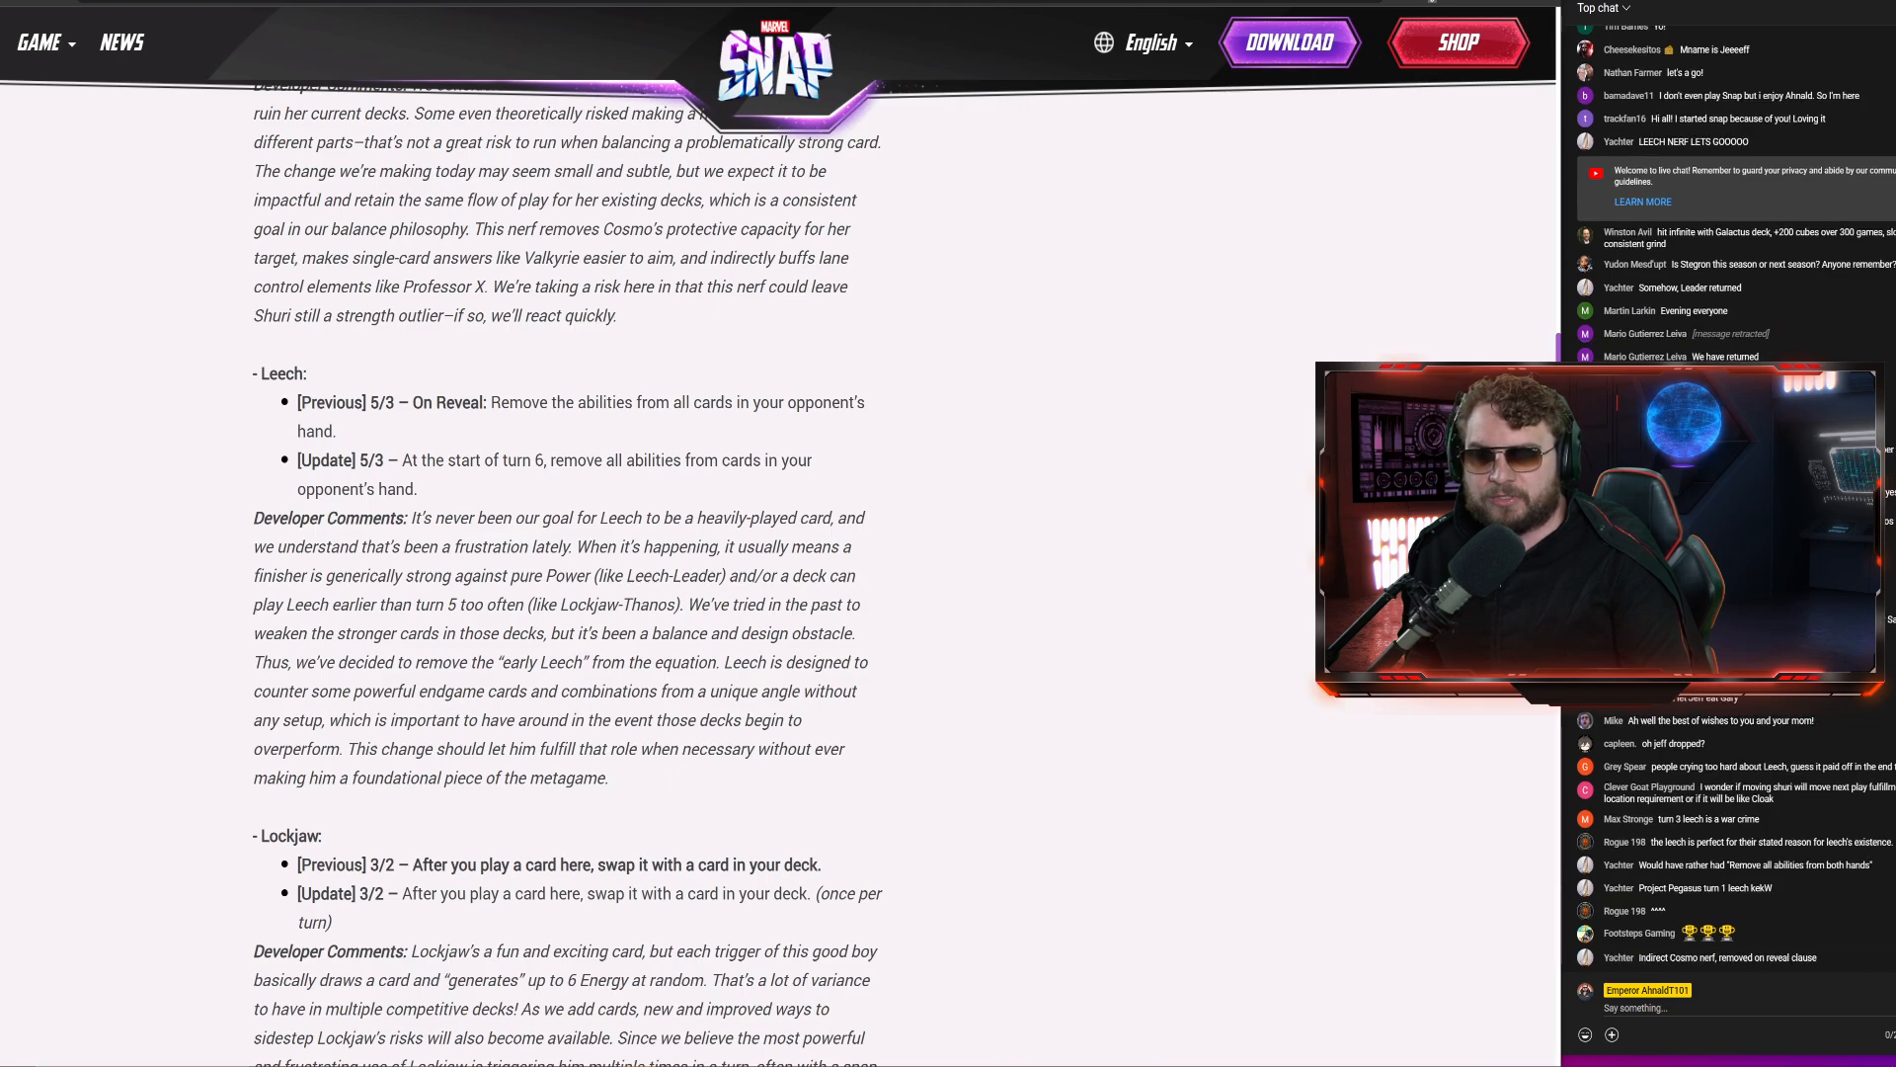
drag(358, 720, 594, 748)
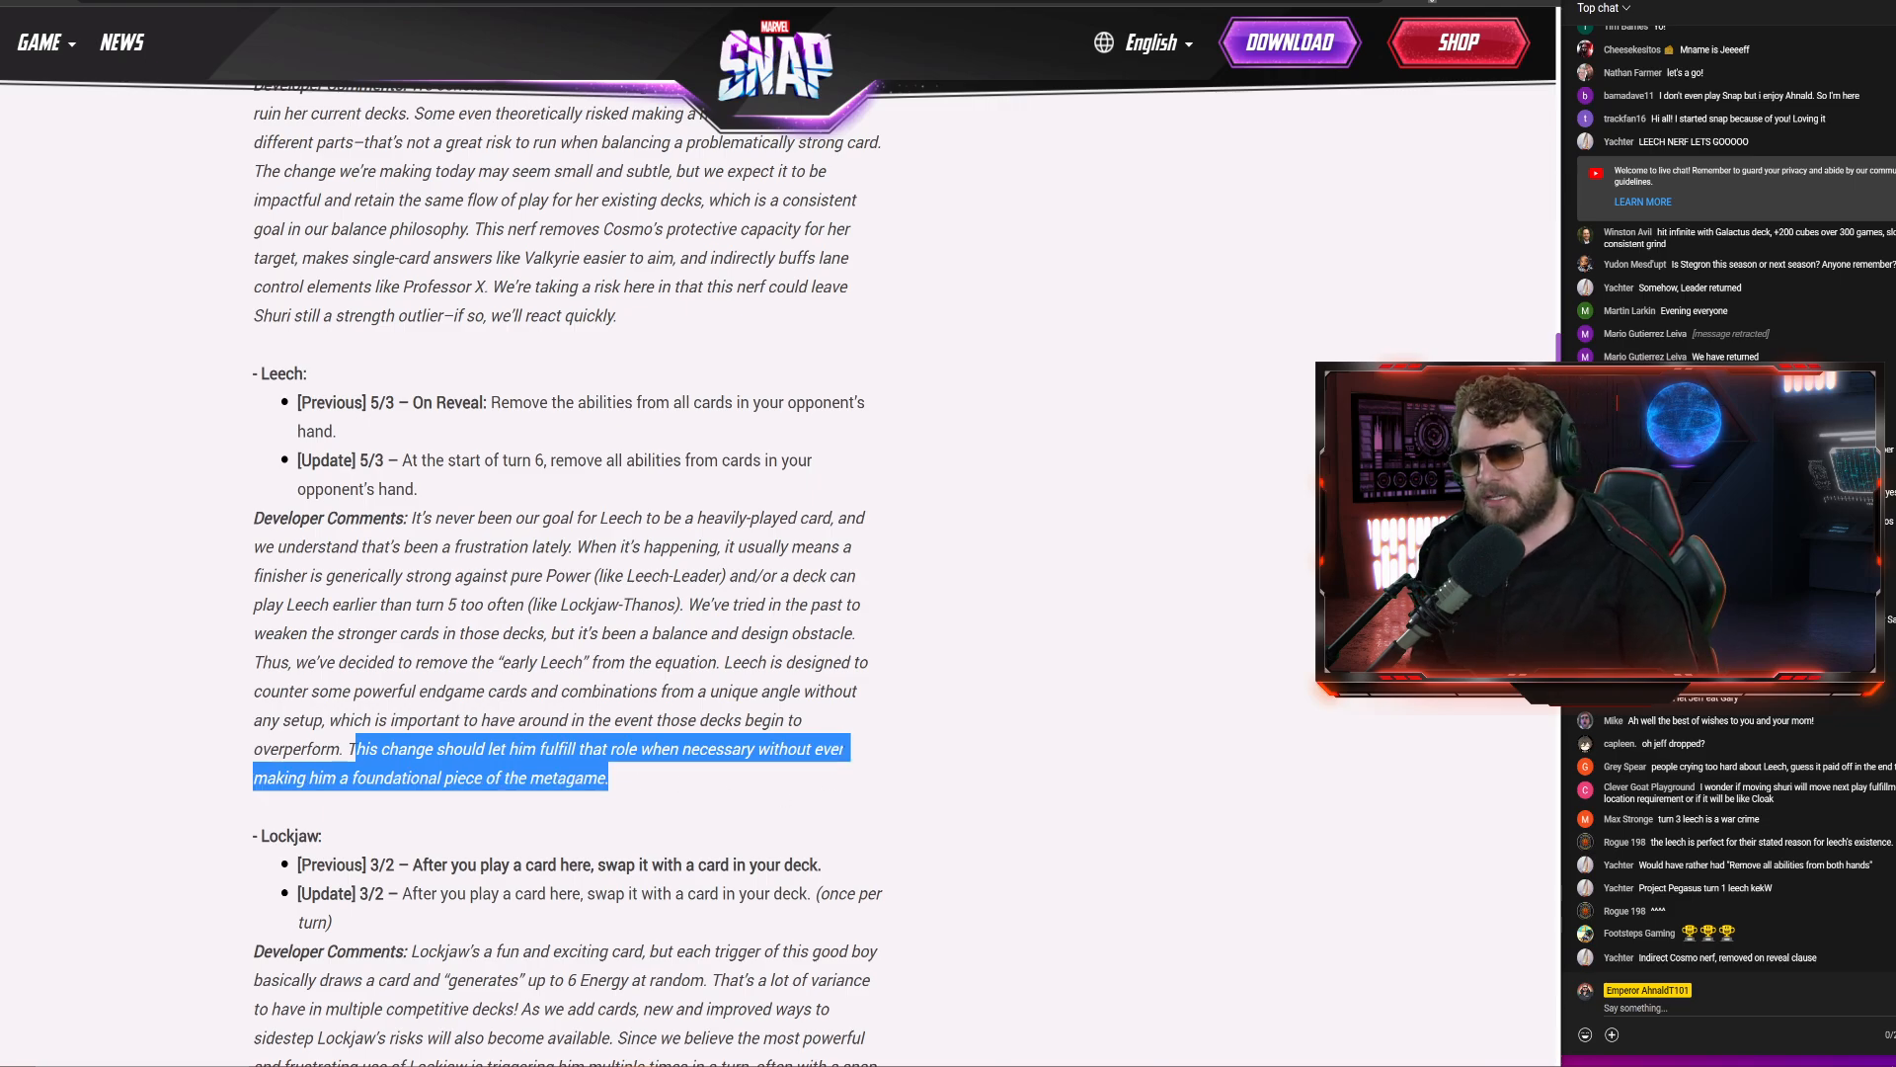
click(637, 792)
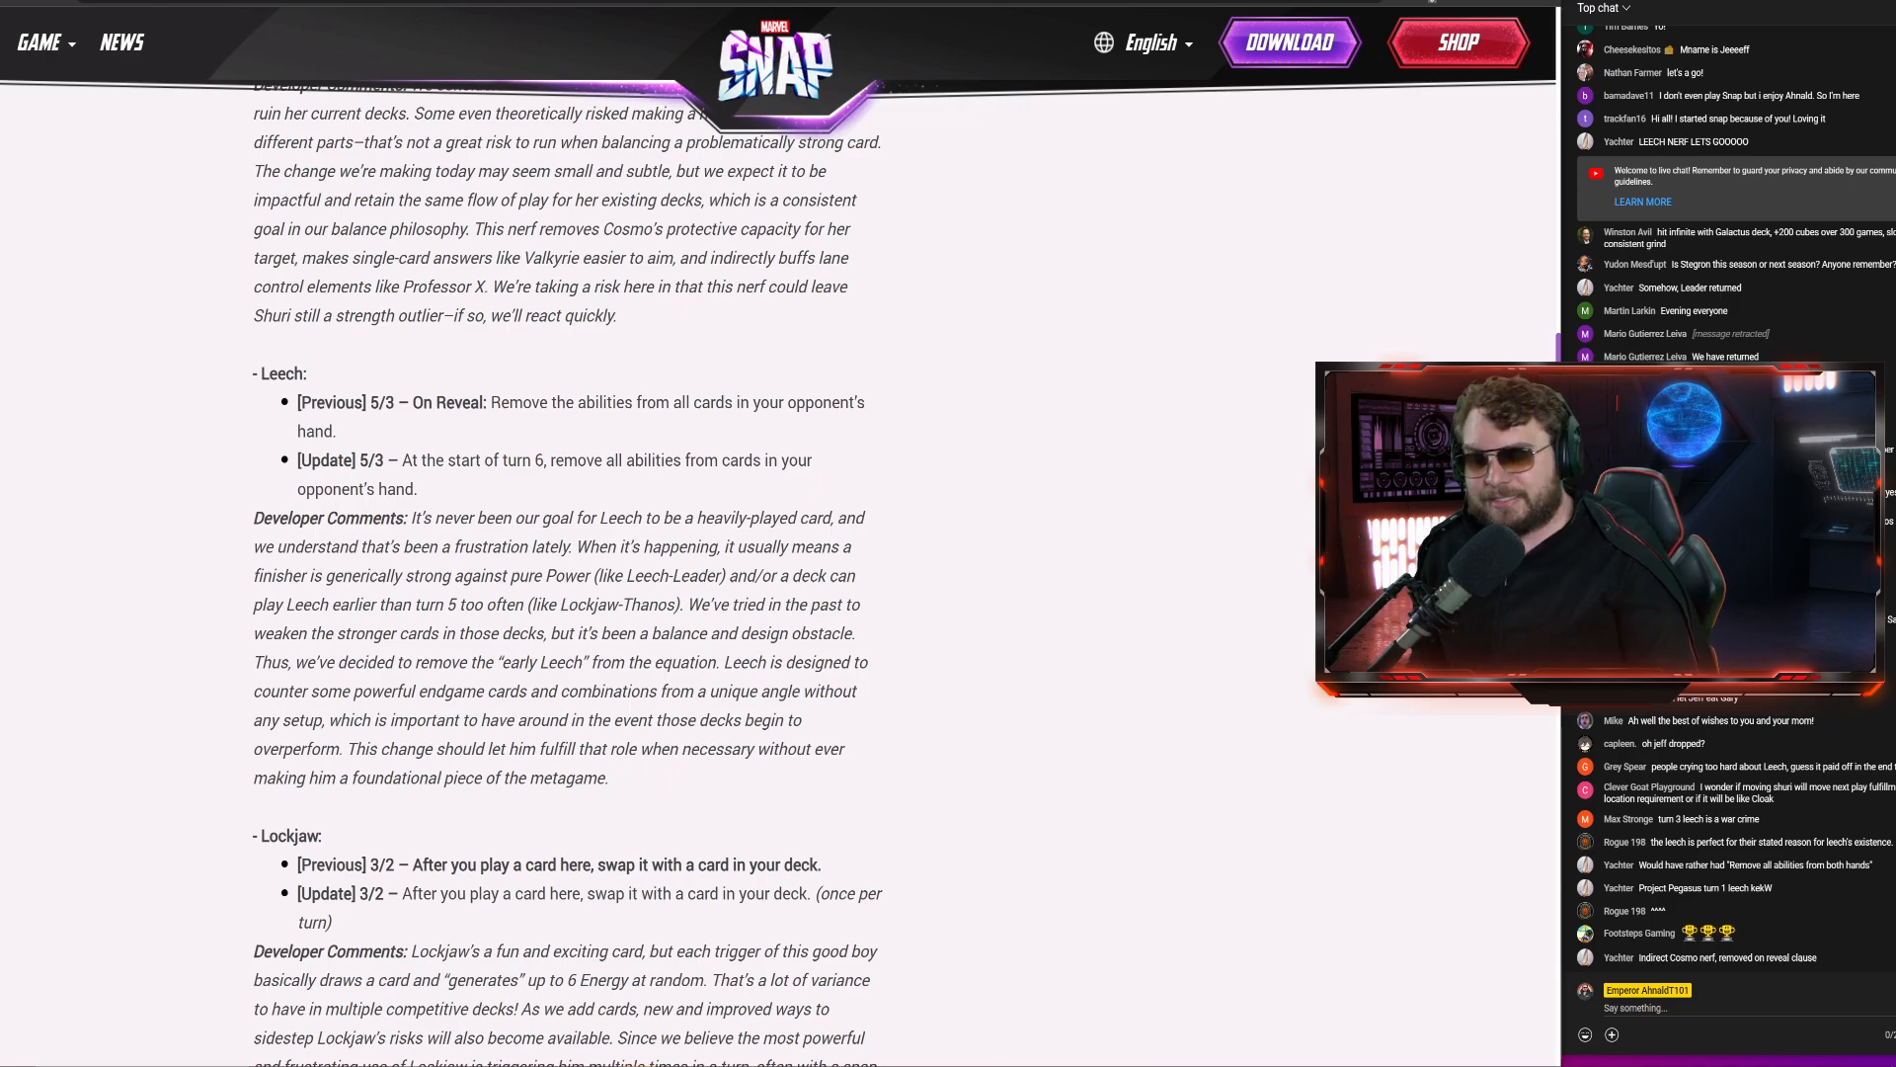
Scroll to Lockjaw and highlight the comment phrases about a late surprise and Thanos
scroll(down, 3)
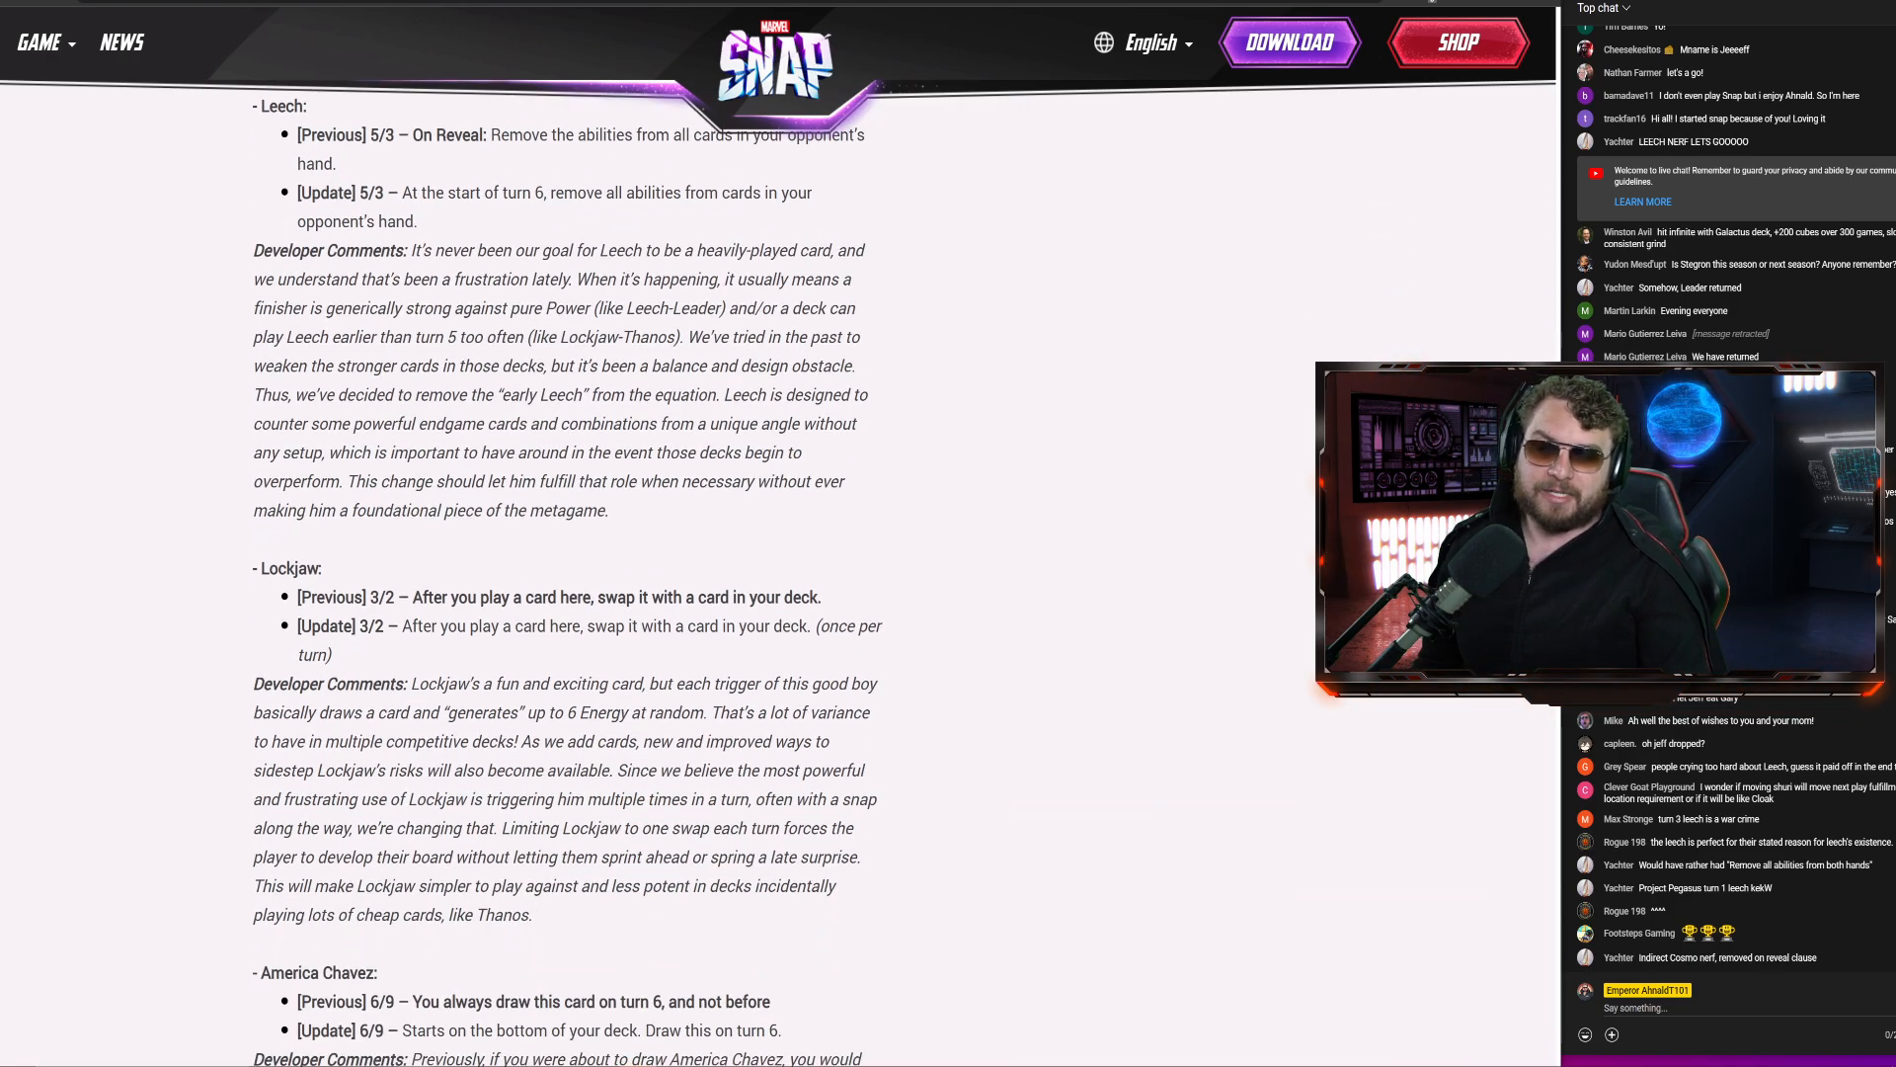
scroll(down, 3)
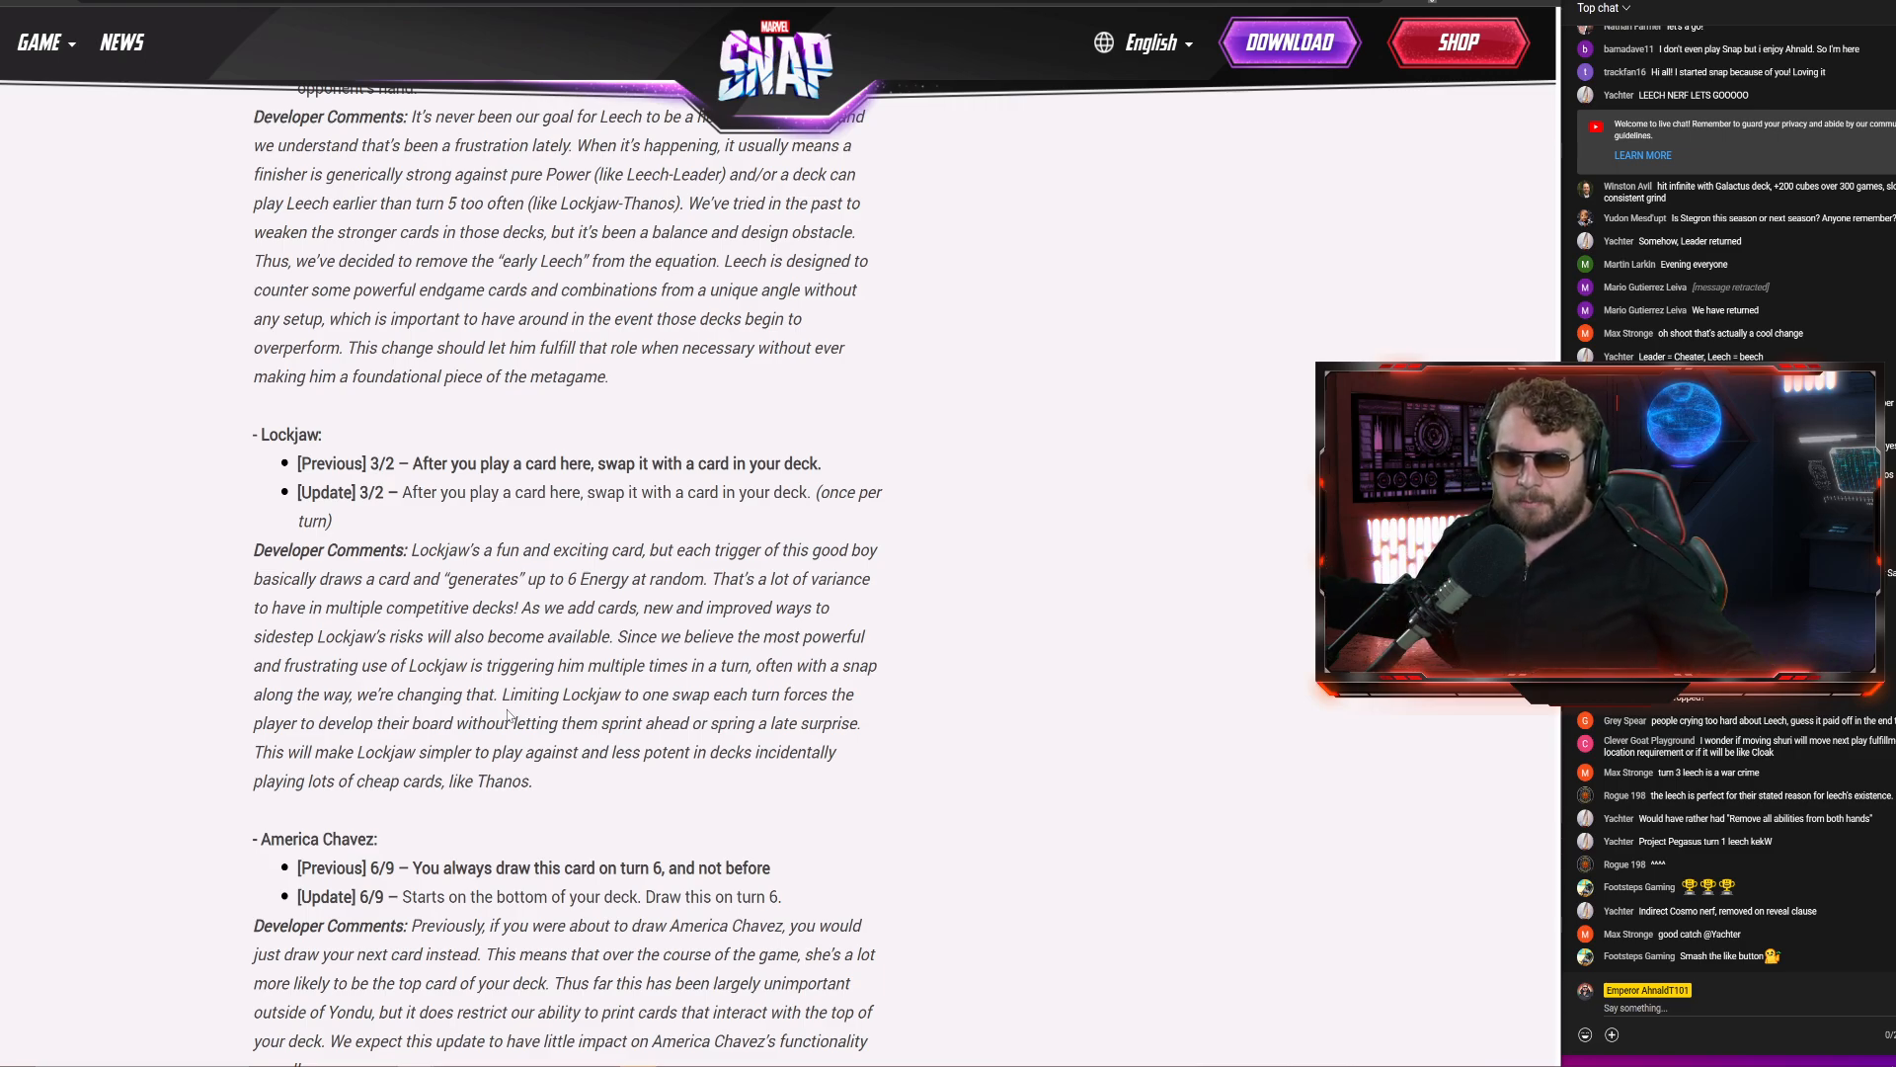
drag(722, 693, 863, 722)
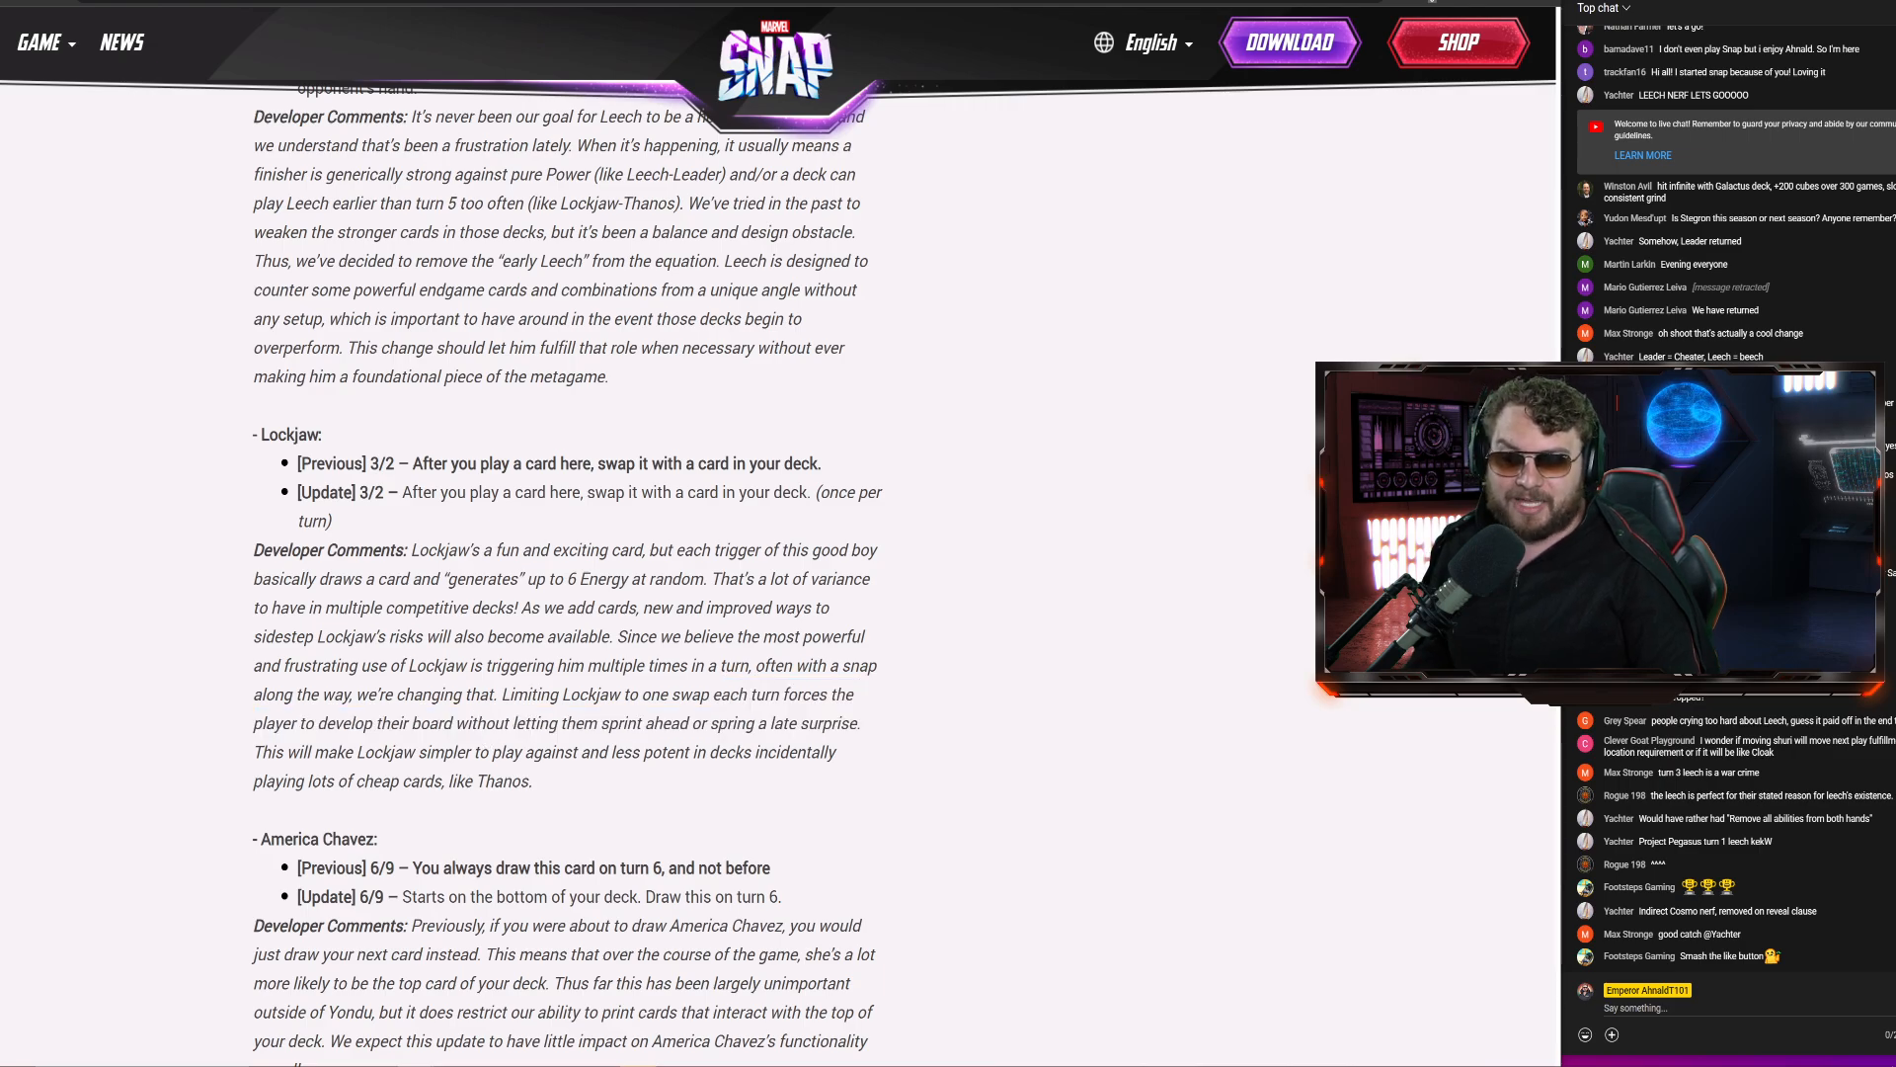
drag(702, 722, 817, 722)
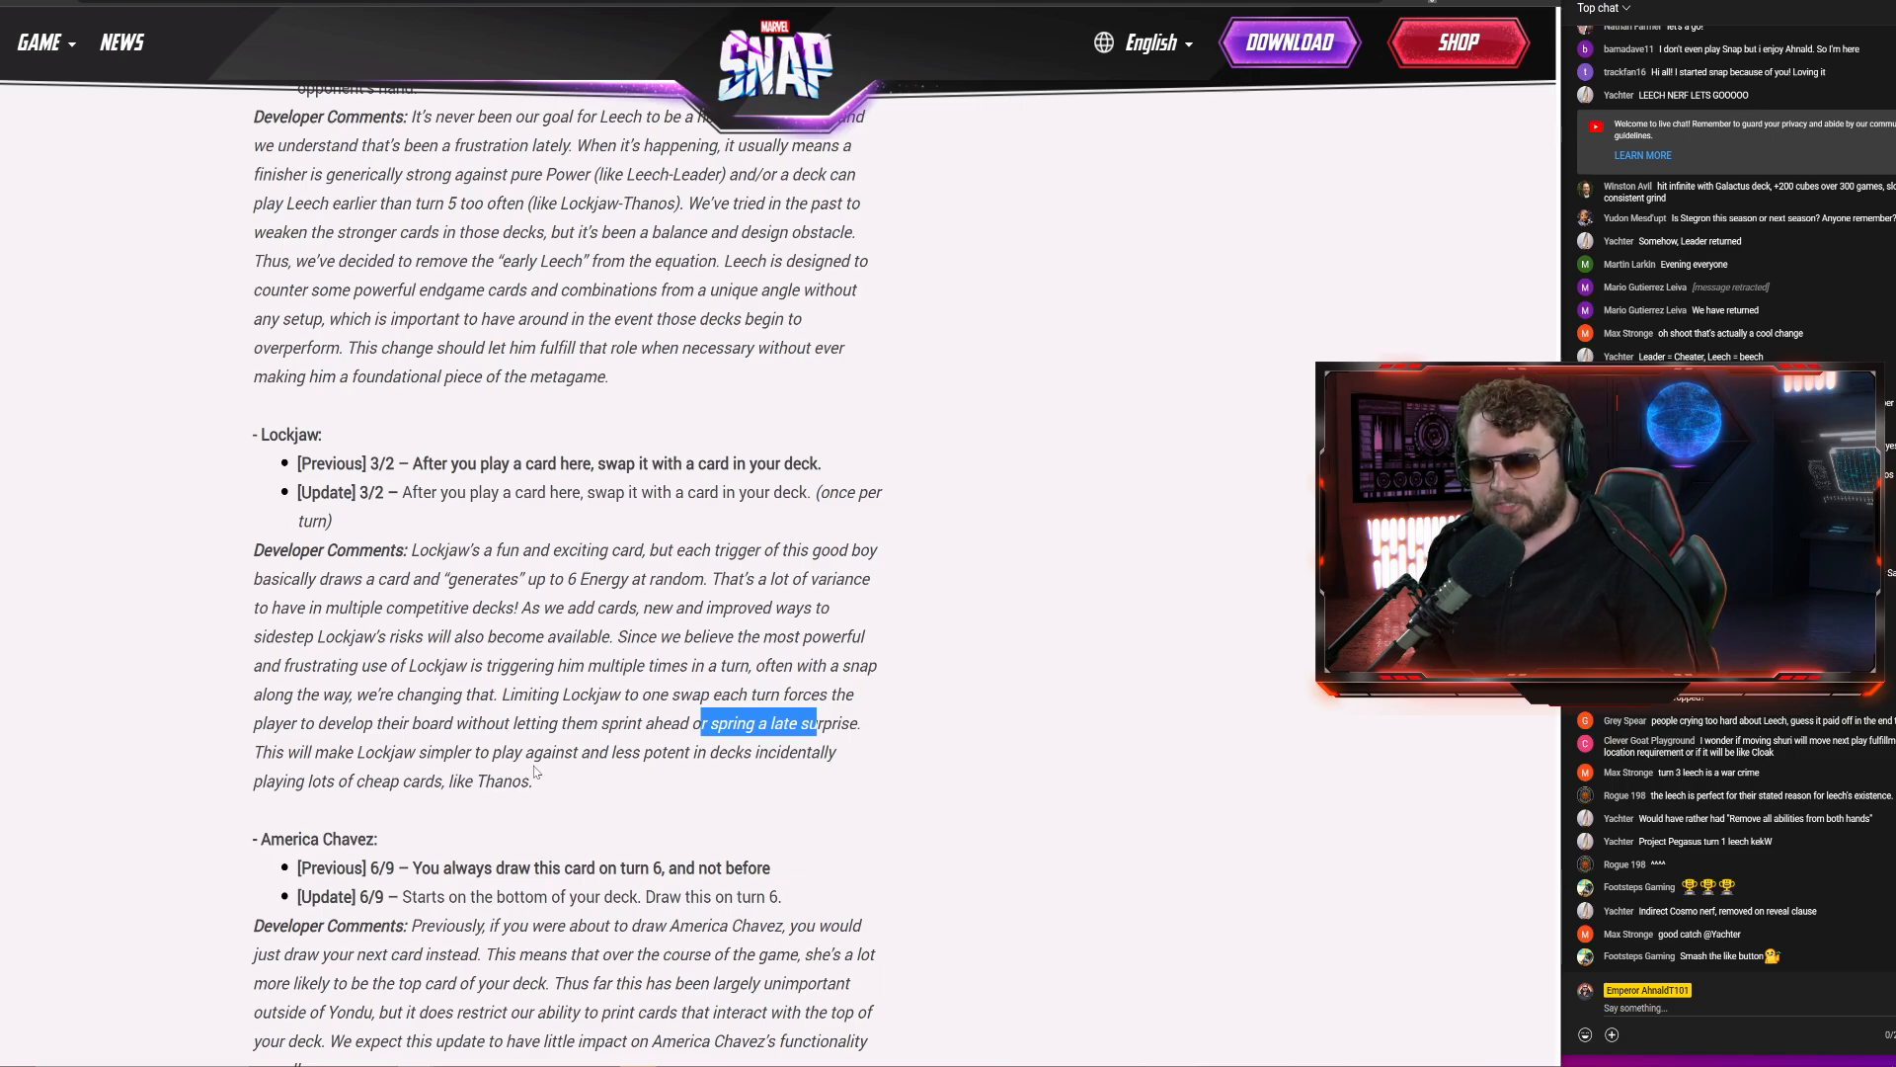
drag(665, 751, 818, 750)
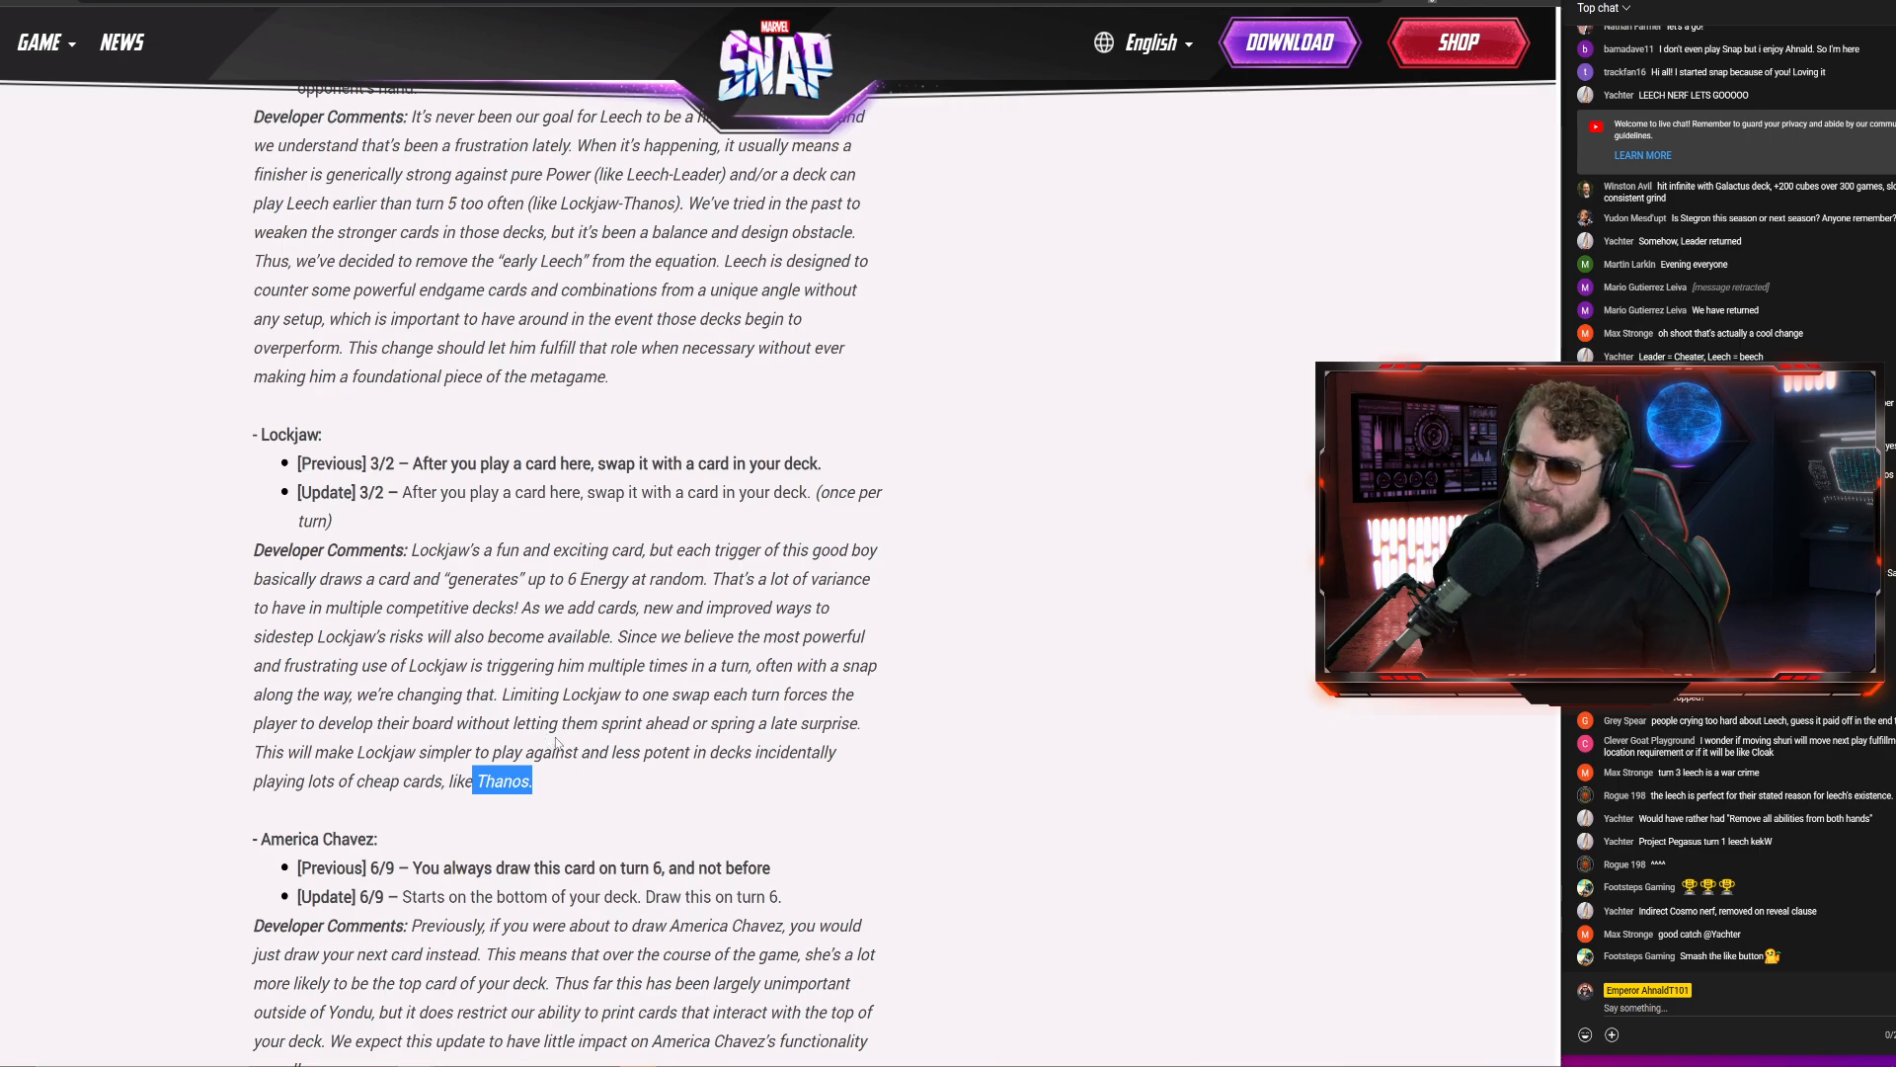
mouse_move(559, 771)
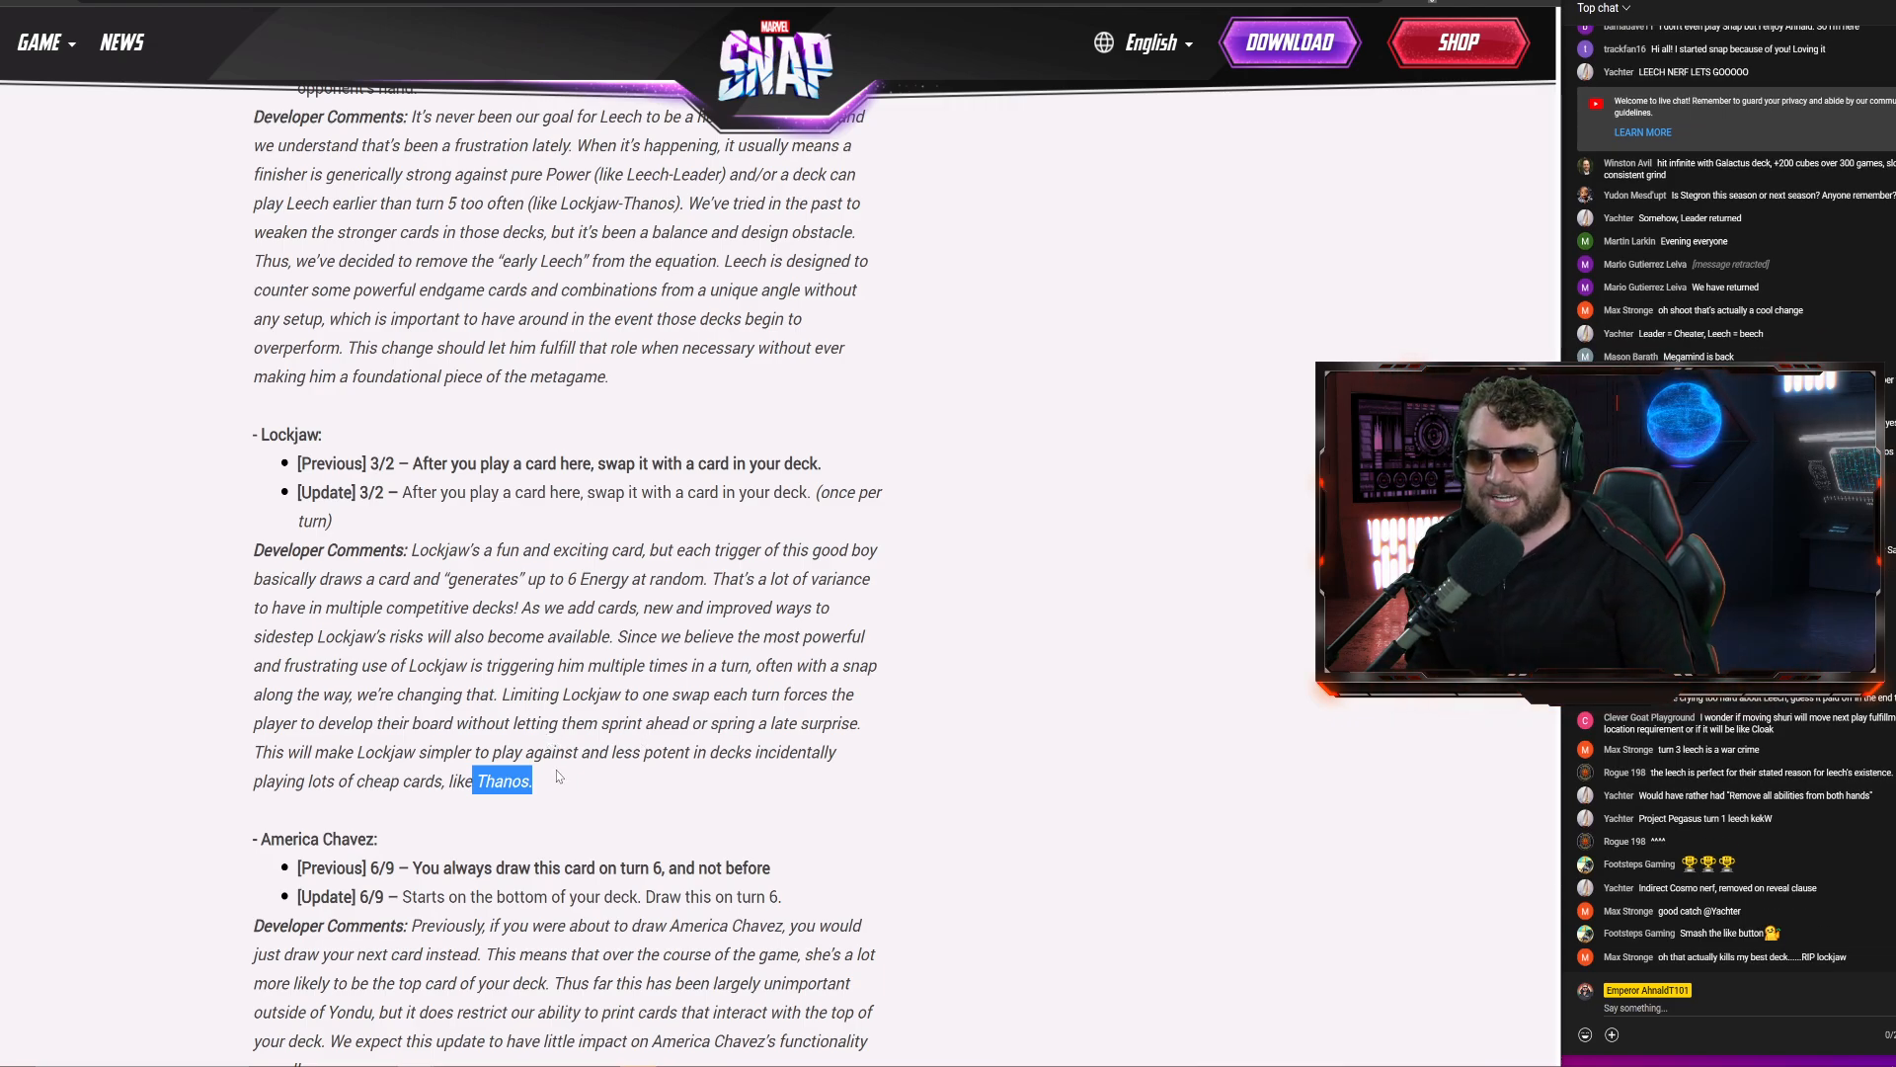
Highlight all of Lockjaw's developer comments and scroll on to America Chavez and Jubilee
drag(410, 549, 529, 780)
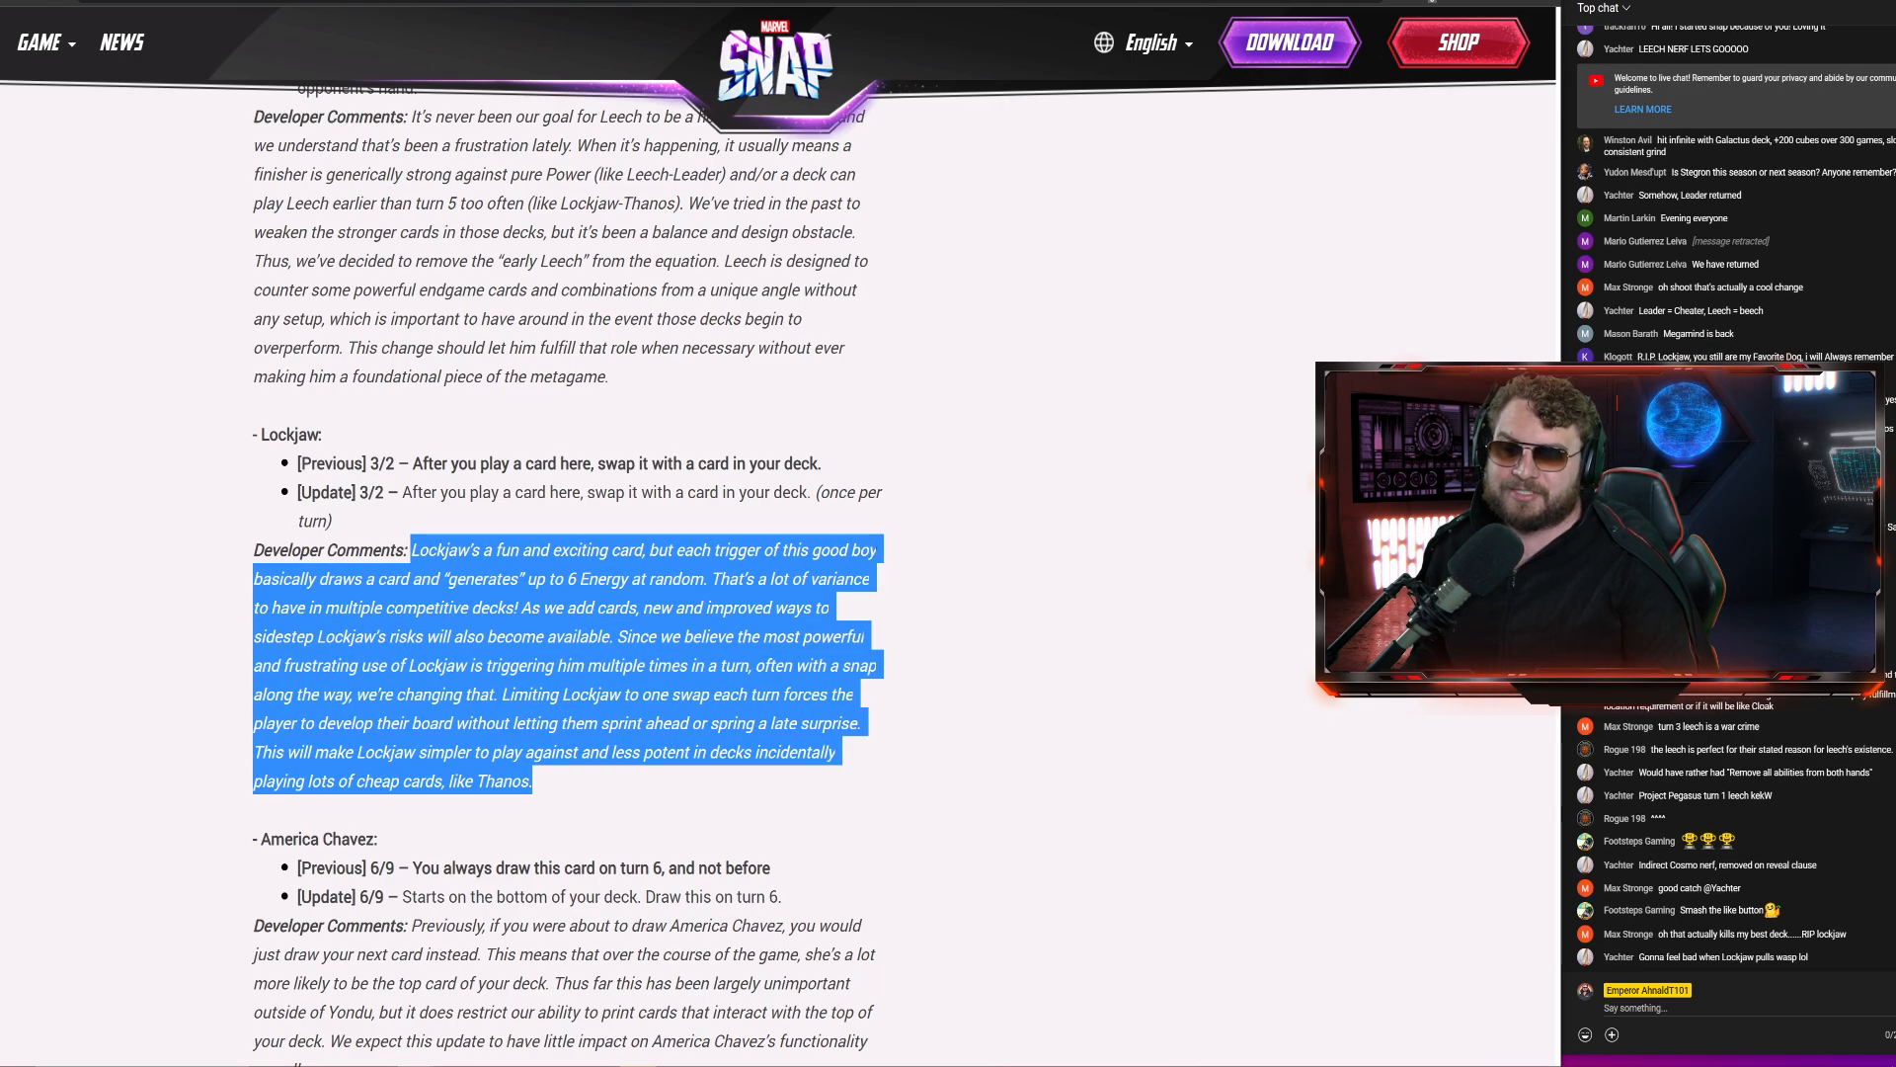
scroll(down, 3)
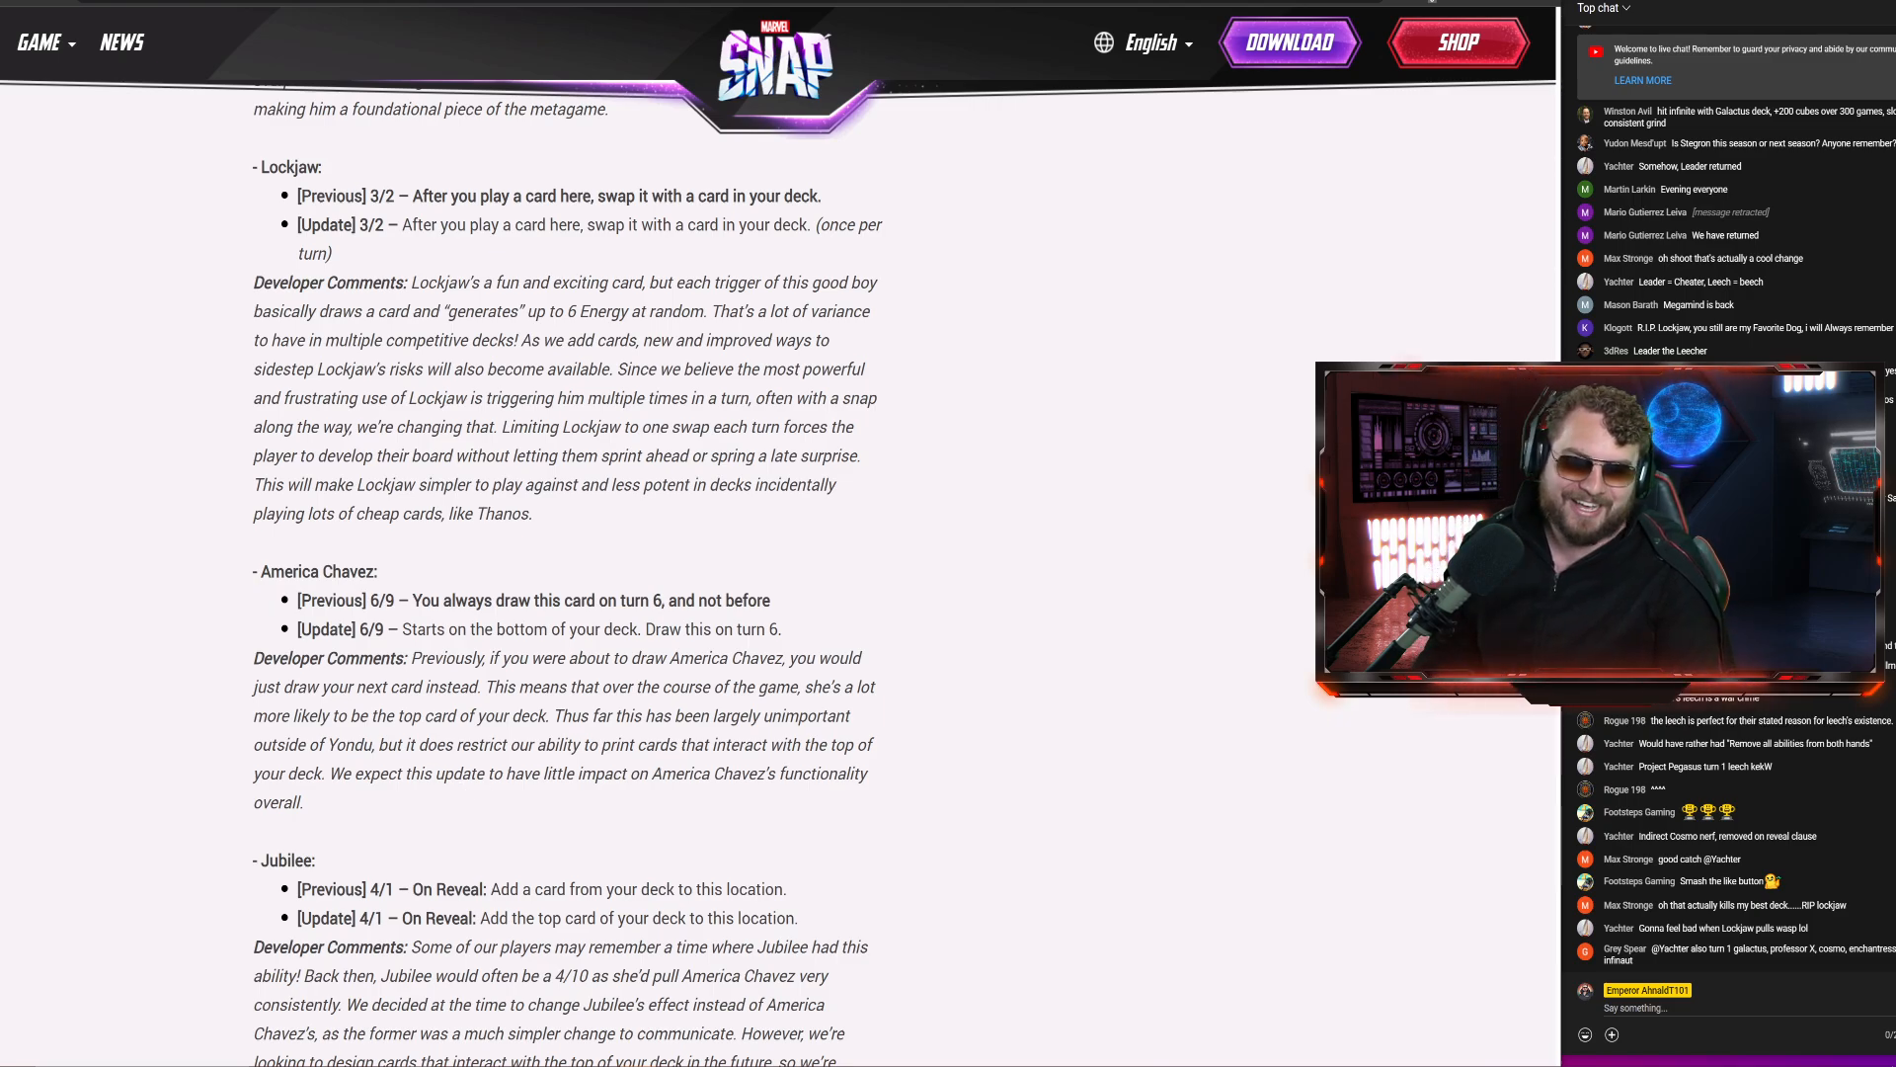
Scroll past Jubilee and highlight the line about Yondu and deck-top cards
scroll(down, 3)
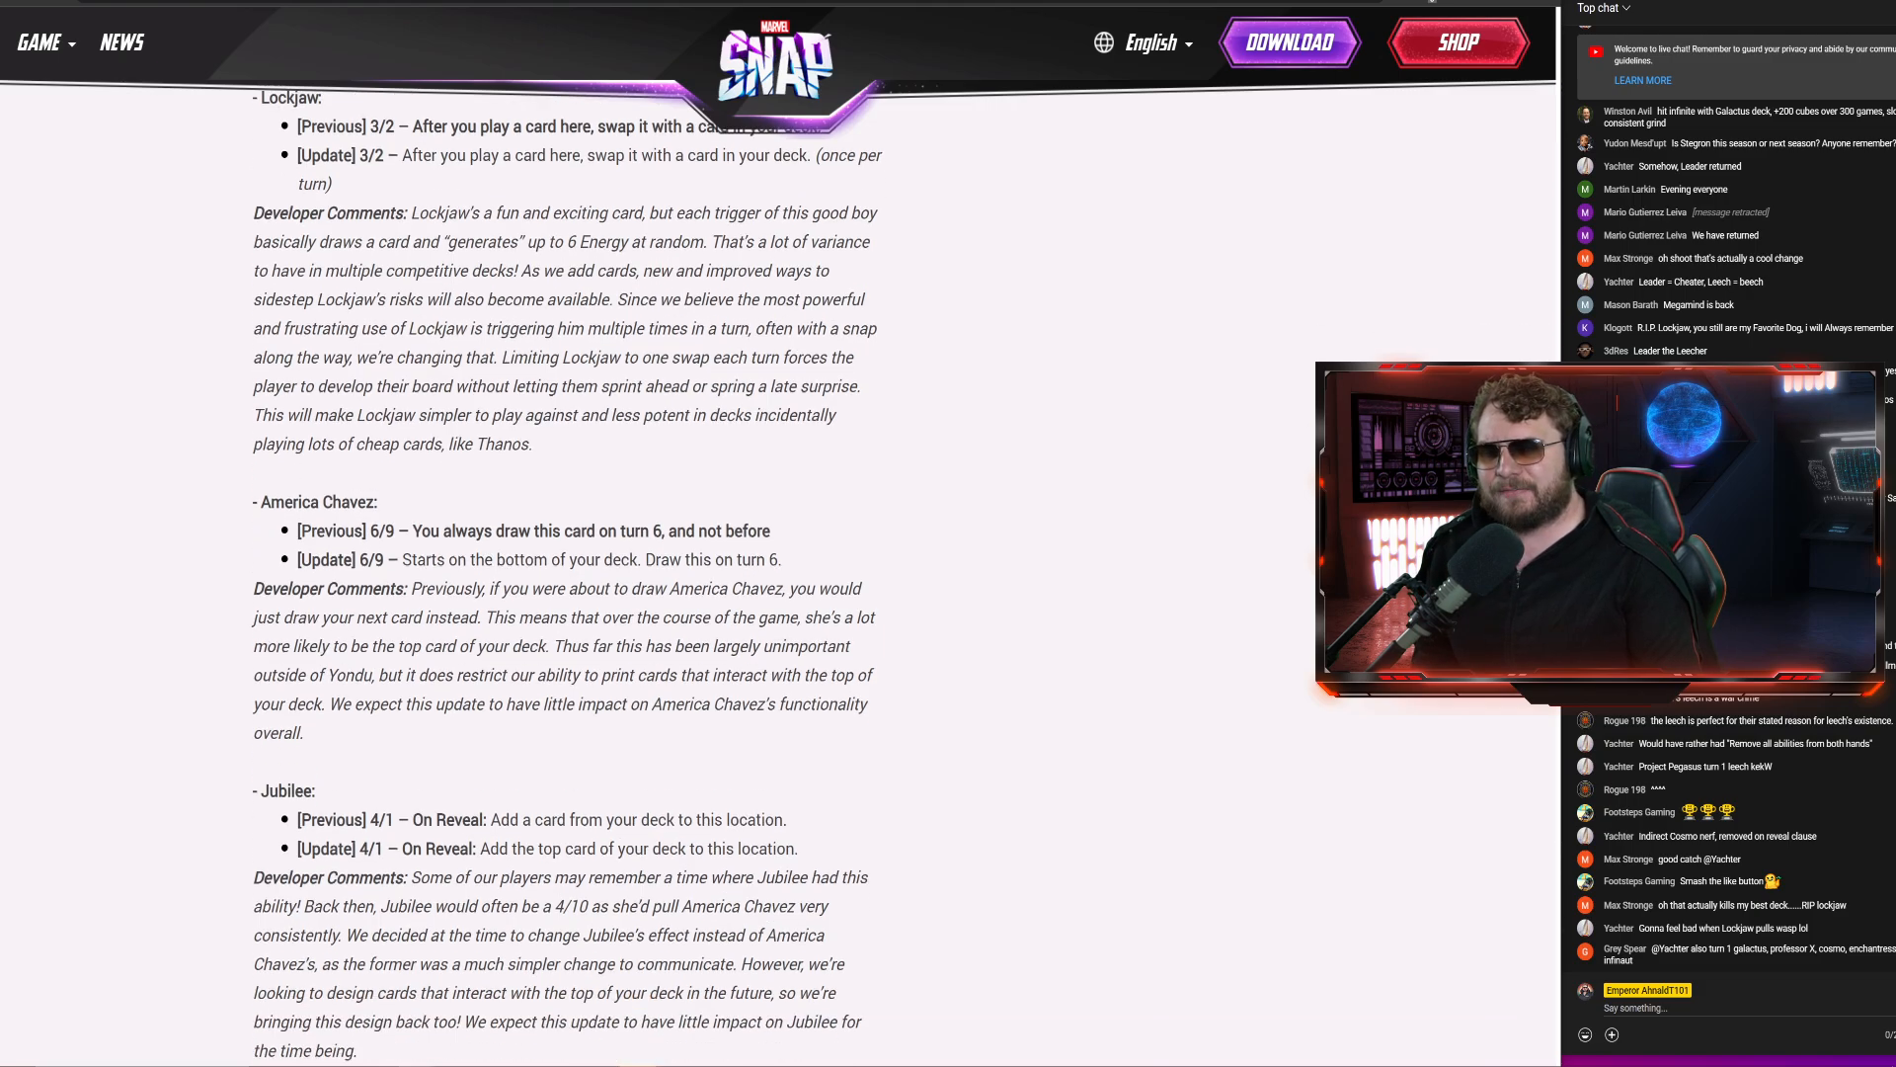
scroll(down, 3)
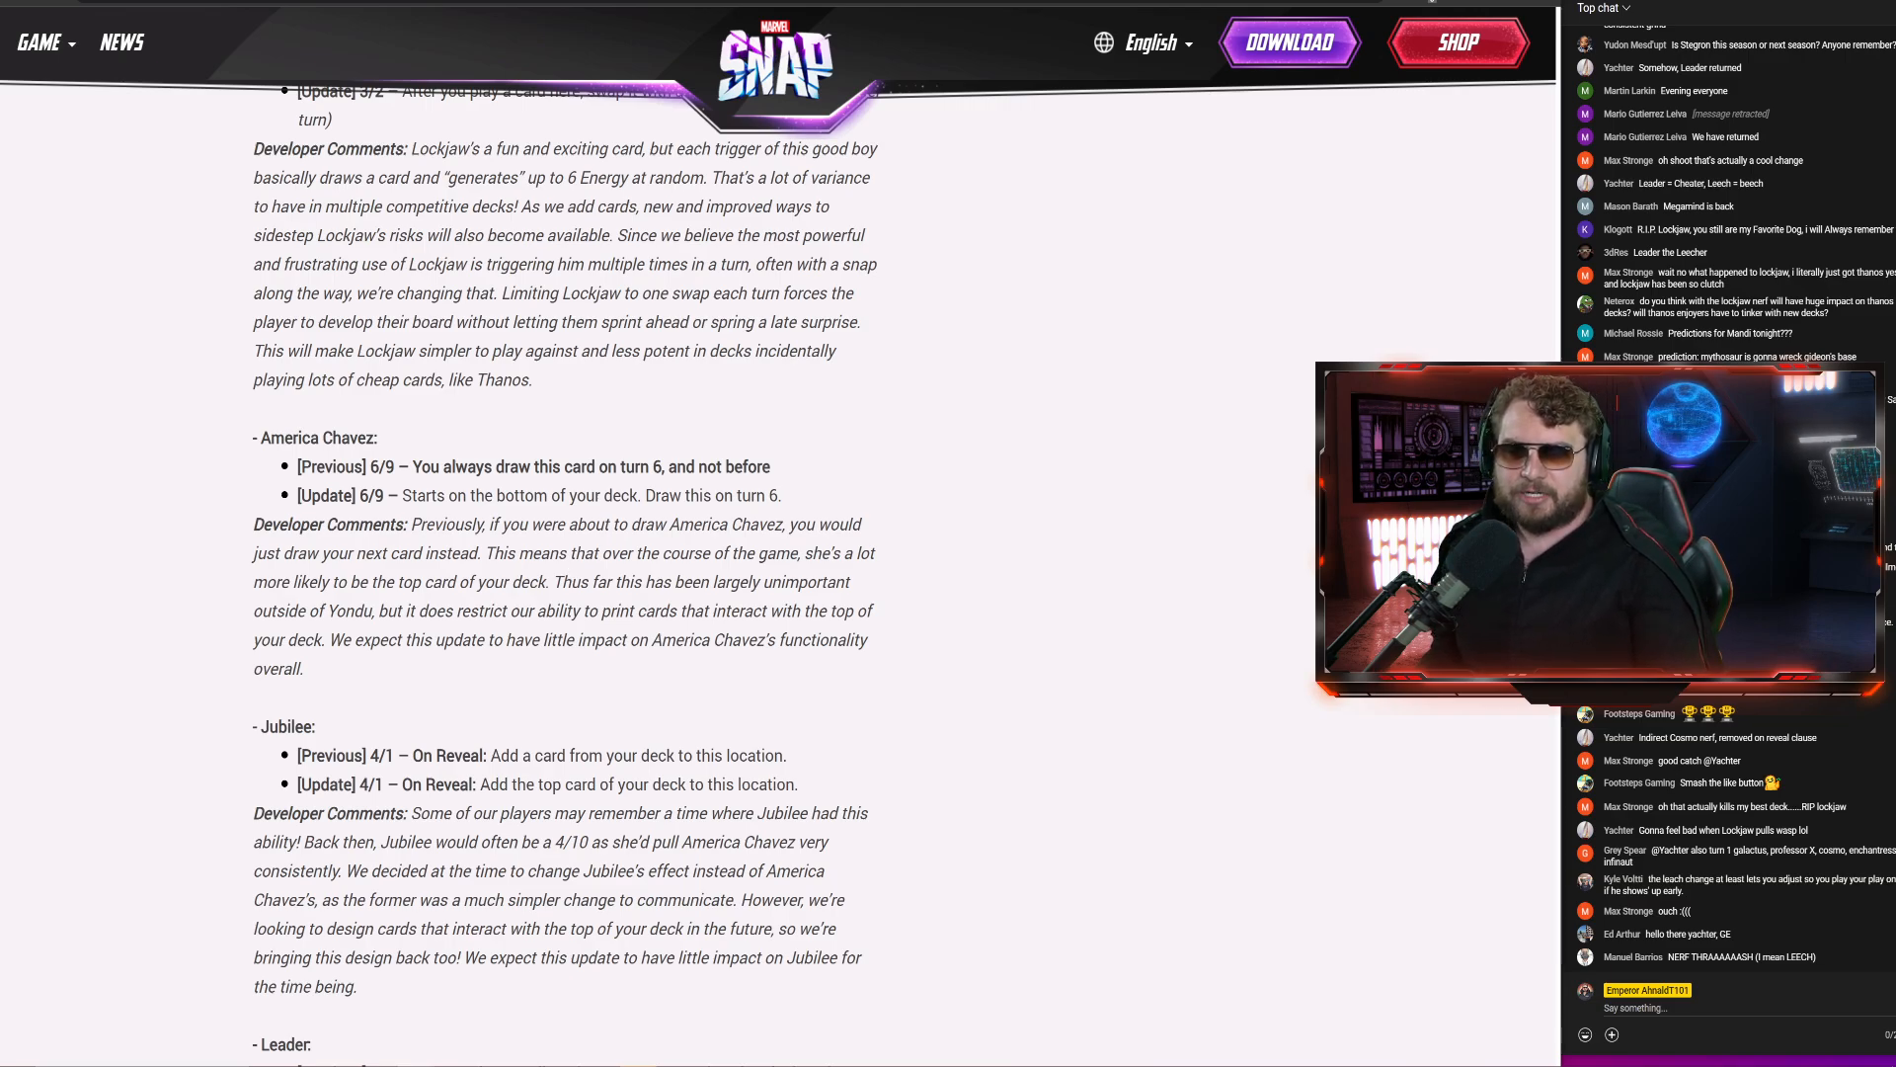
drag(553, 582, 783, 610)
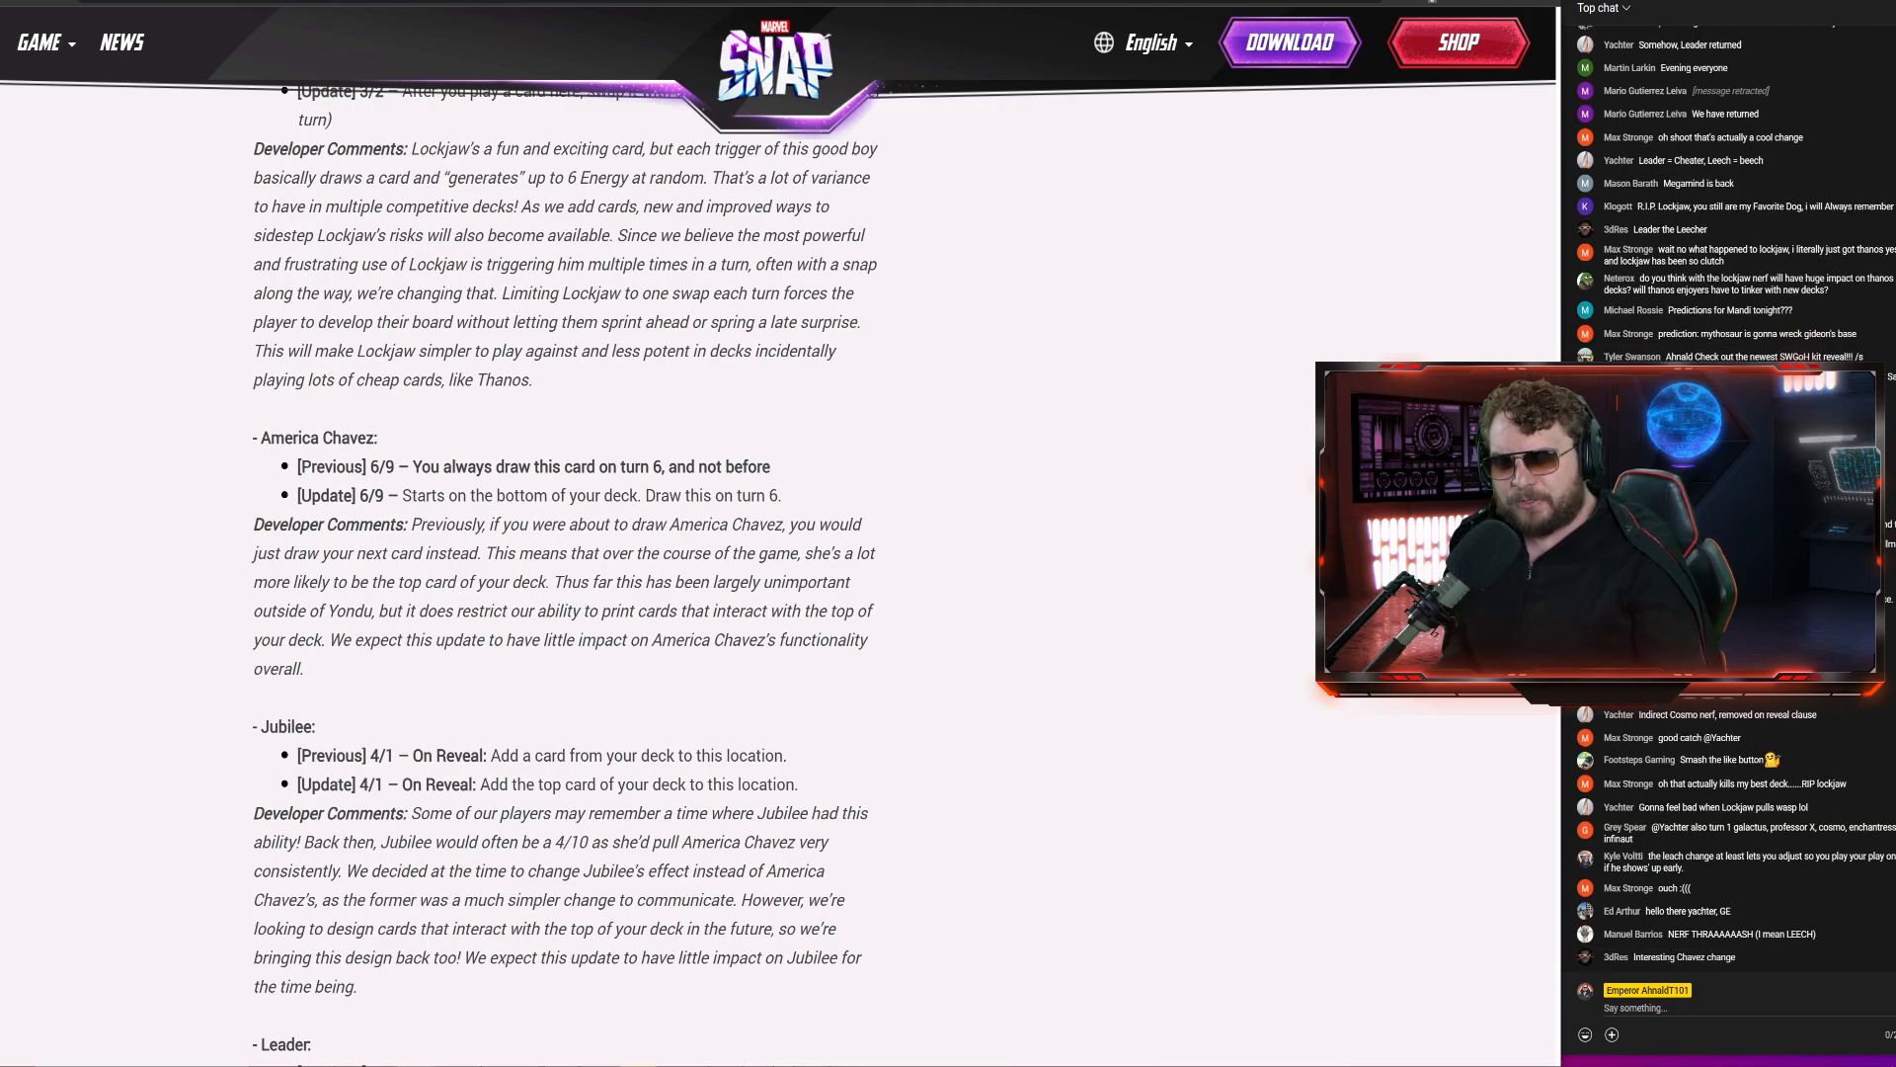
drag(301, 611, 723, 610)
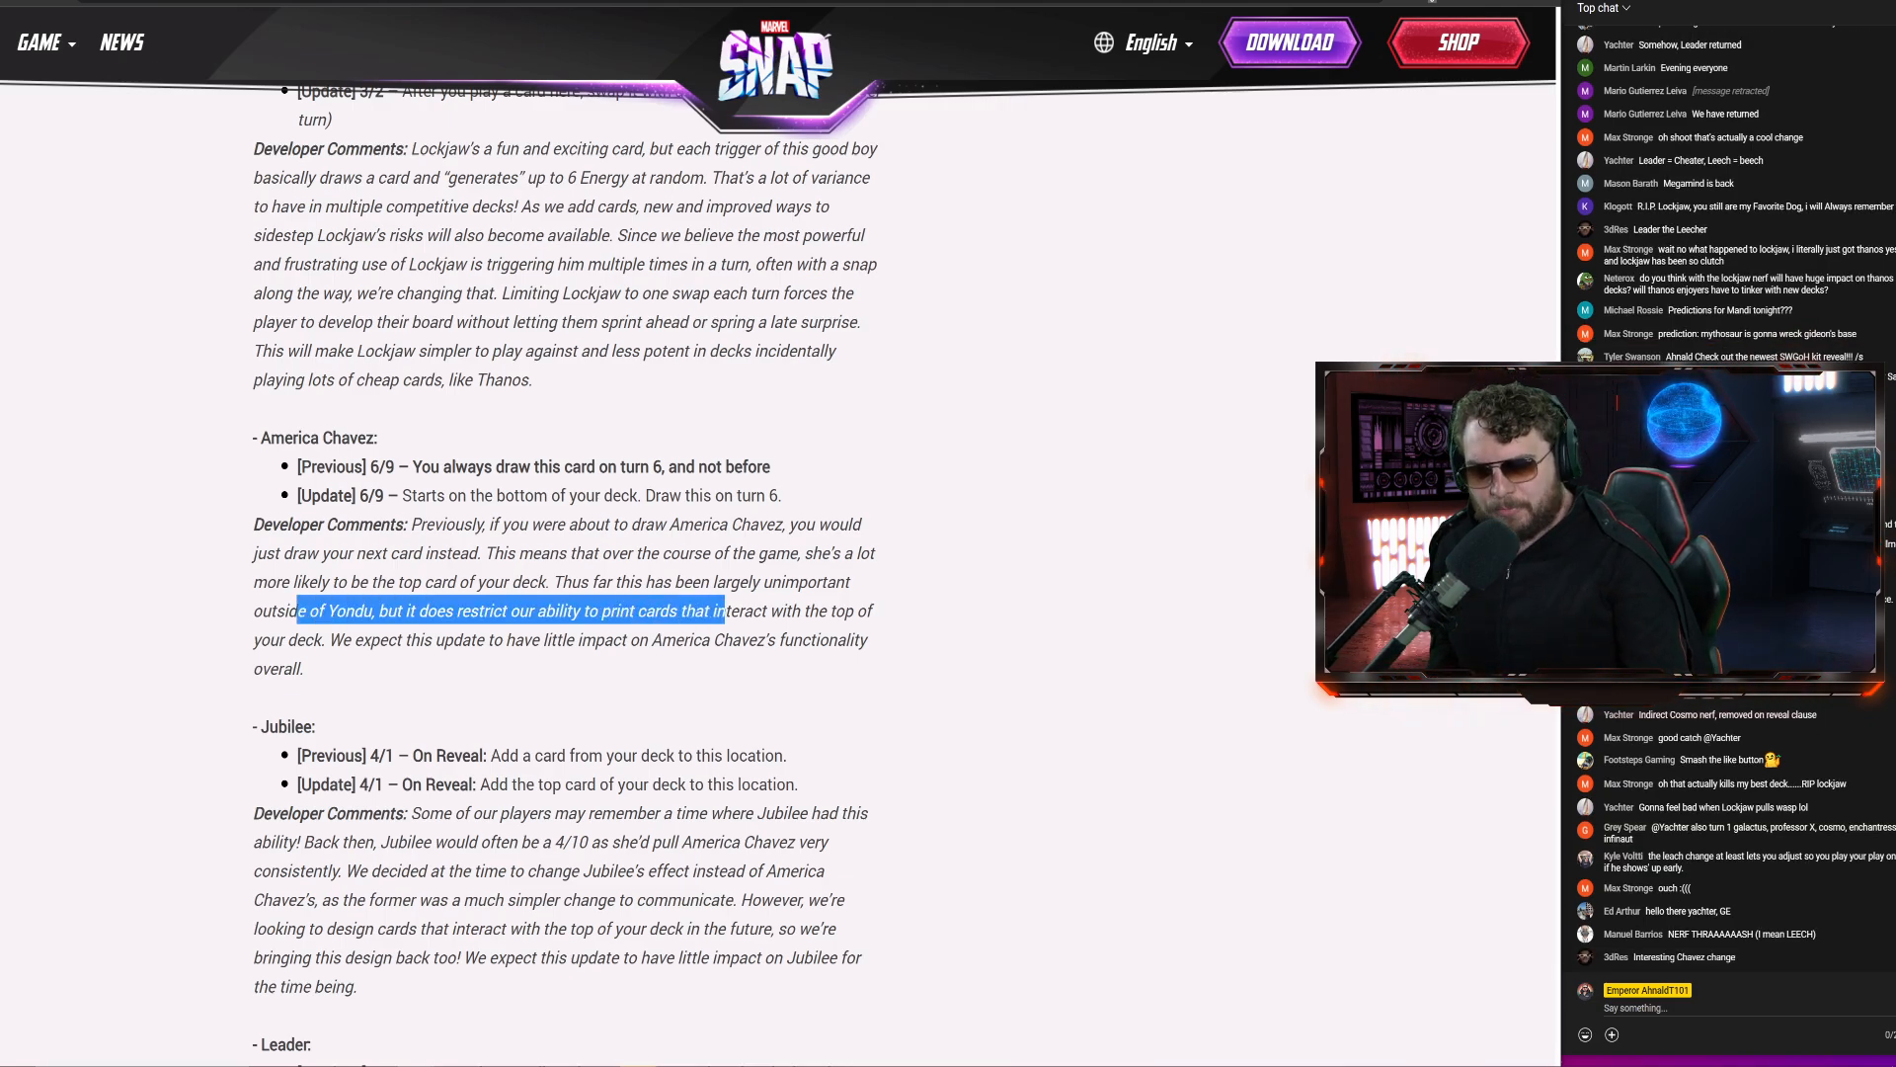
Scroll down to the Leader card update and highlight part of its text above the Bug Fixes heading
scroll(down, 3)
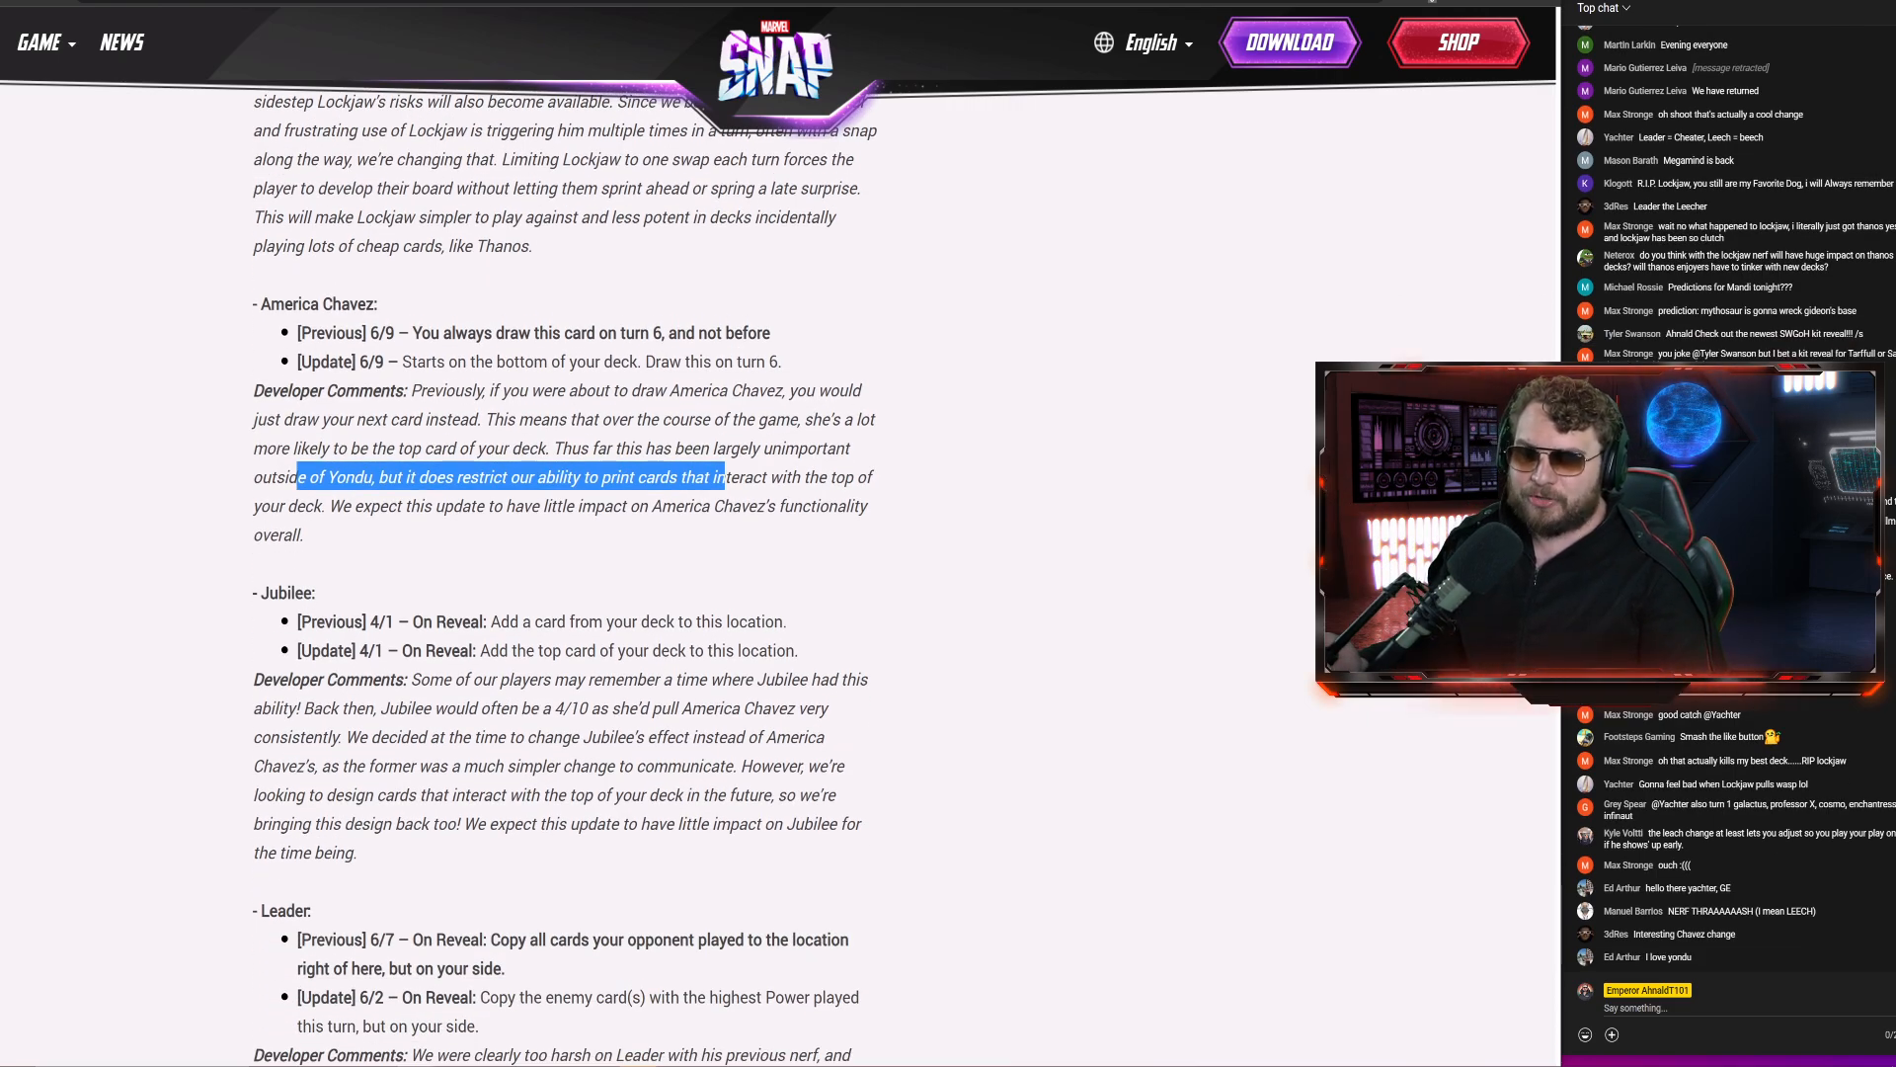
scroll(down, 3)
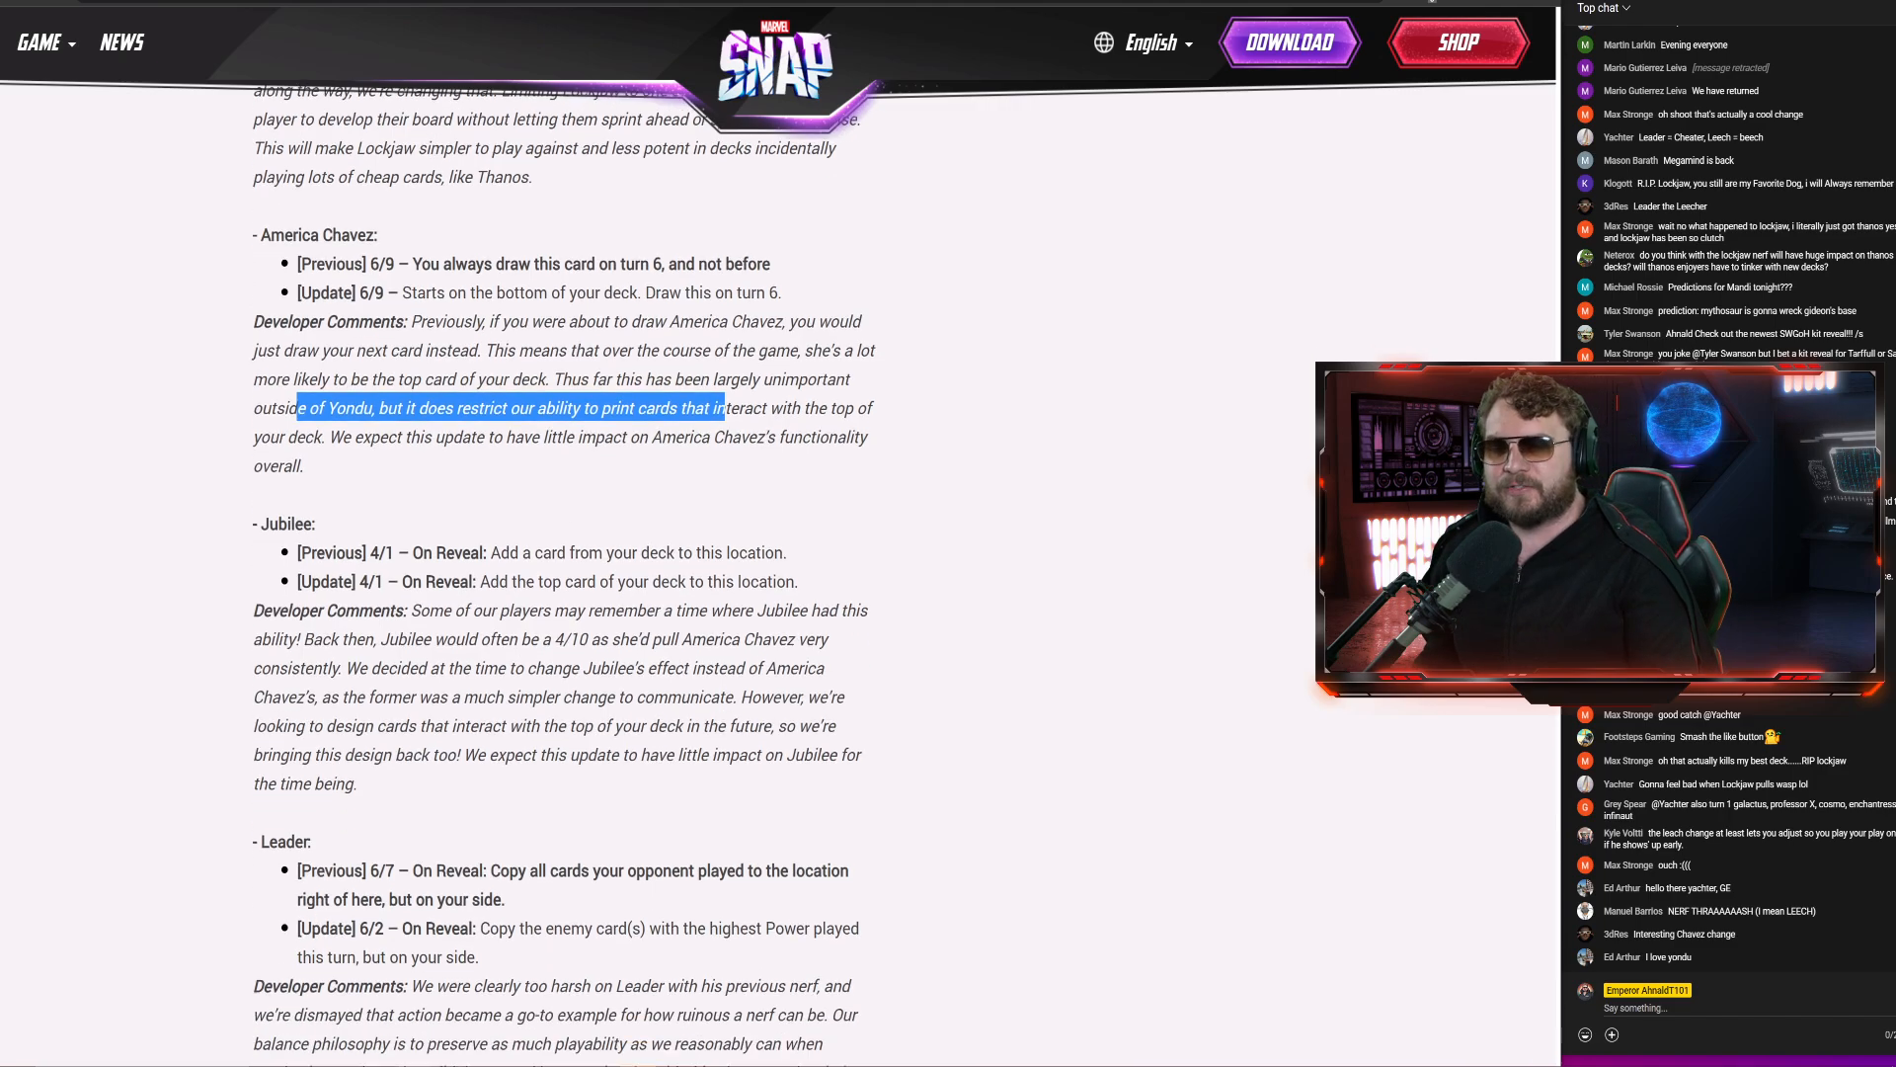
scroll(down, 3)
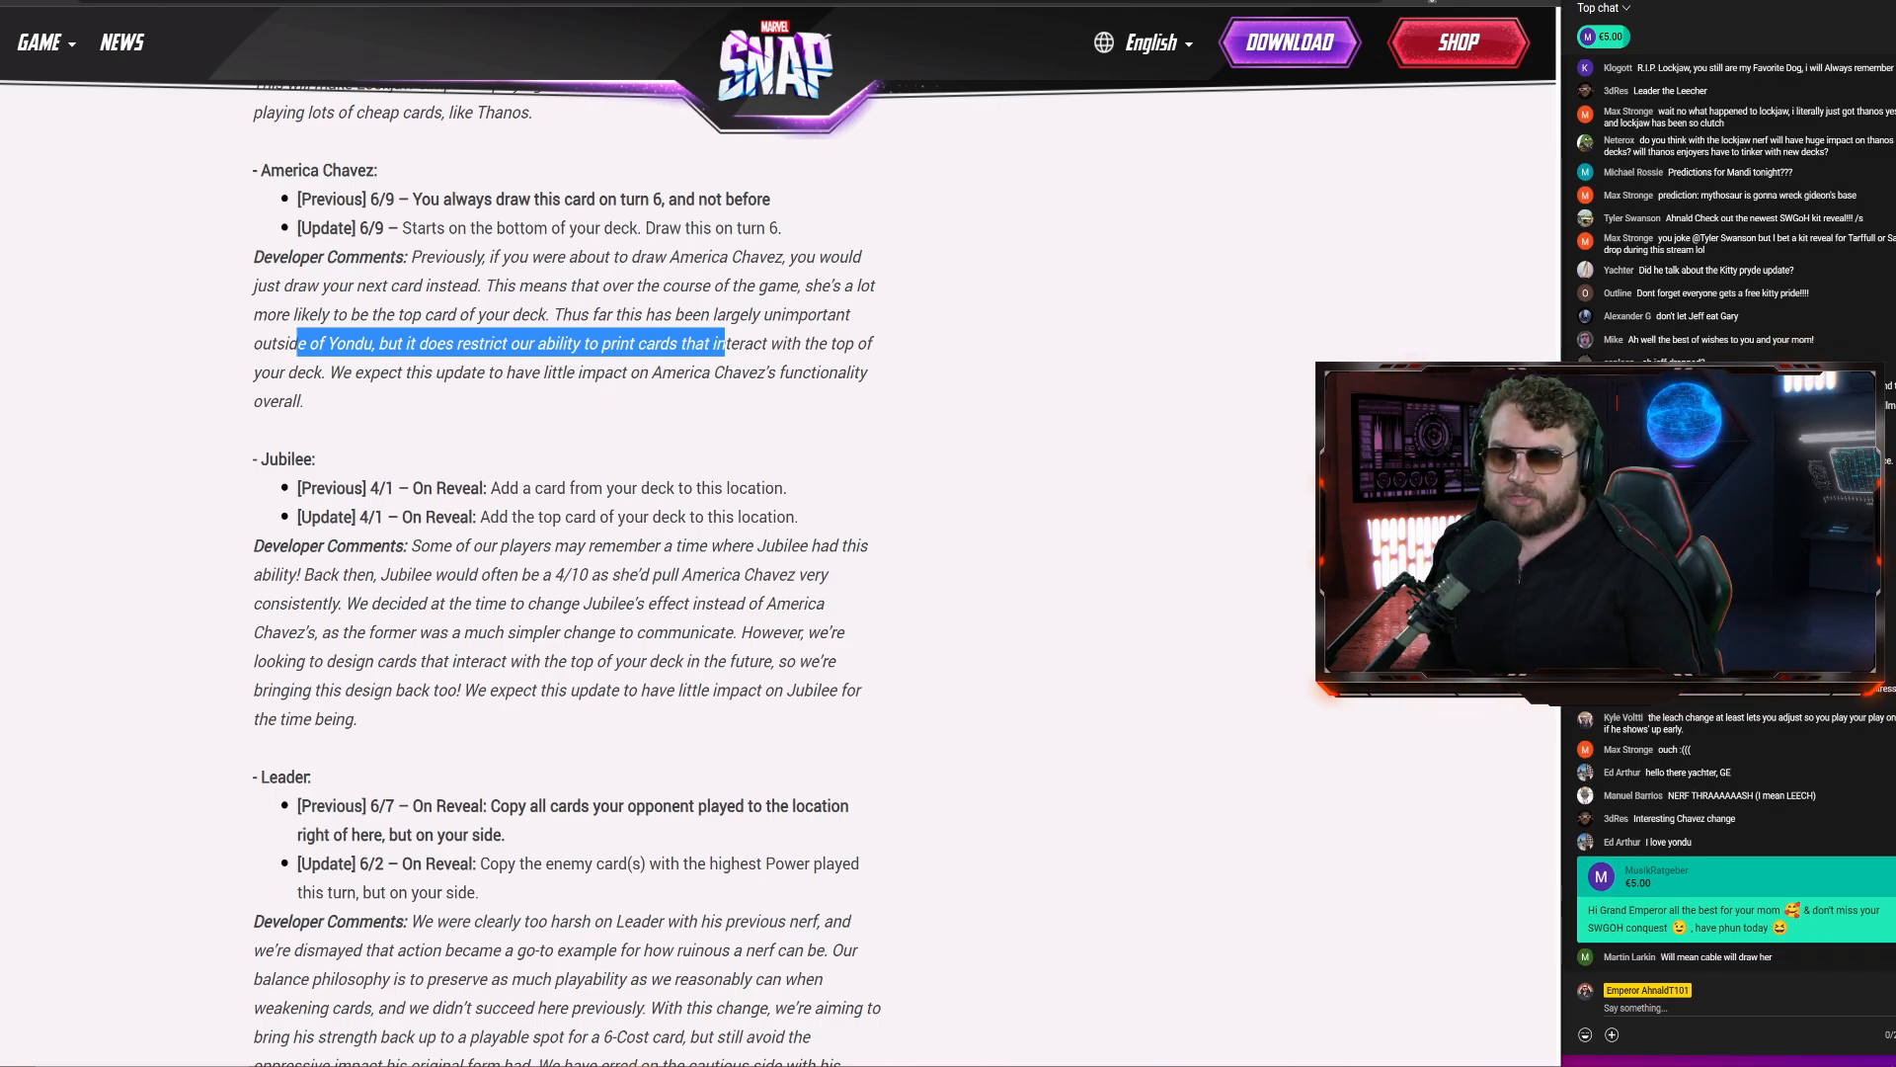
scroll(down, 3)
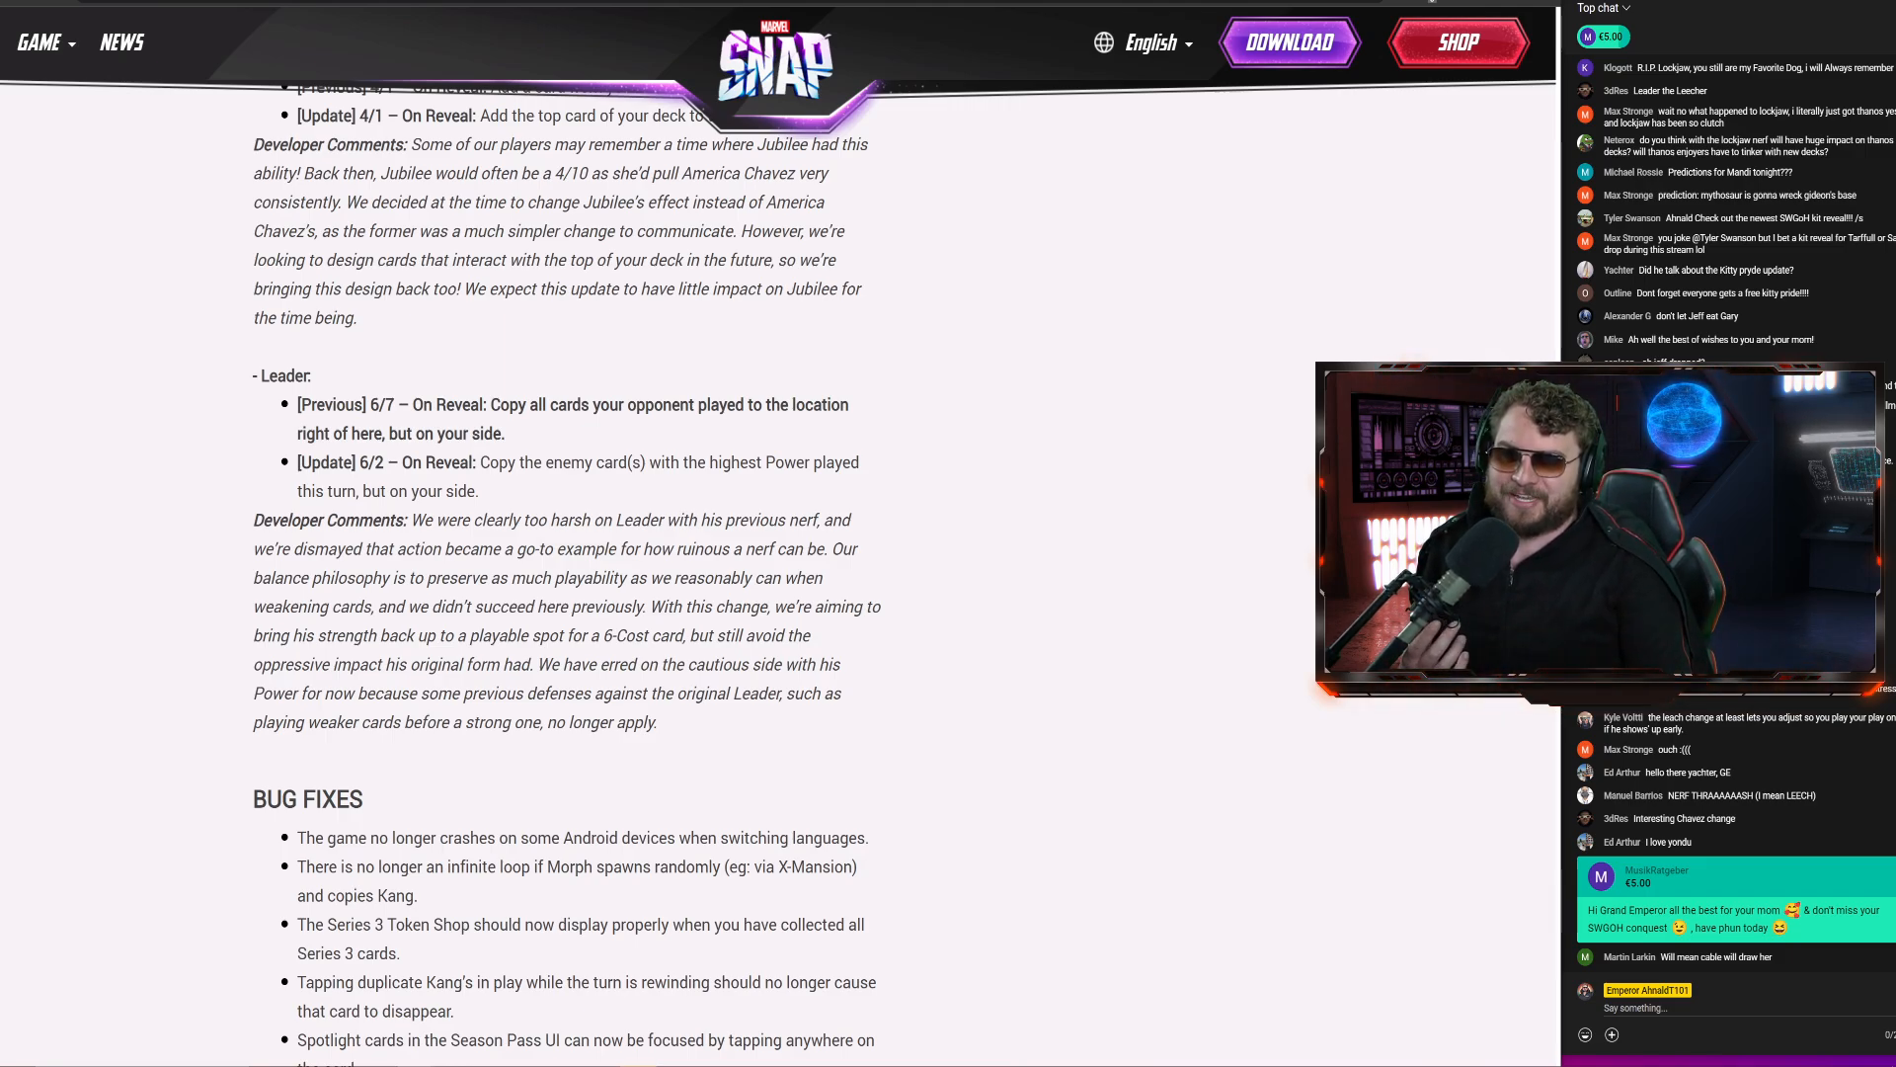
drag(507, 462, 698, 462)
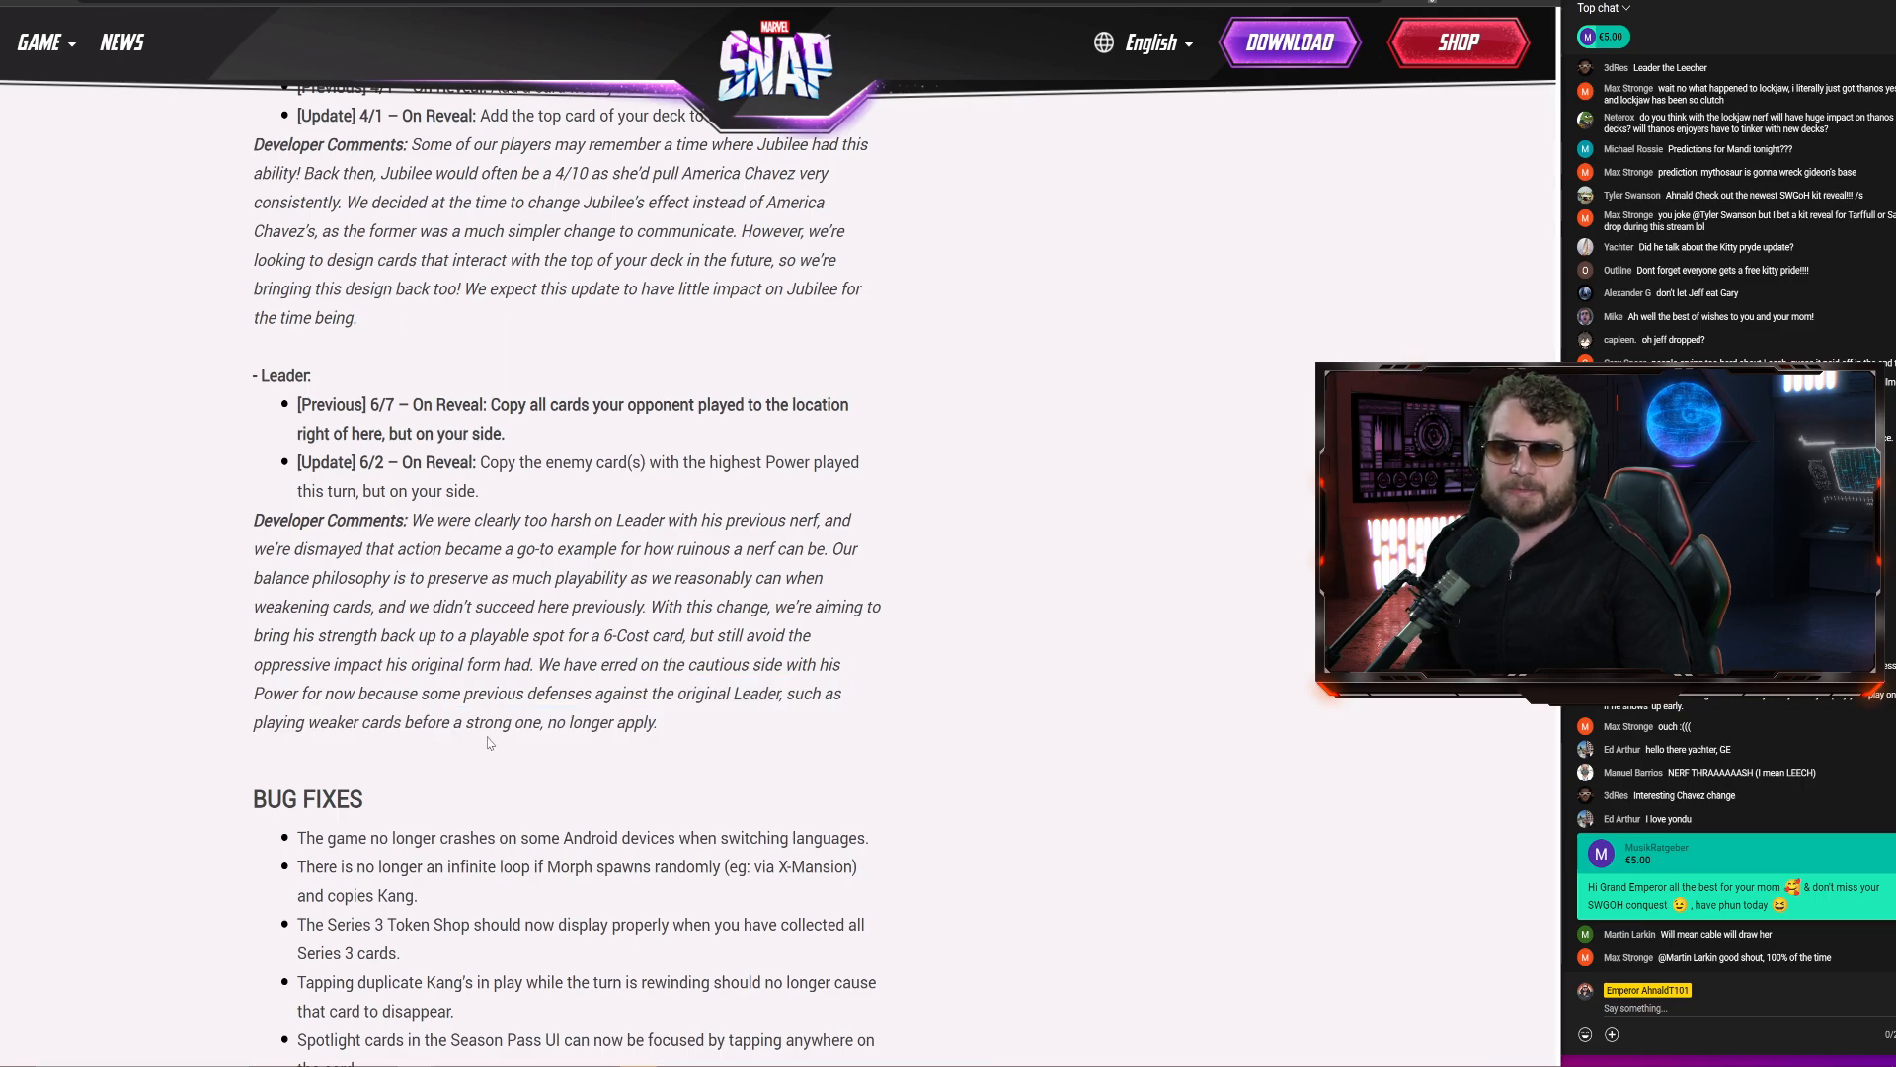
scroll(down, 3)
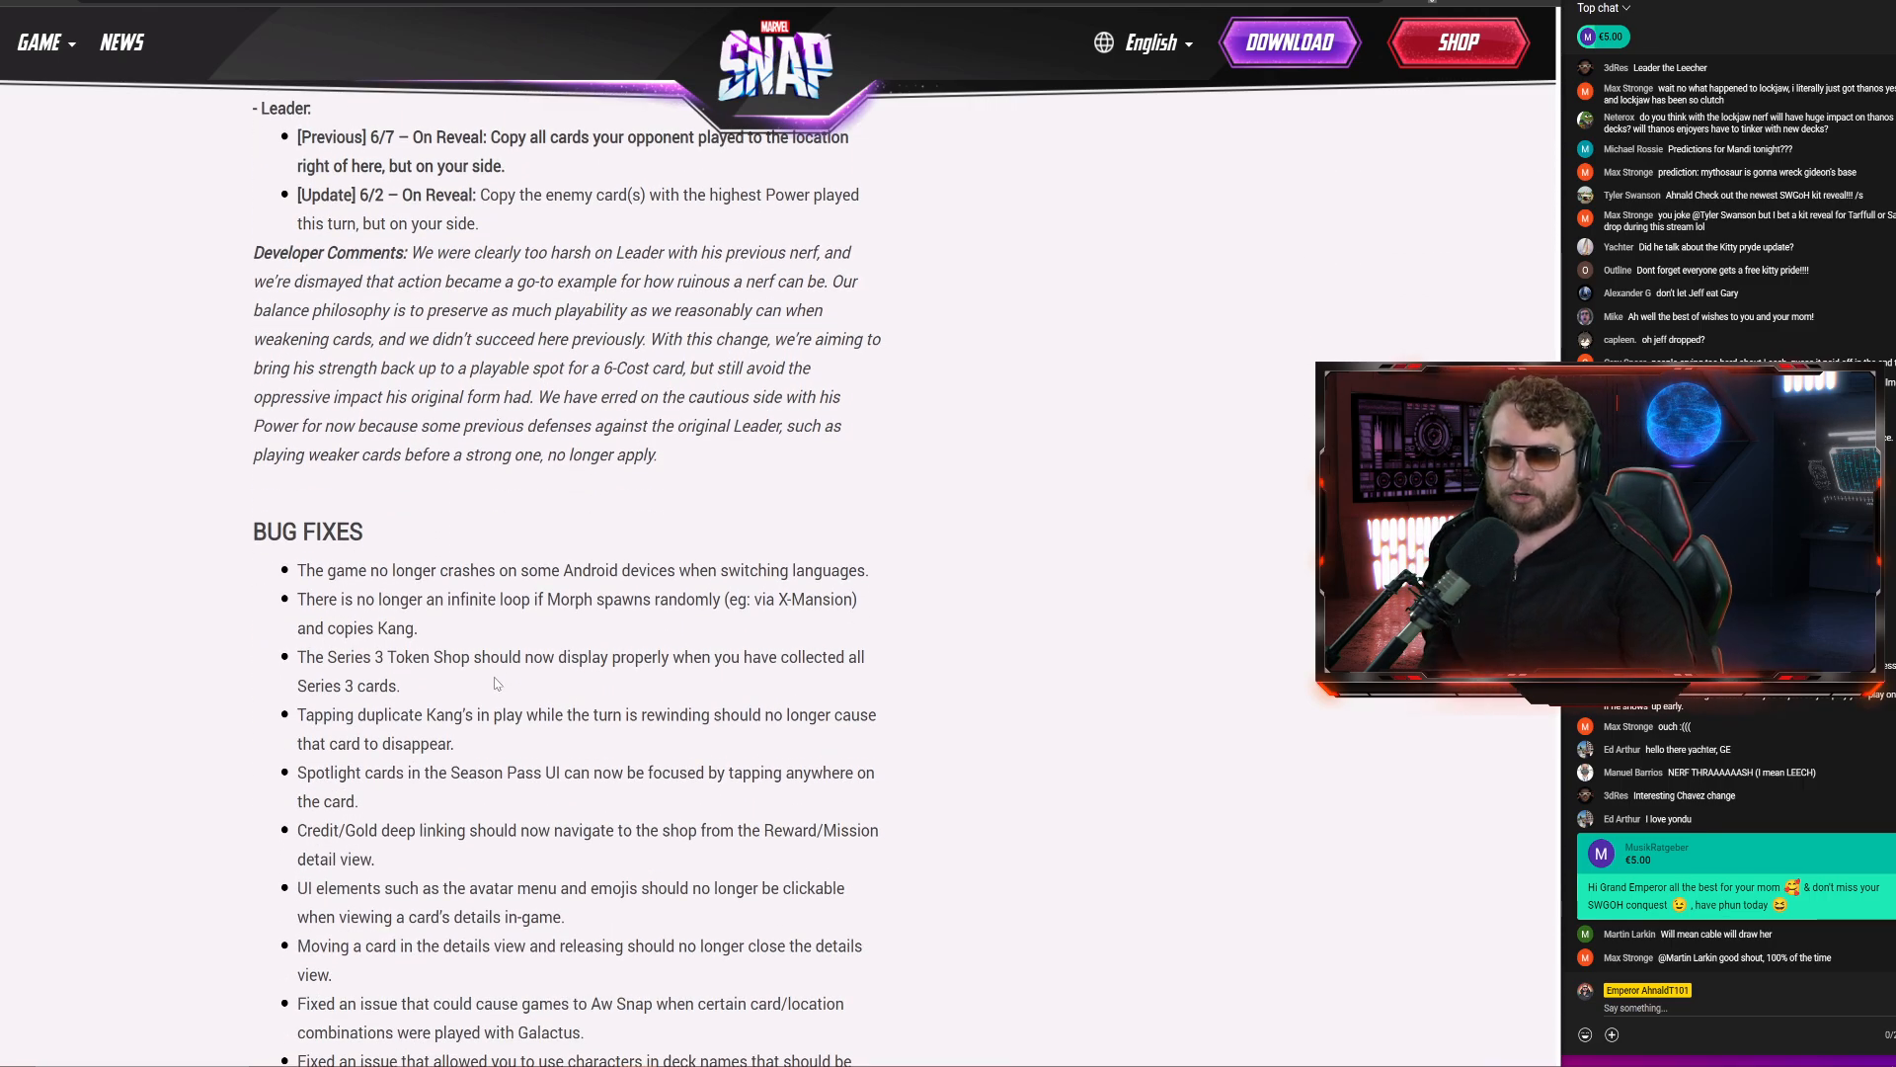
scroll(down, 3)
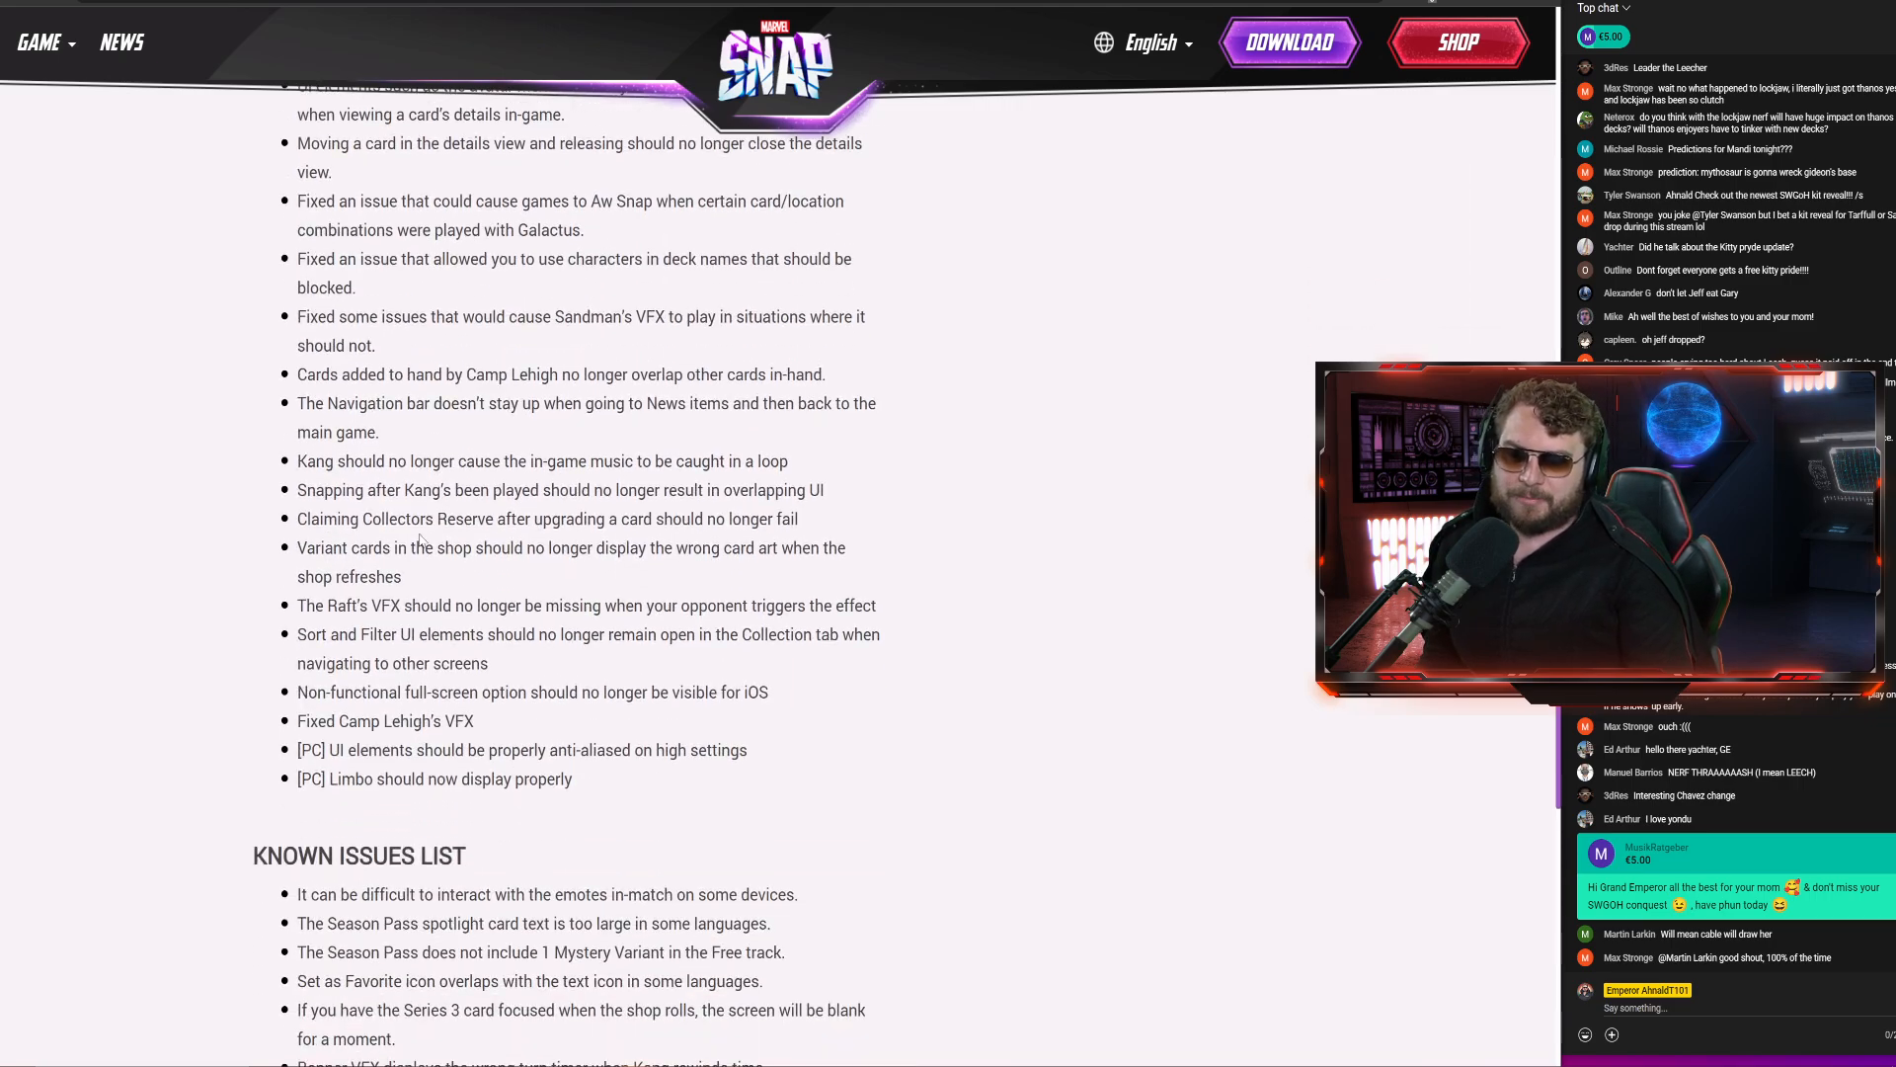
scroll(down, 3)
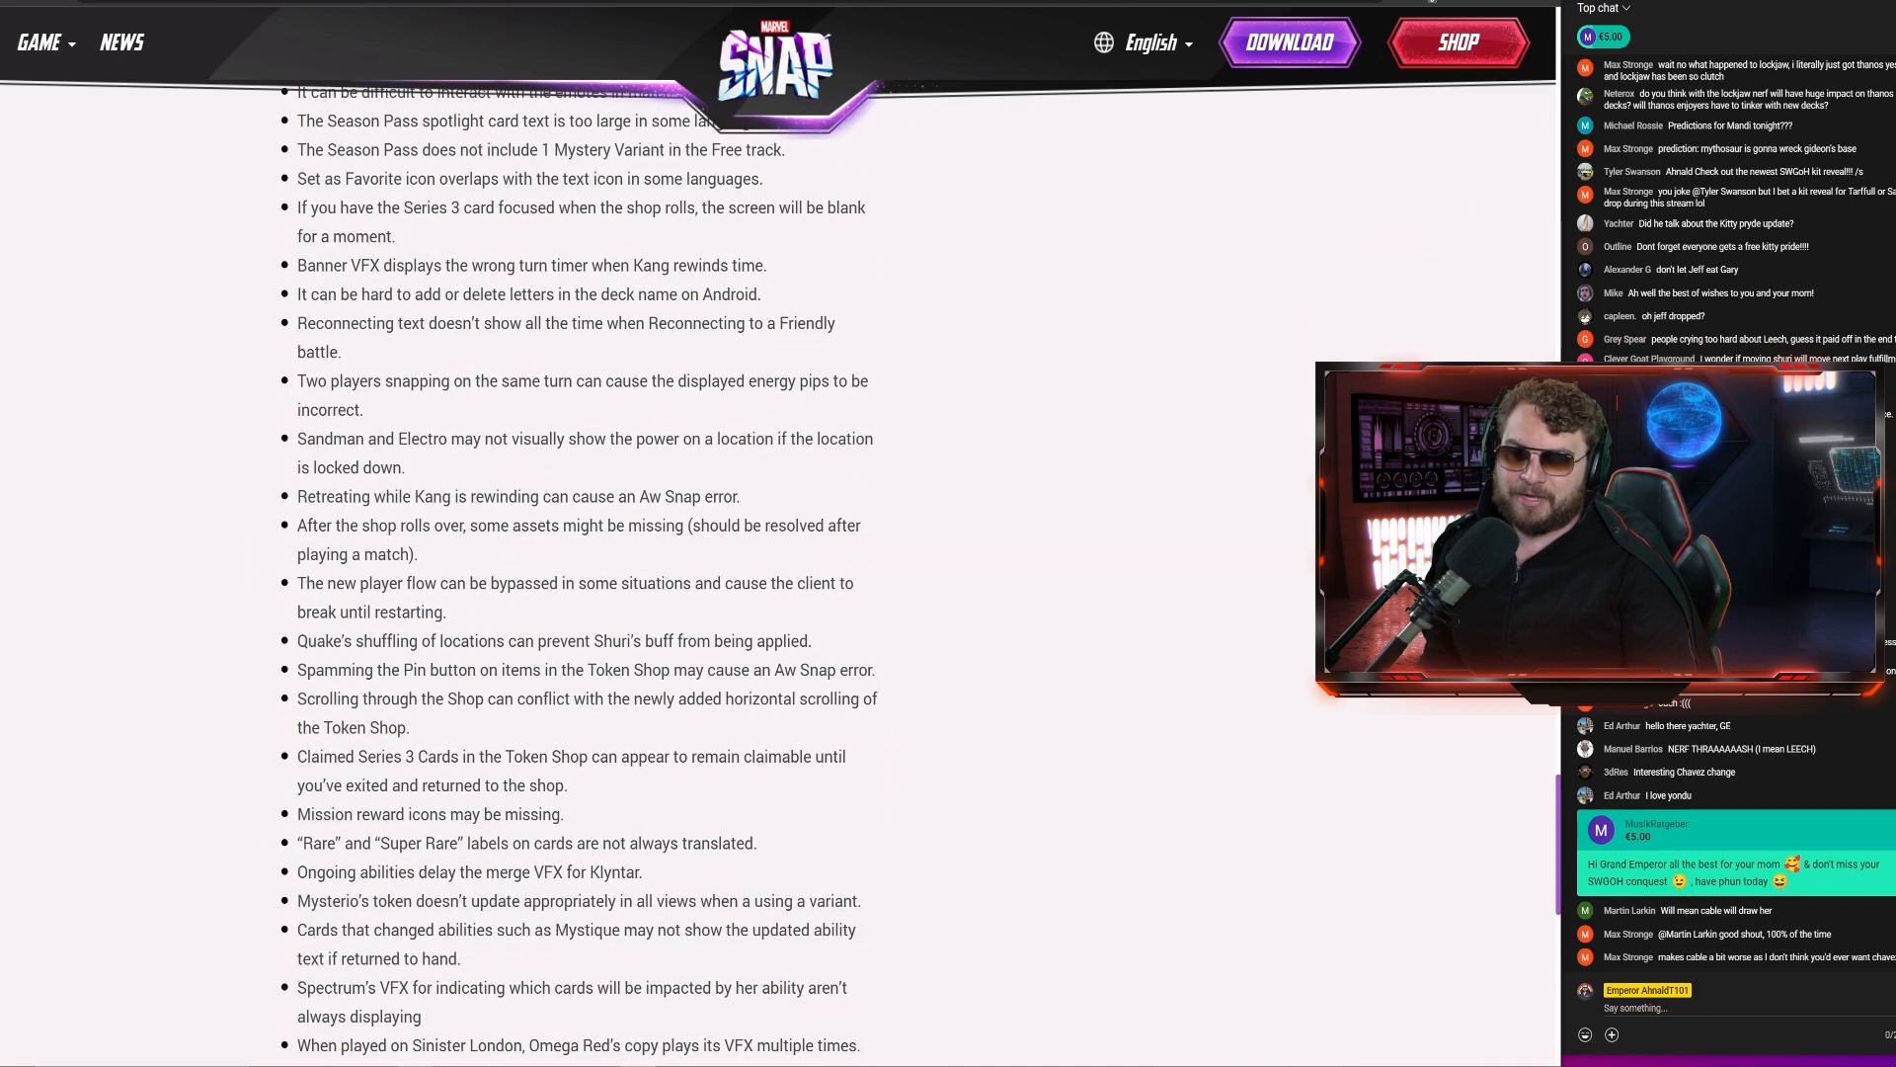
scroll(down, 3)
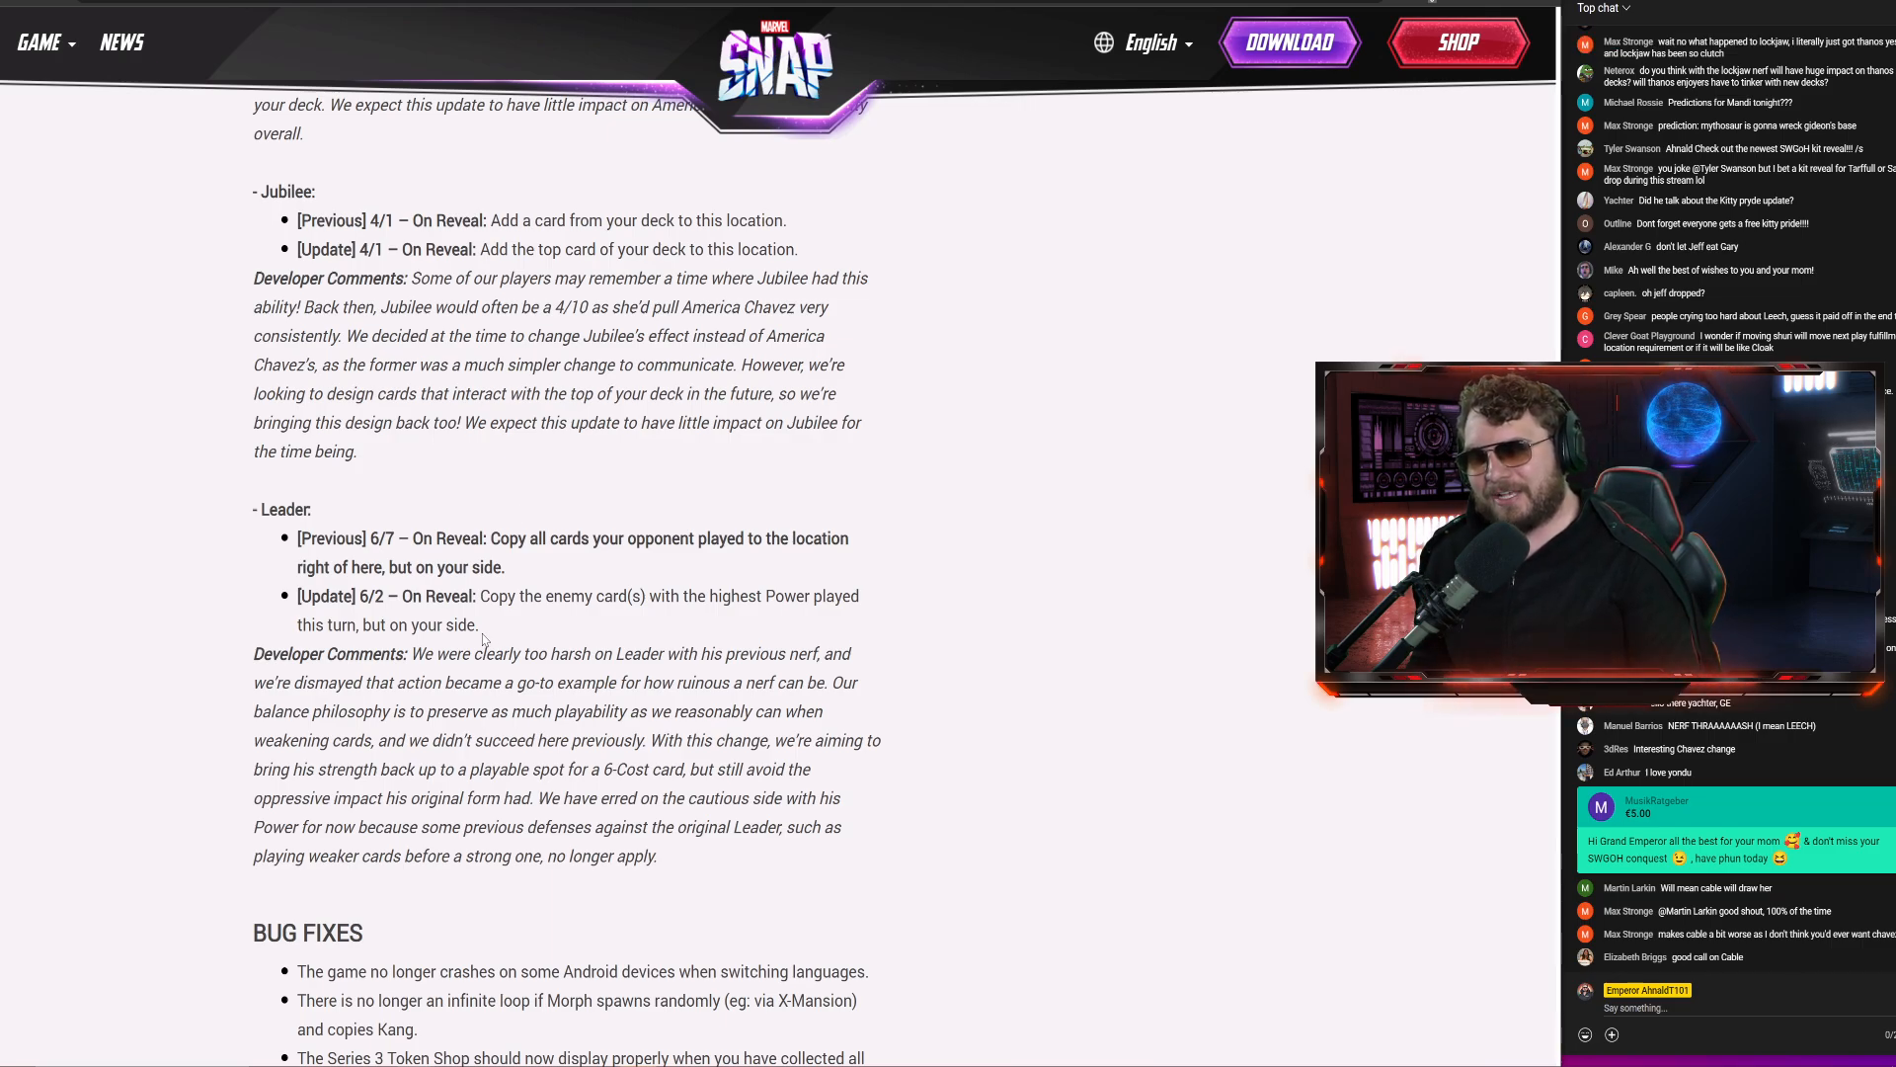
Scroll back through the Audio, Balance Updates and Shuri card sections, highlighting passages along the way
scroll(up, 3)
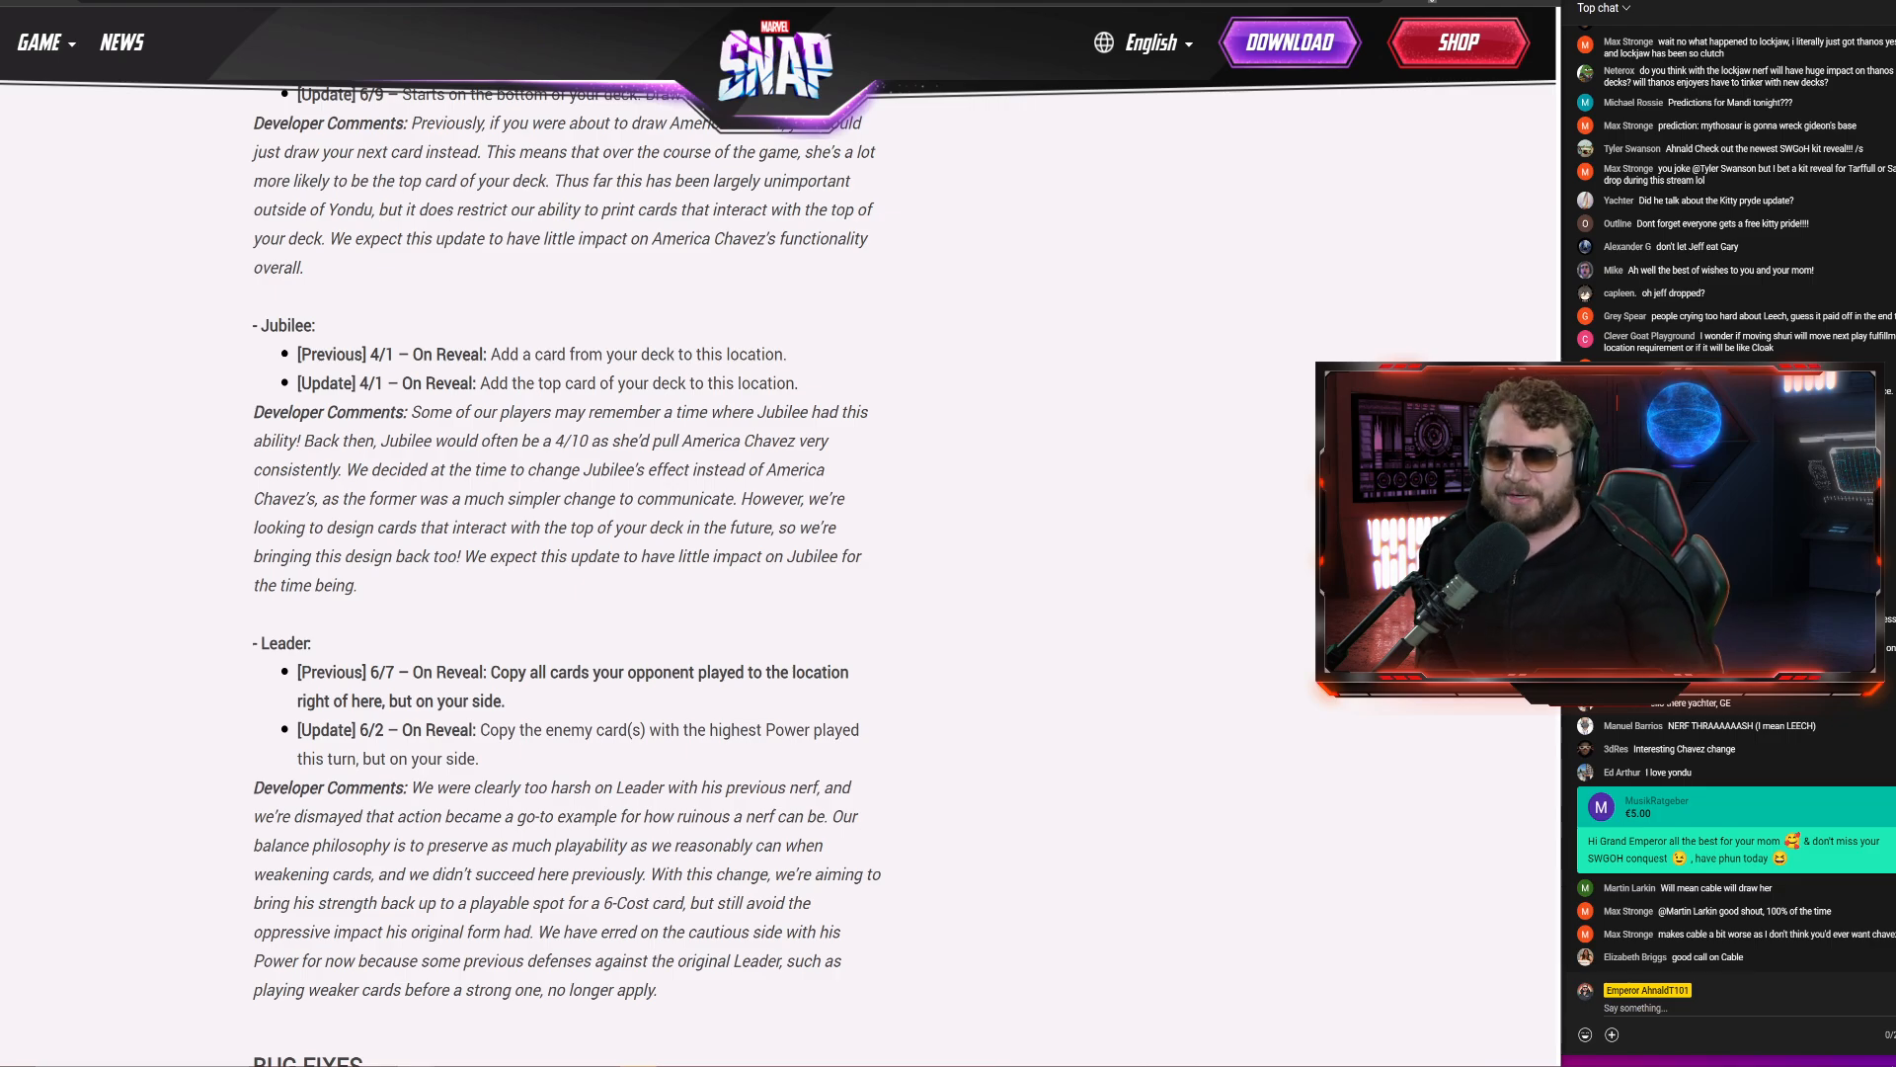
drag(457, 729, 561, 729)
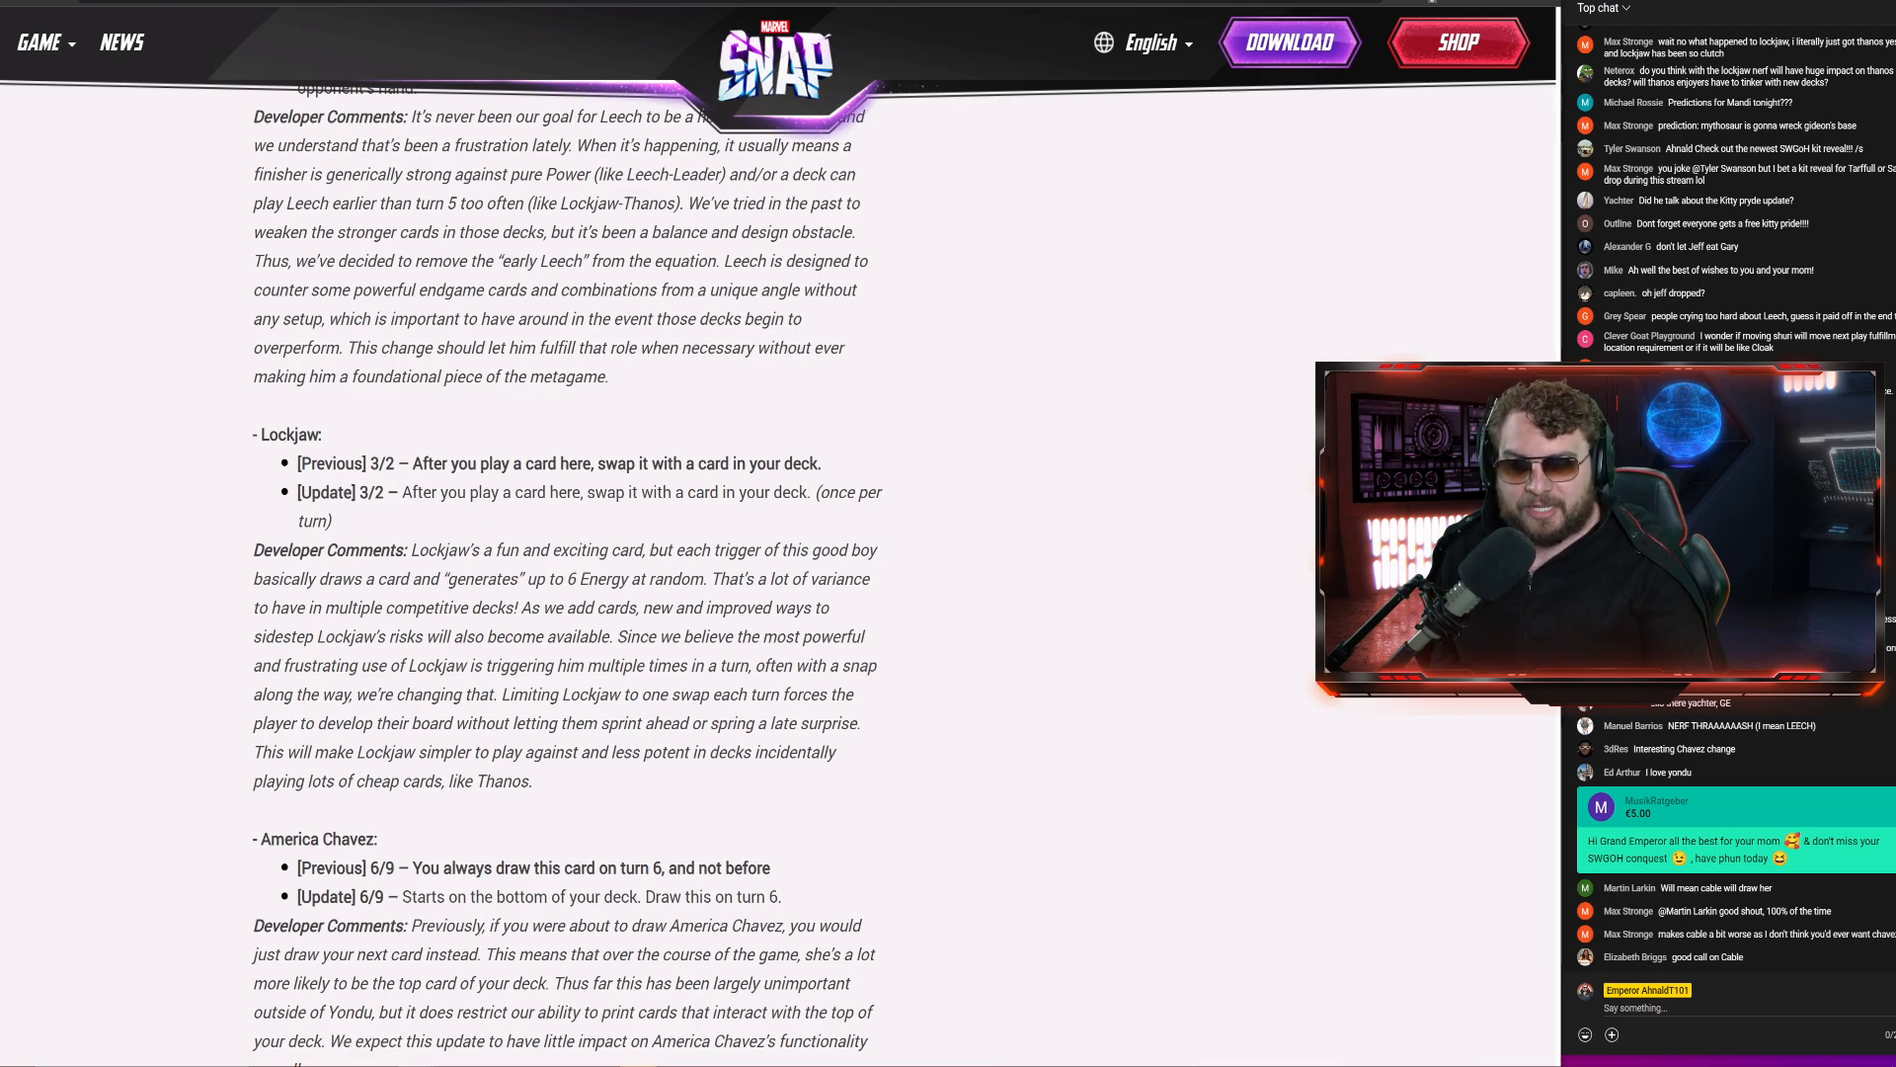
scroll(down, 3)
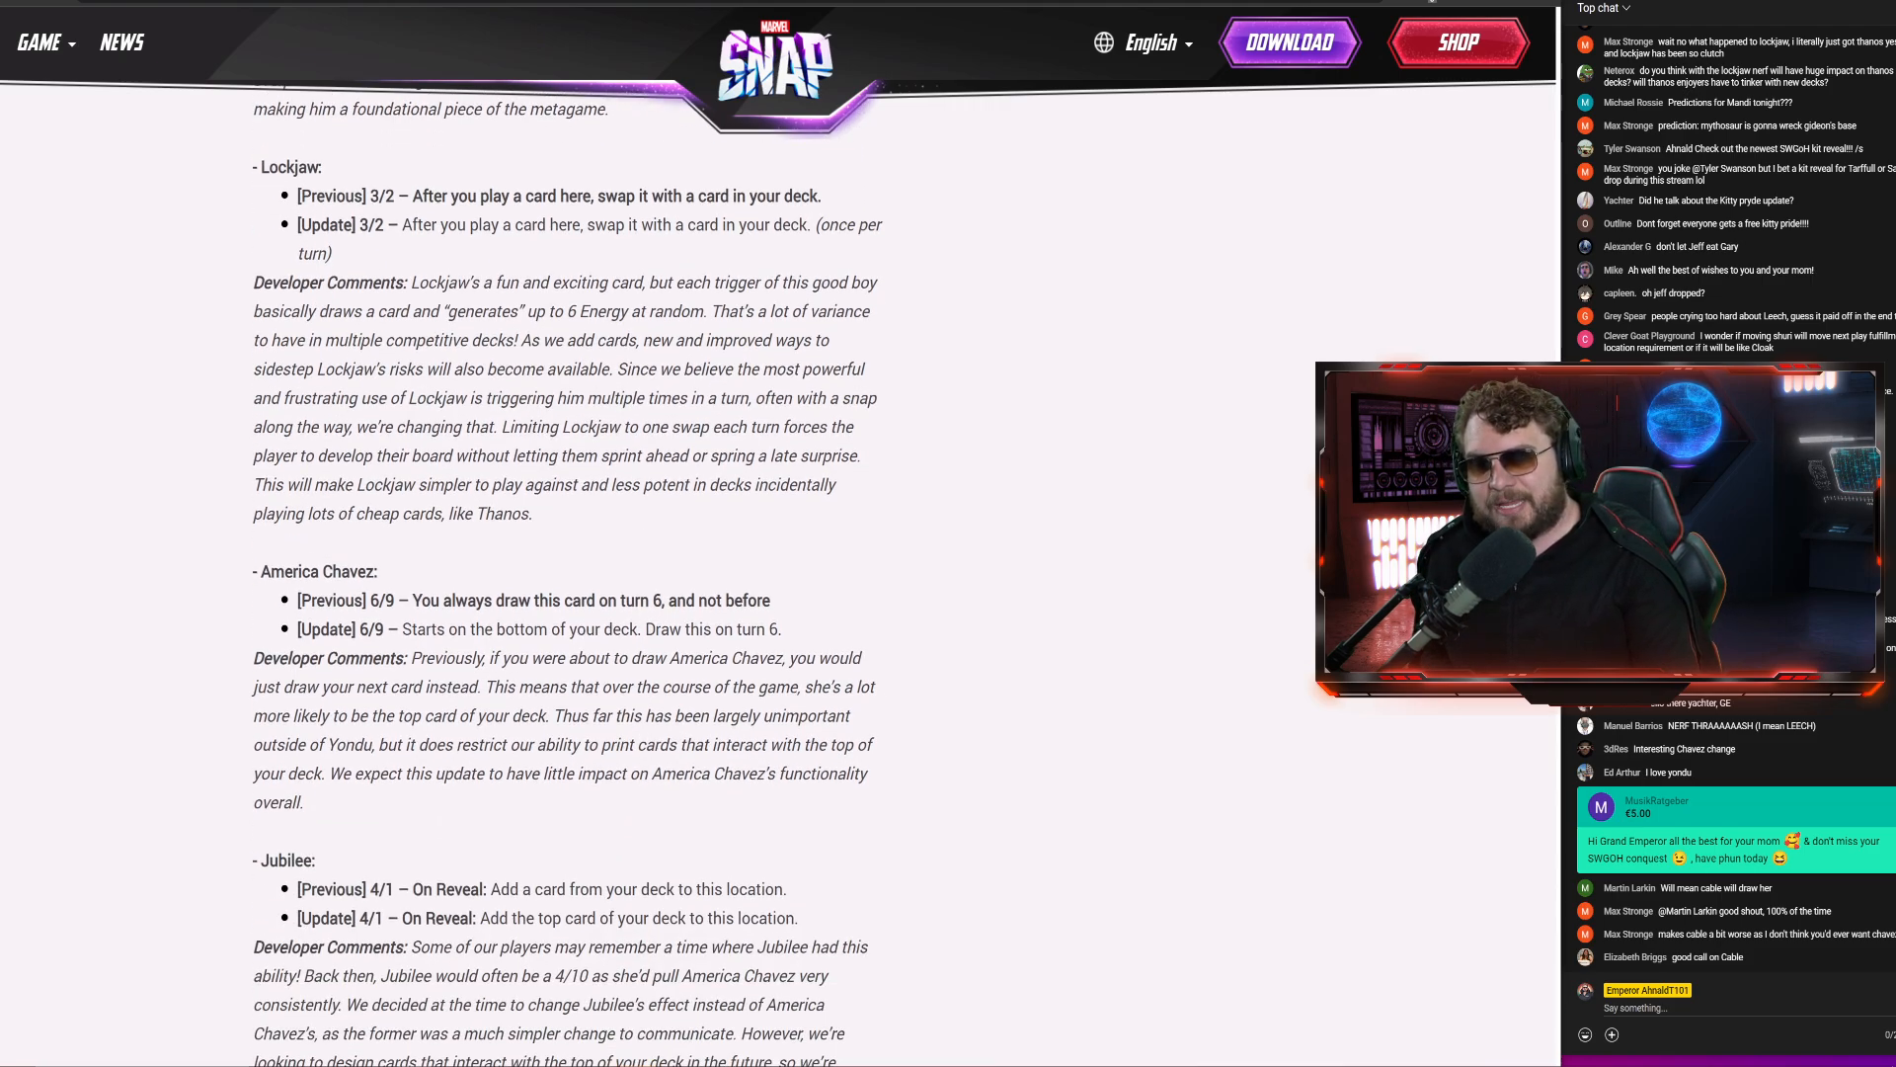
scroll(down, 3)
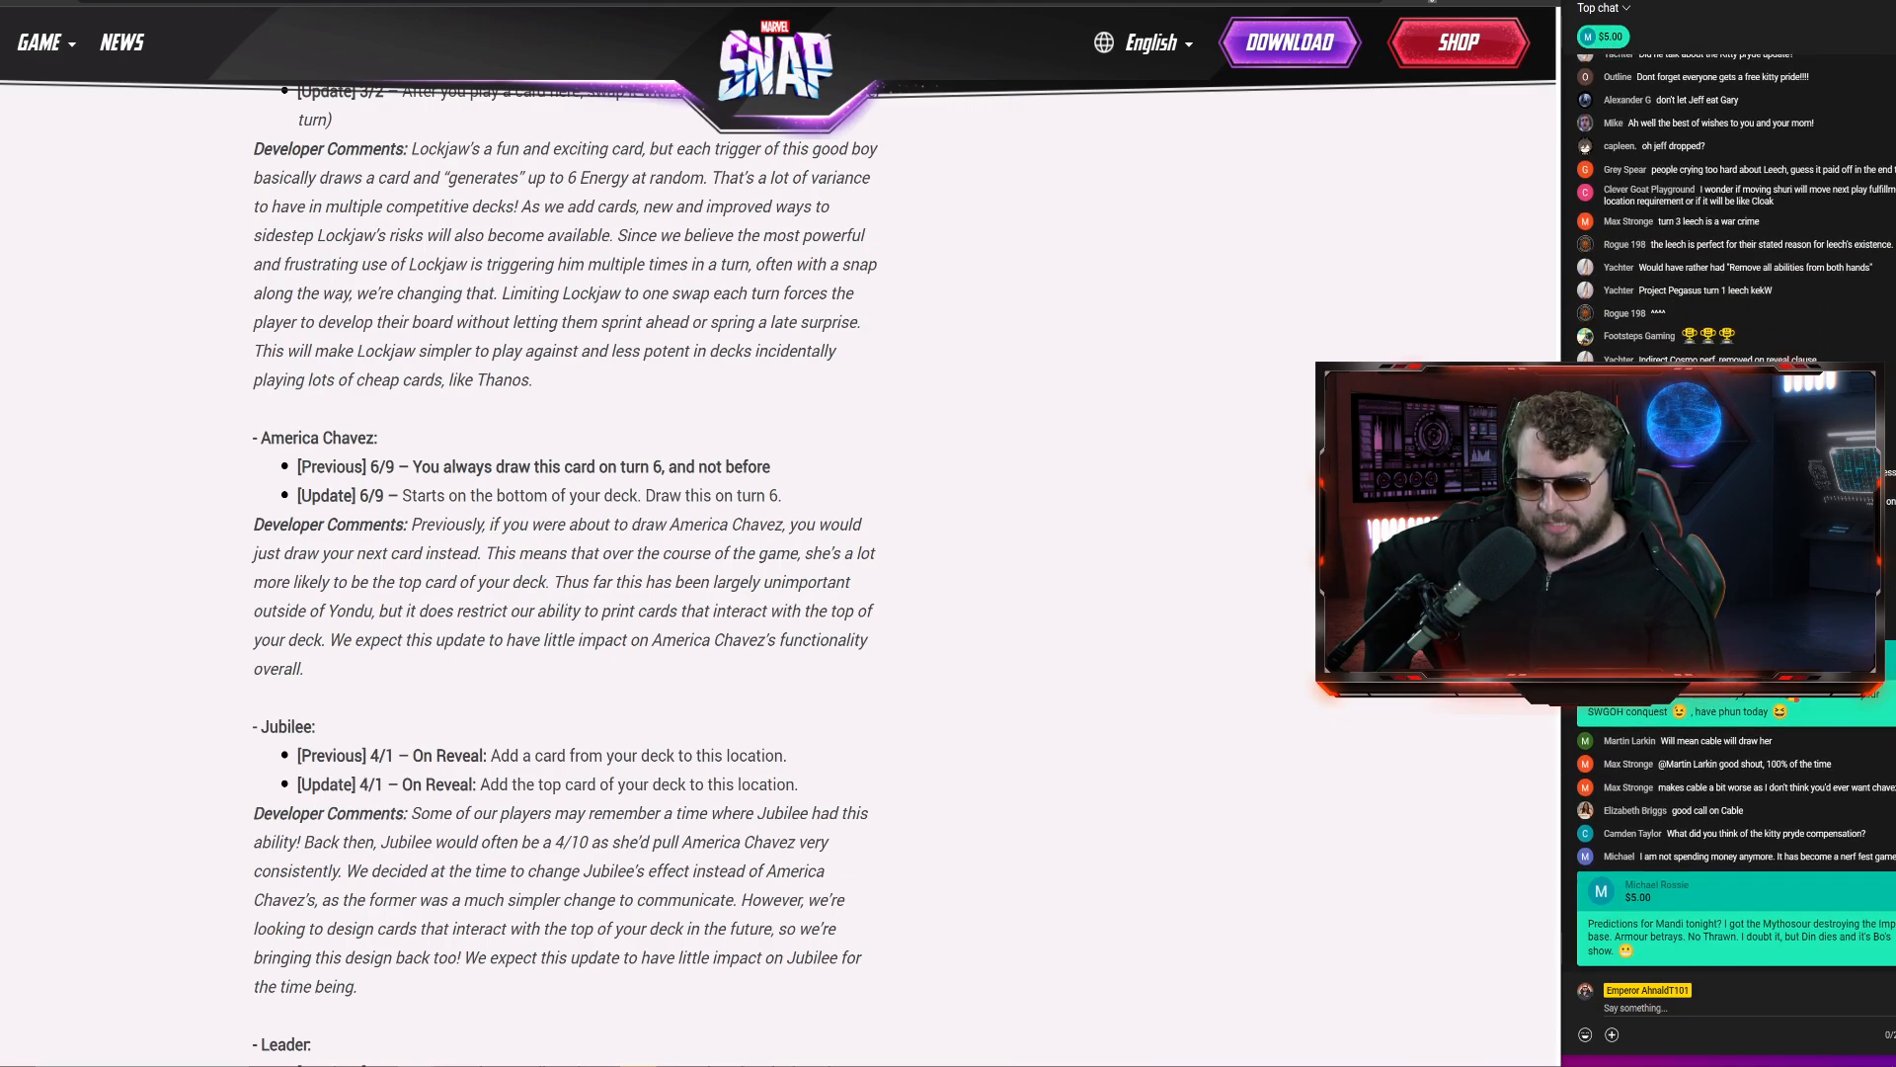
drag(368, 553, 302, 669)
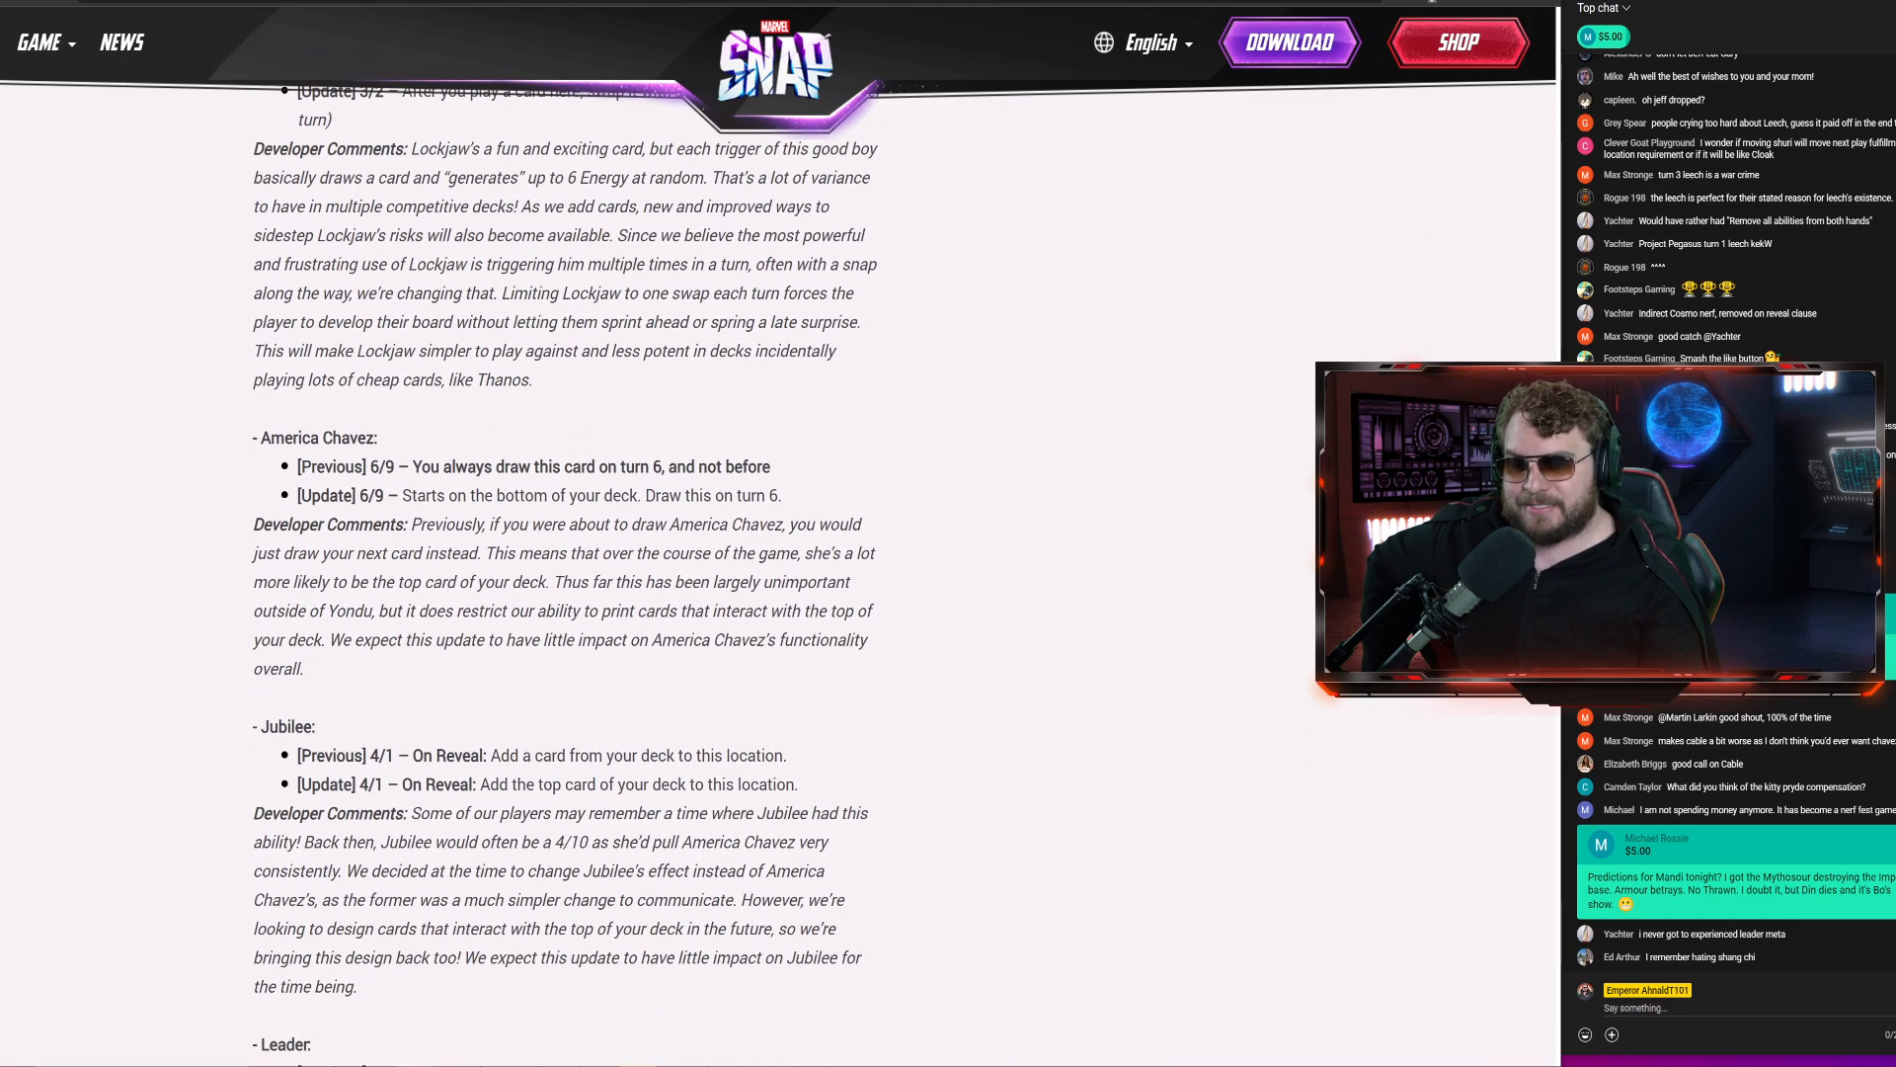
scroll(down, 3)
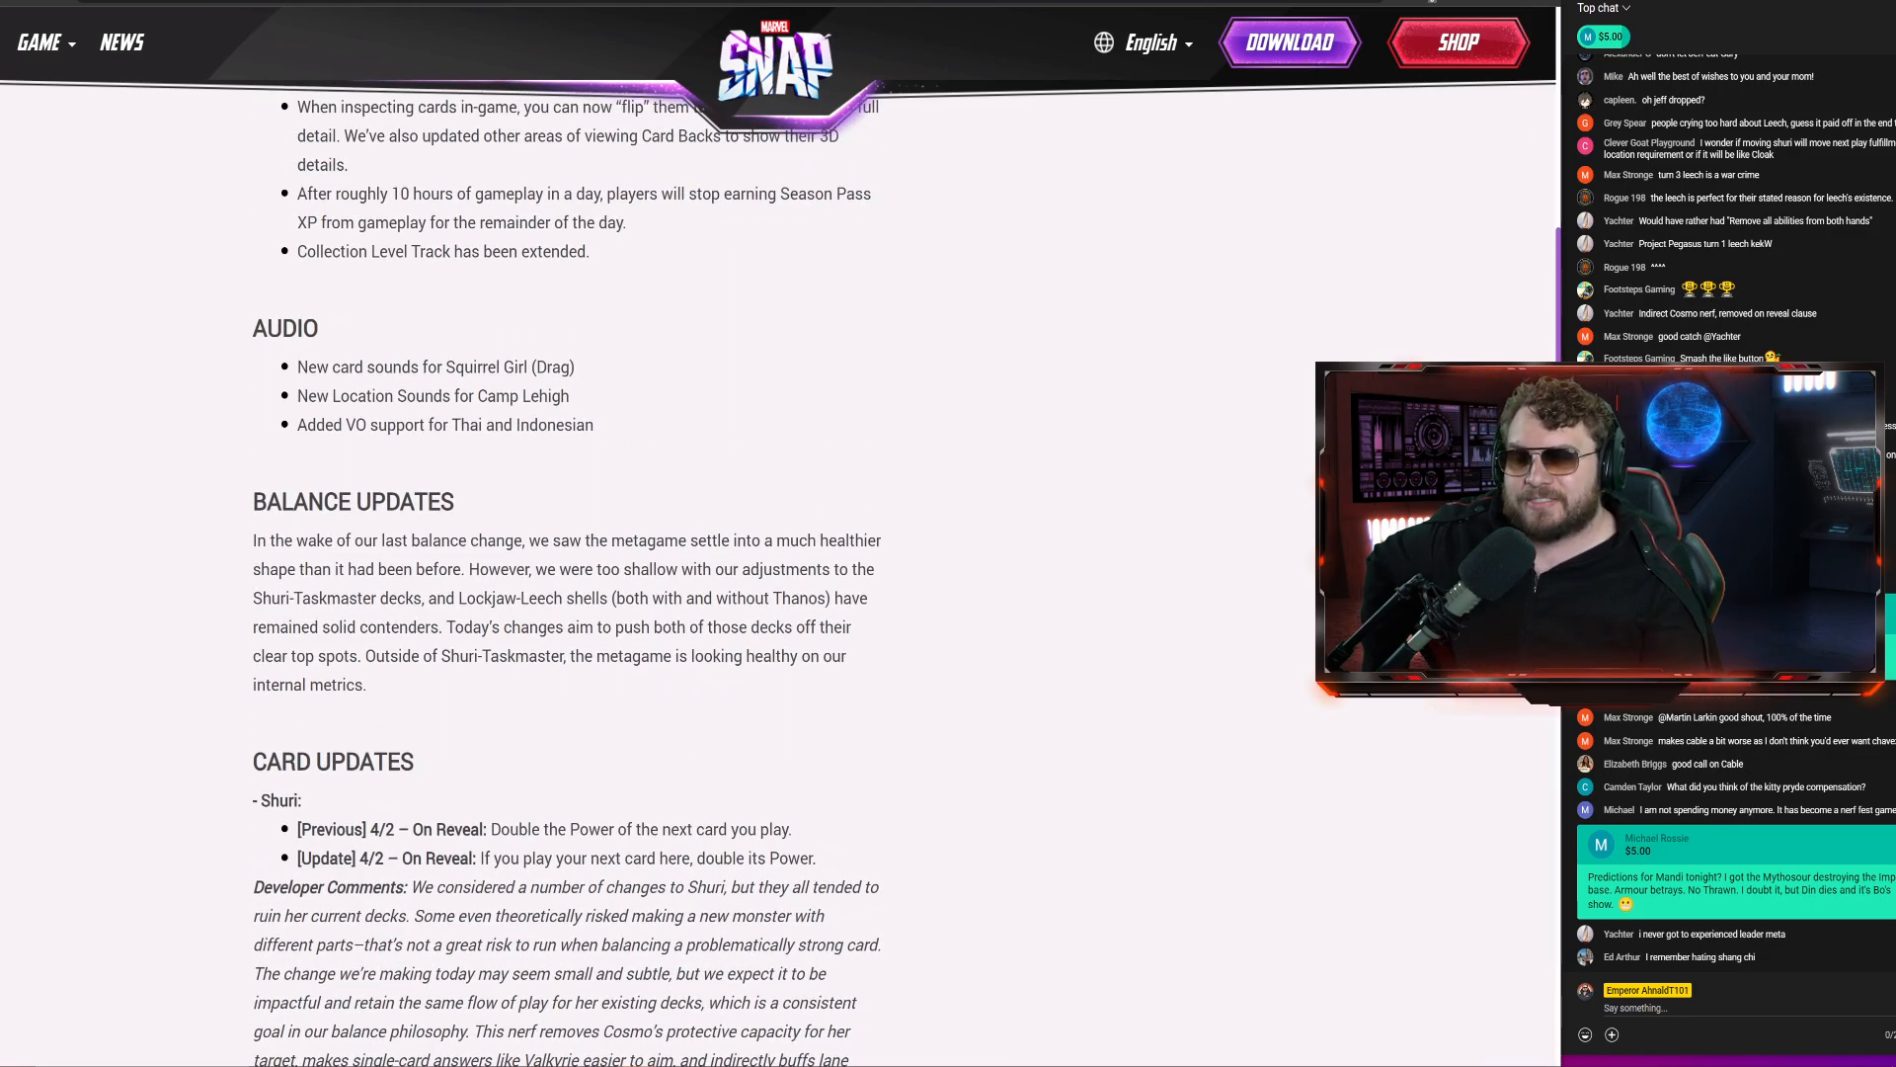
Scroll so the Card Updates heading with Shuri's and Leech's full changes fills the page
scroll(down, 3)
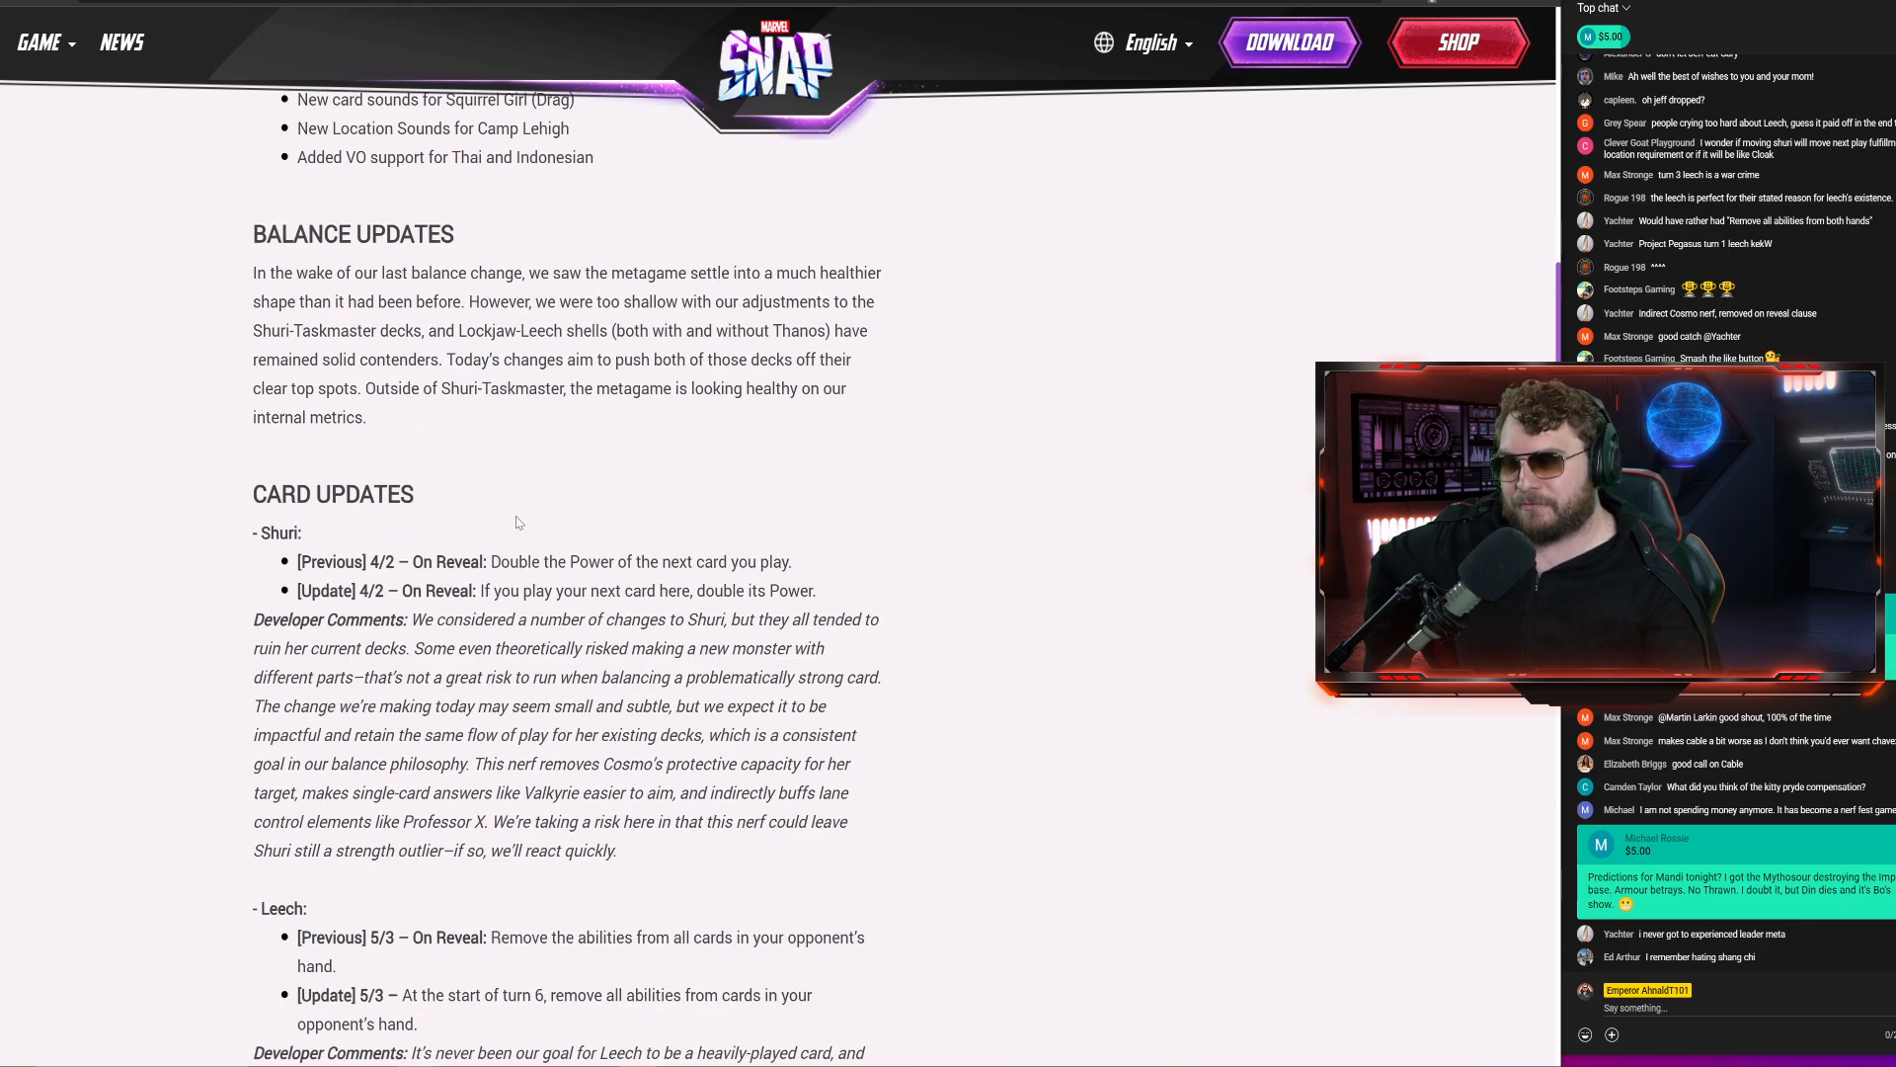
scroll(down, 3)
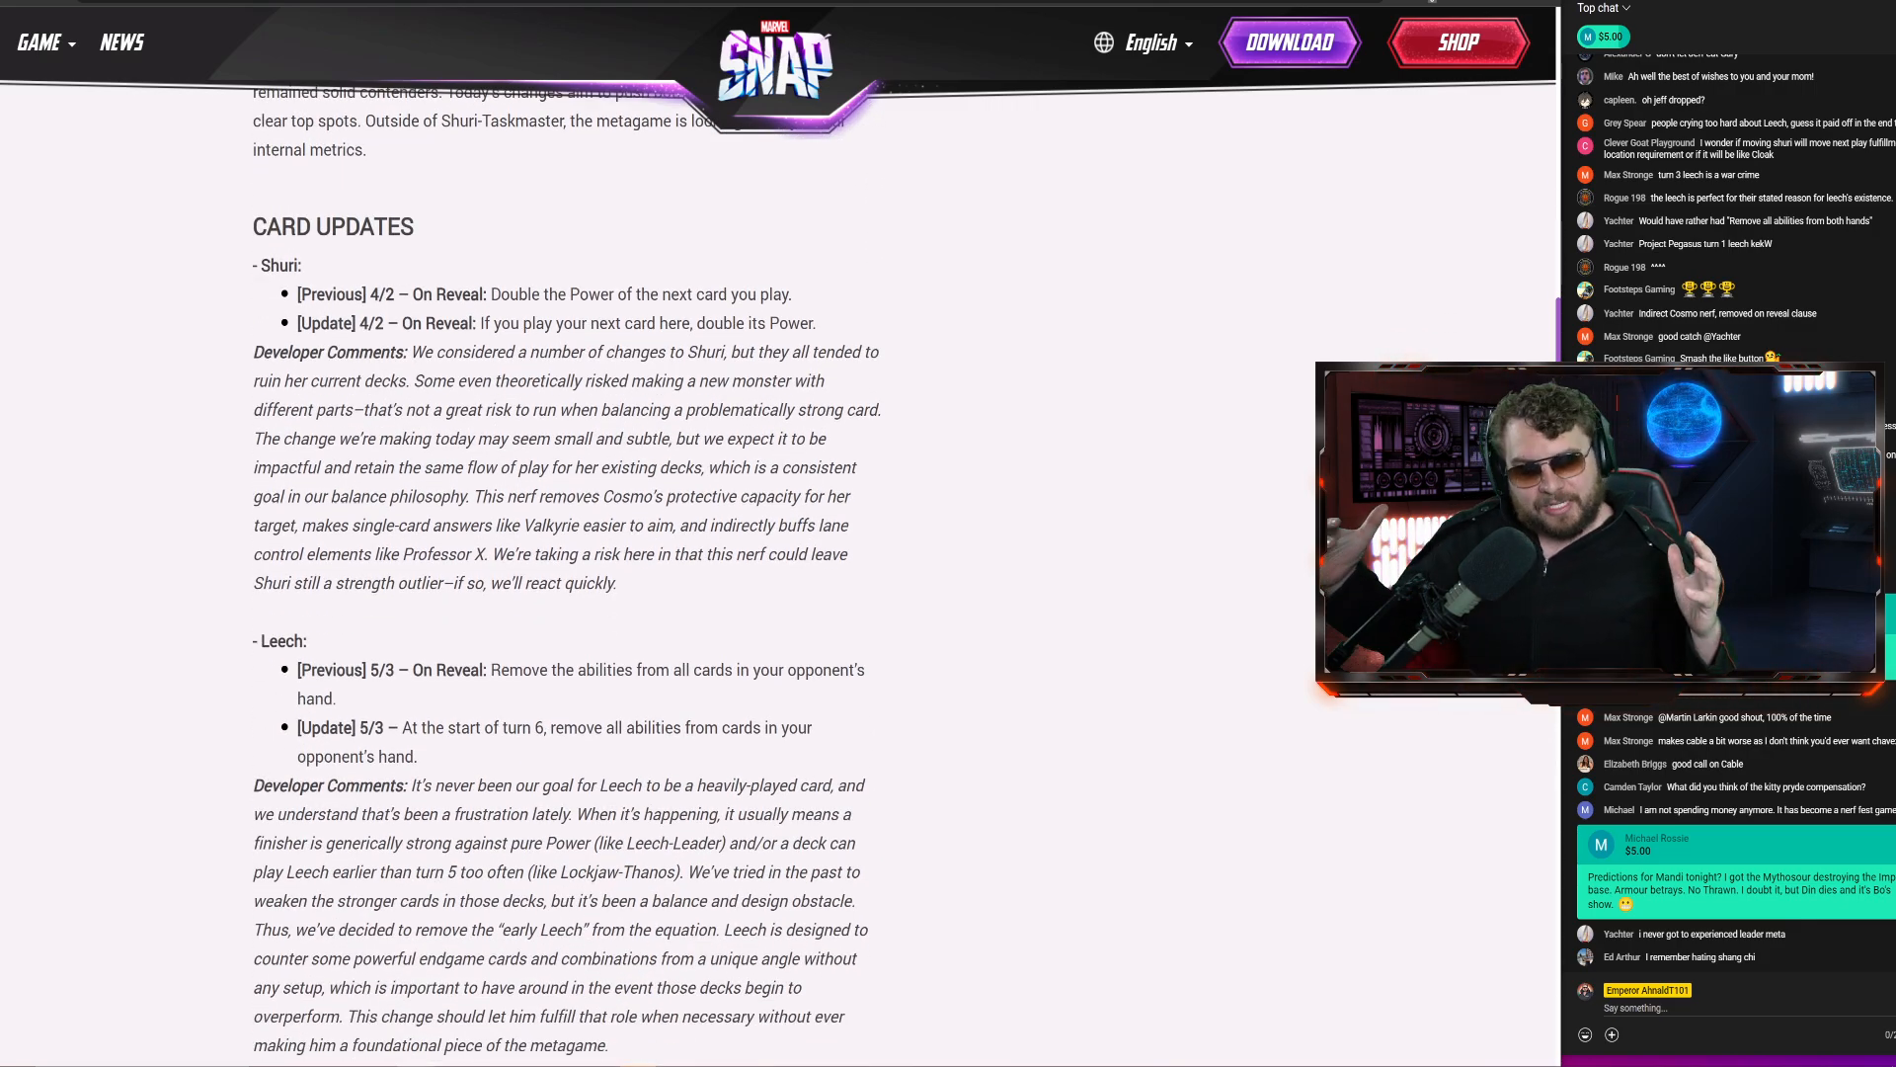
scroll(down, 3)
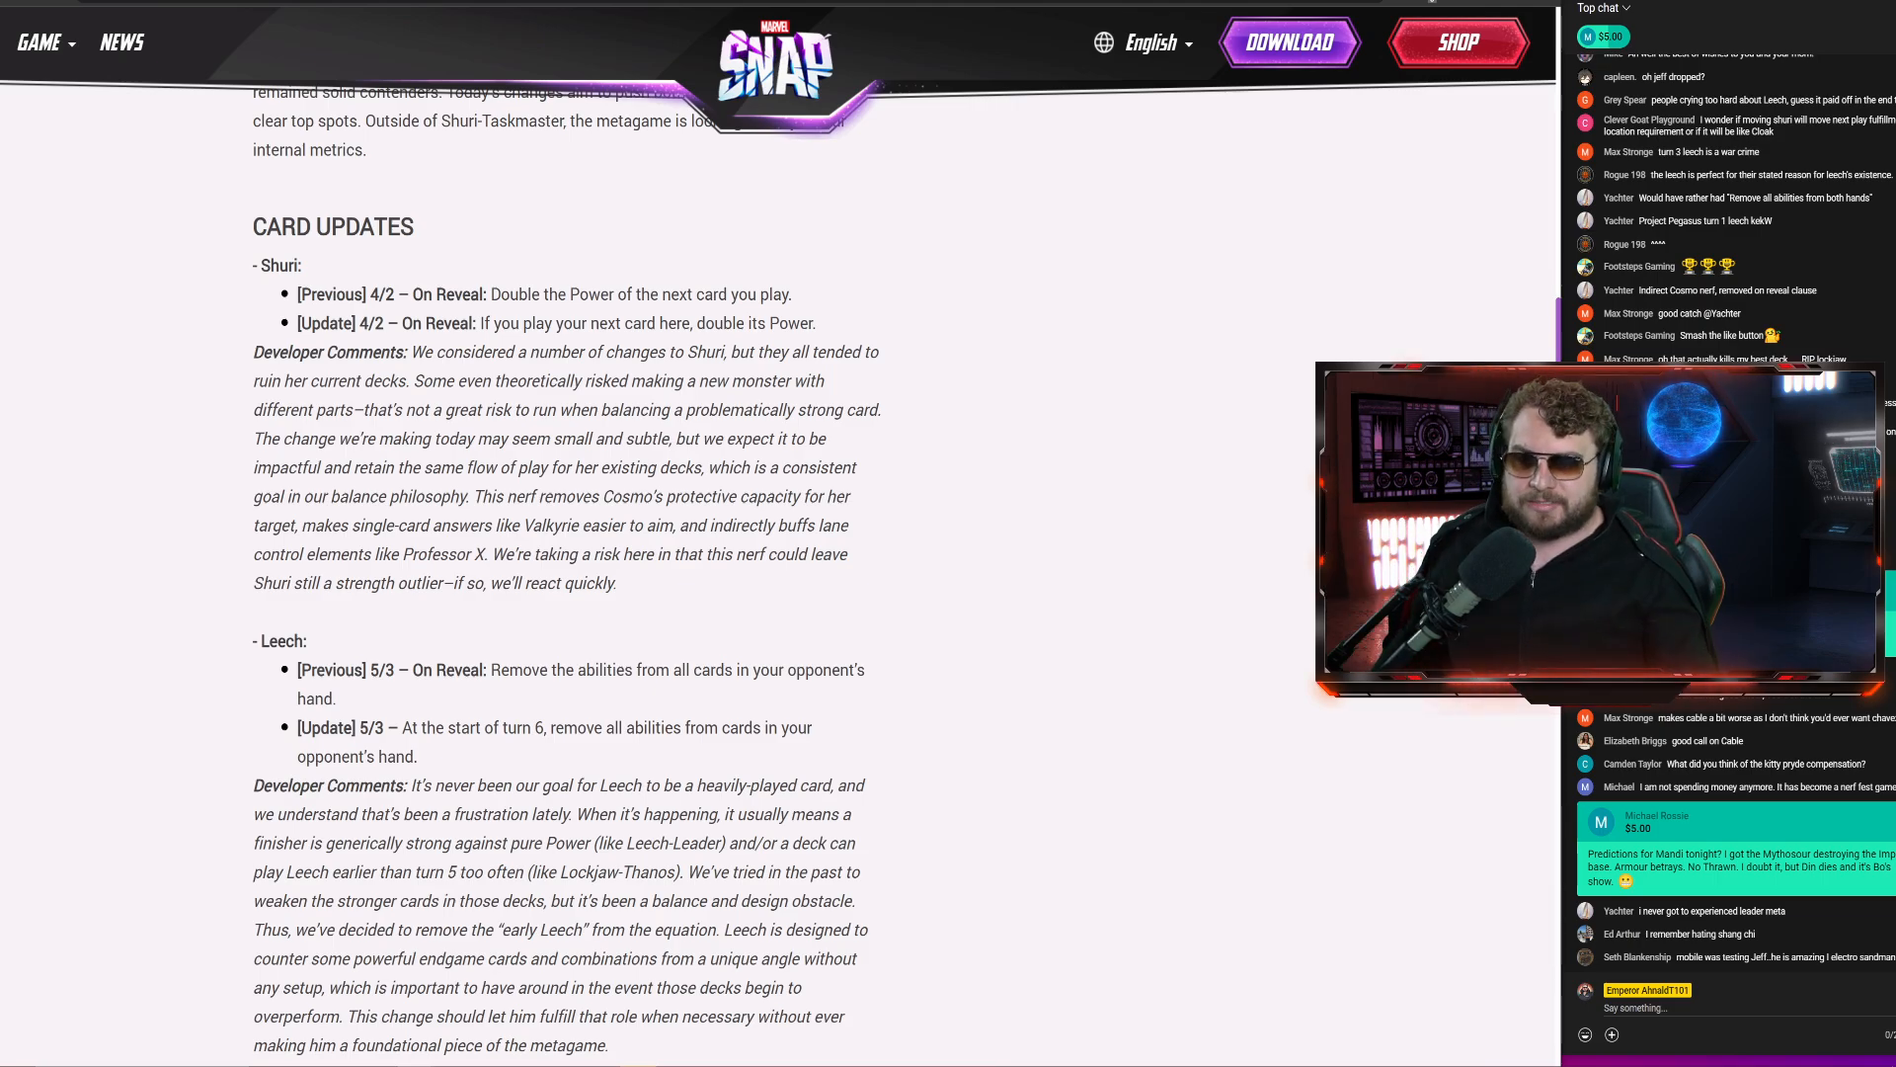
Scroll past Leader, return to Leech and highlight the start of its card update text
scroll(down, 3)
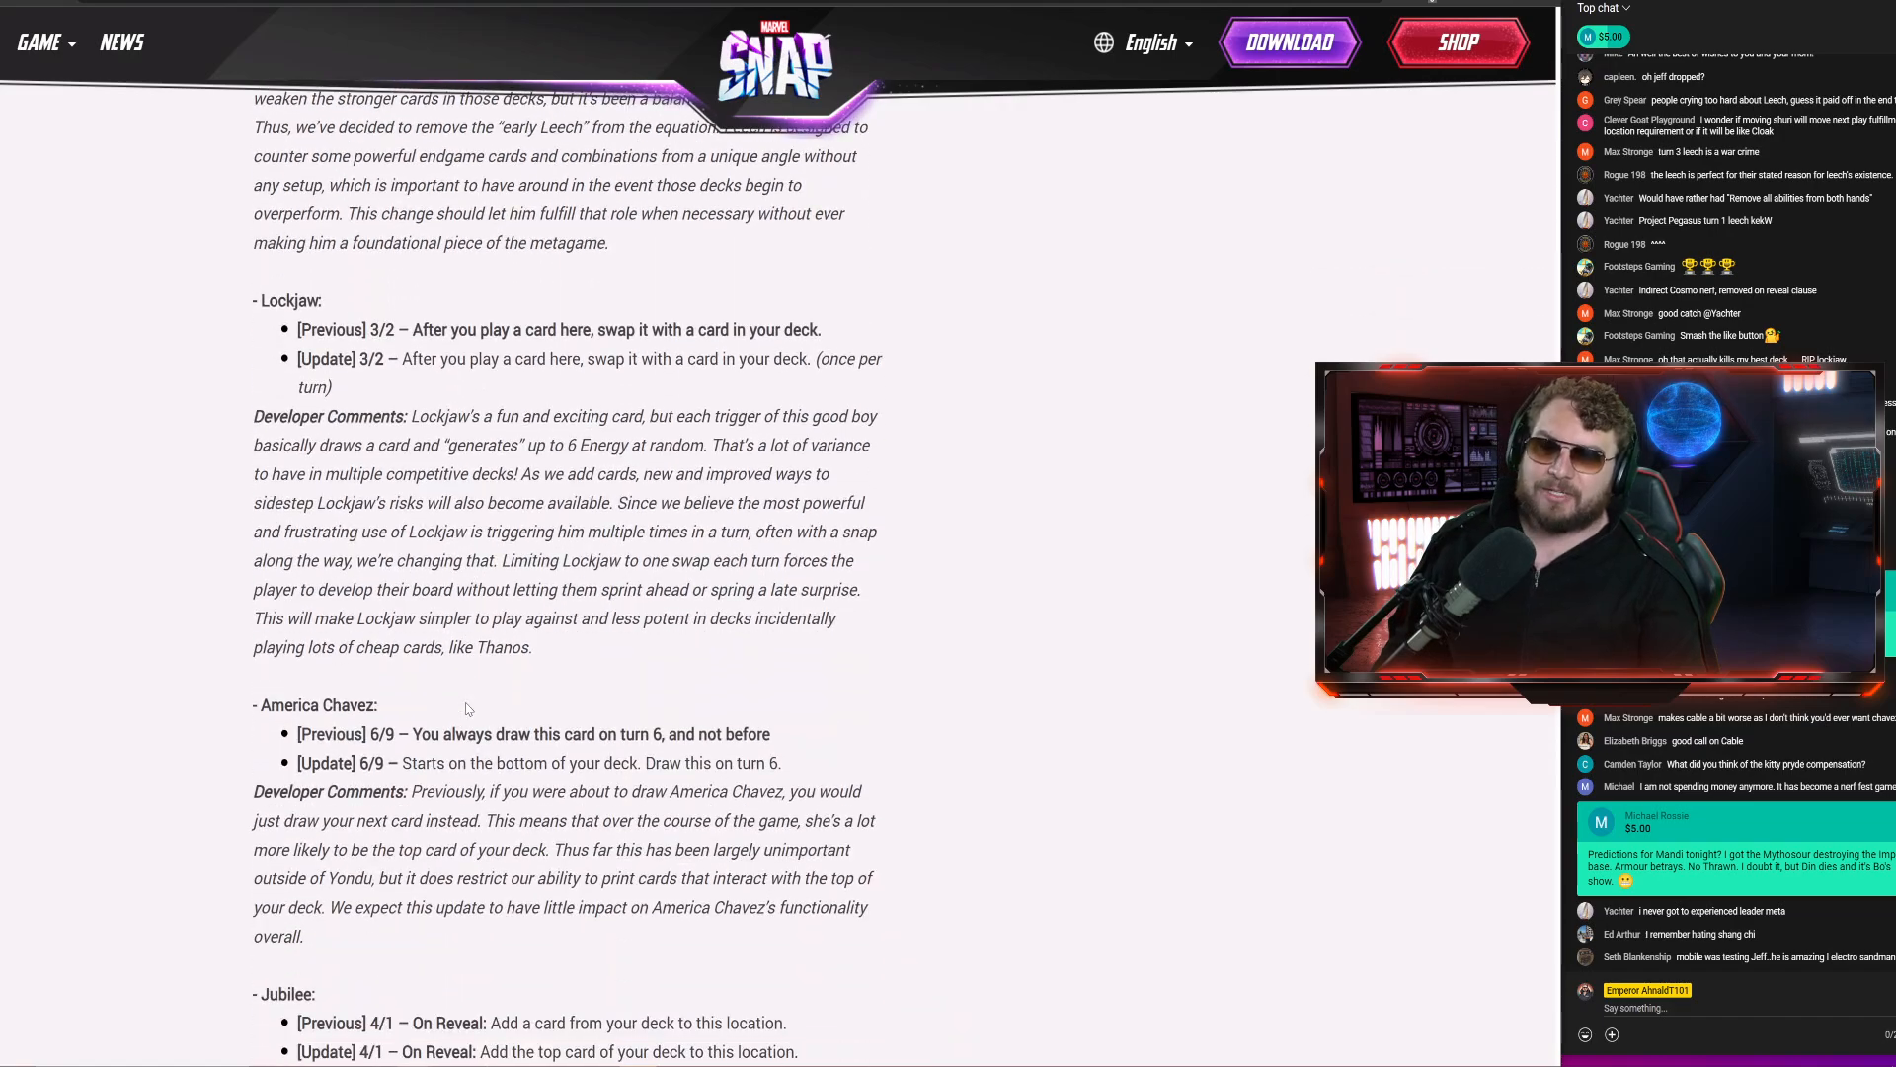
scroll(down, 3)
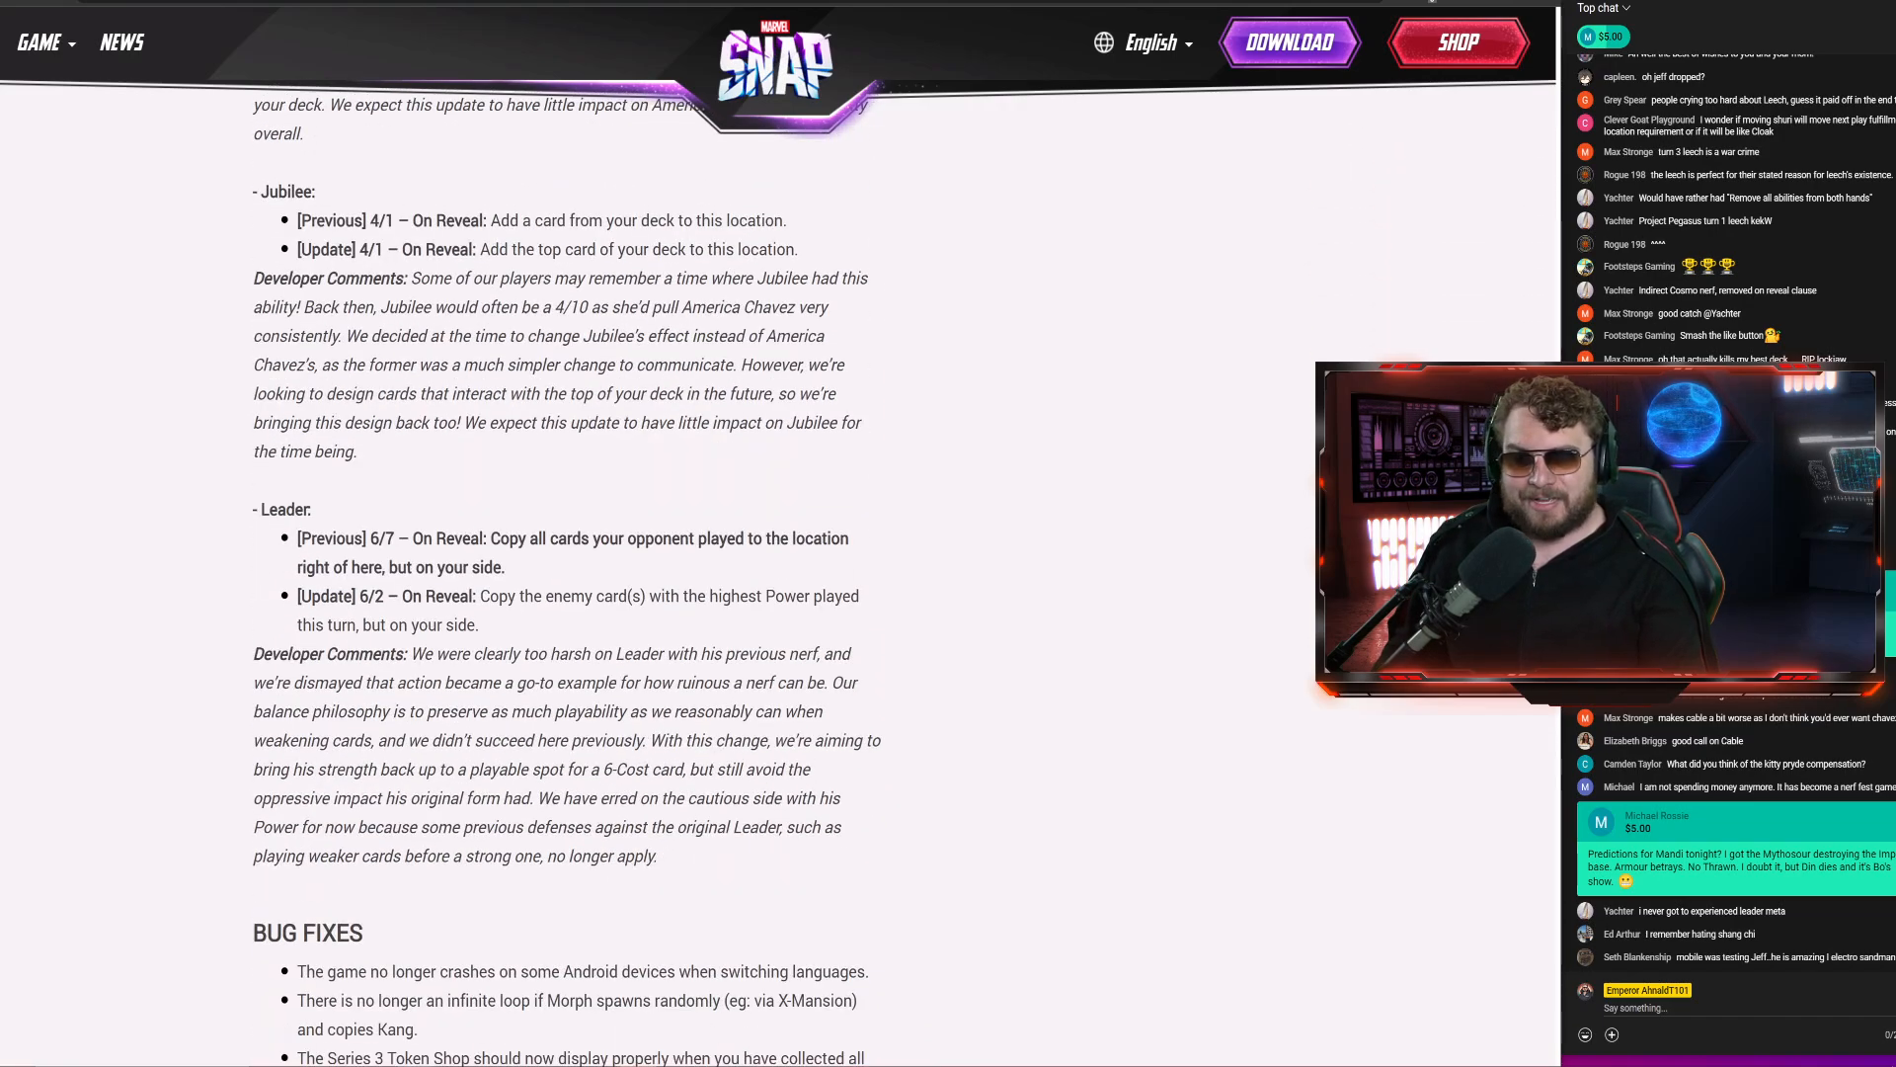
scroll(up, 3)
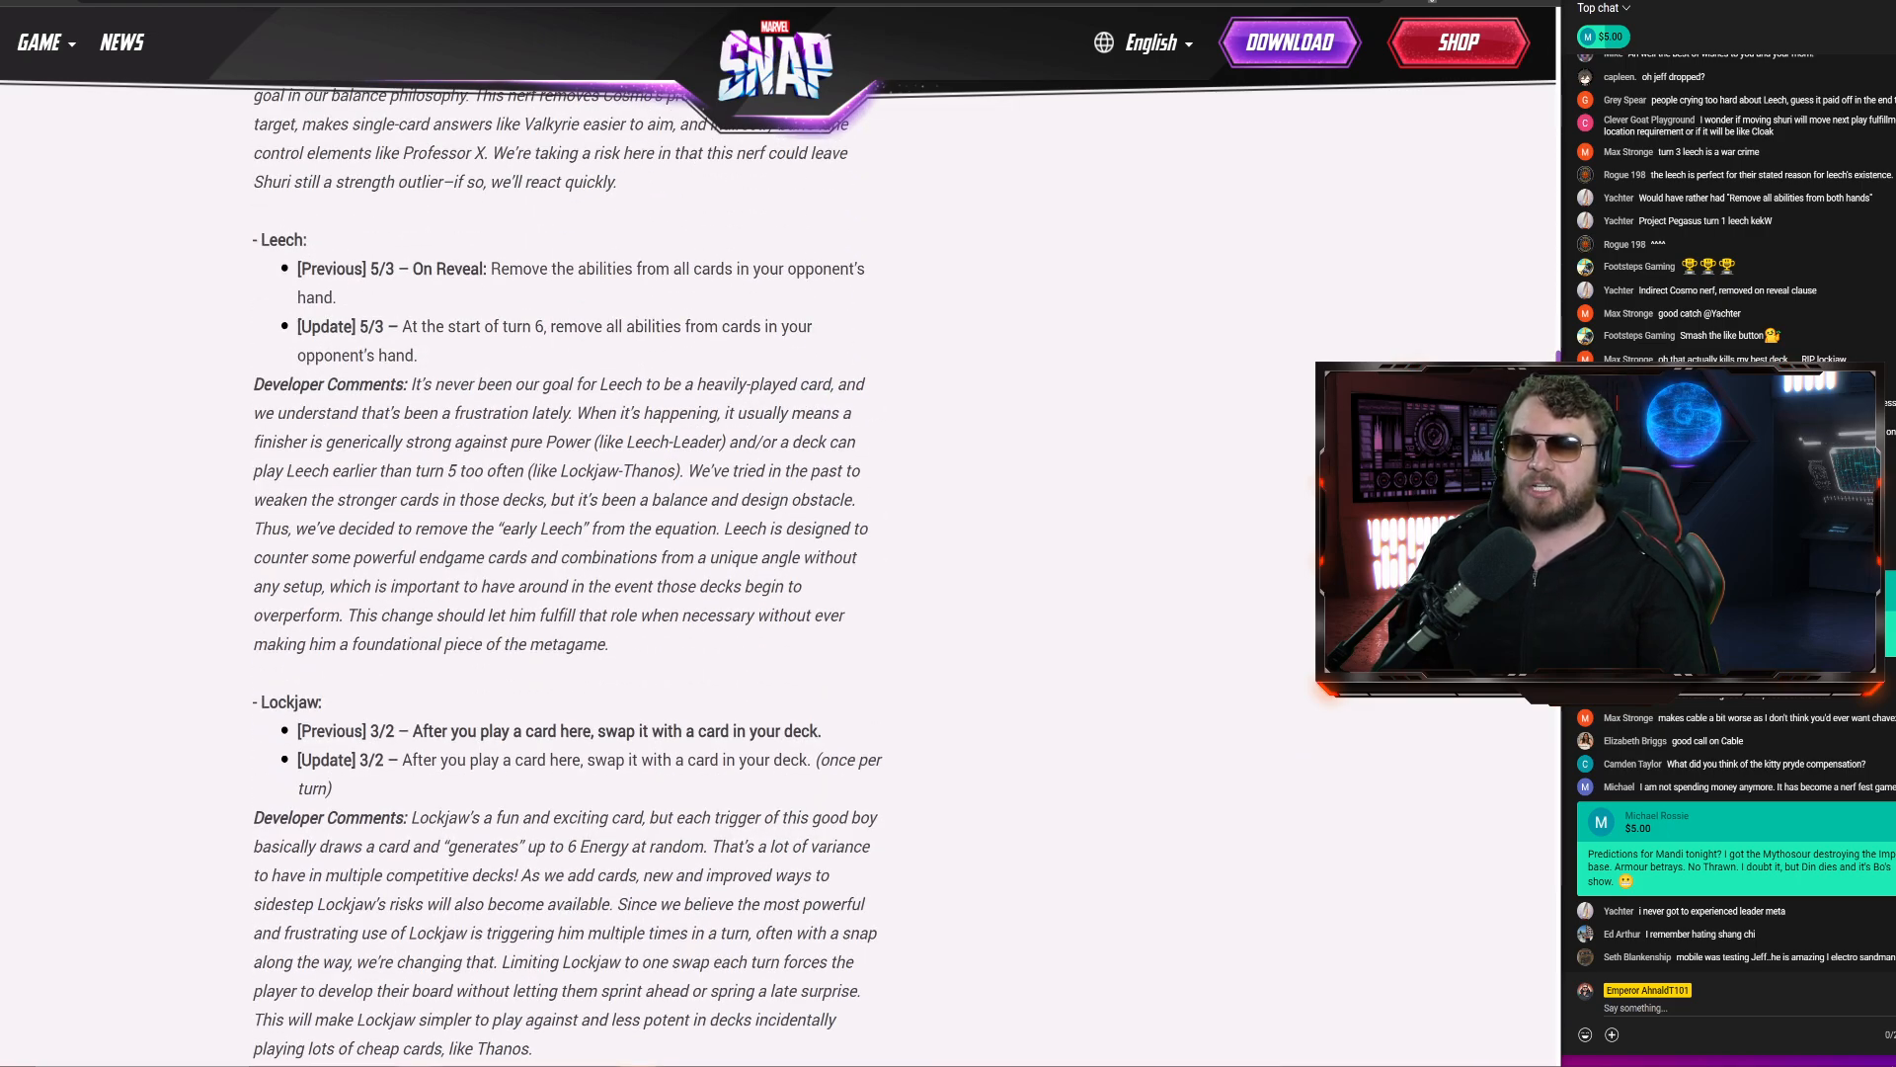
drag(263, 238, 572, 268)
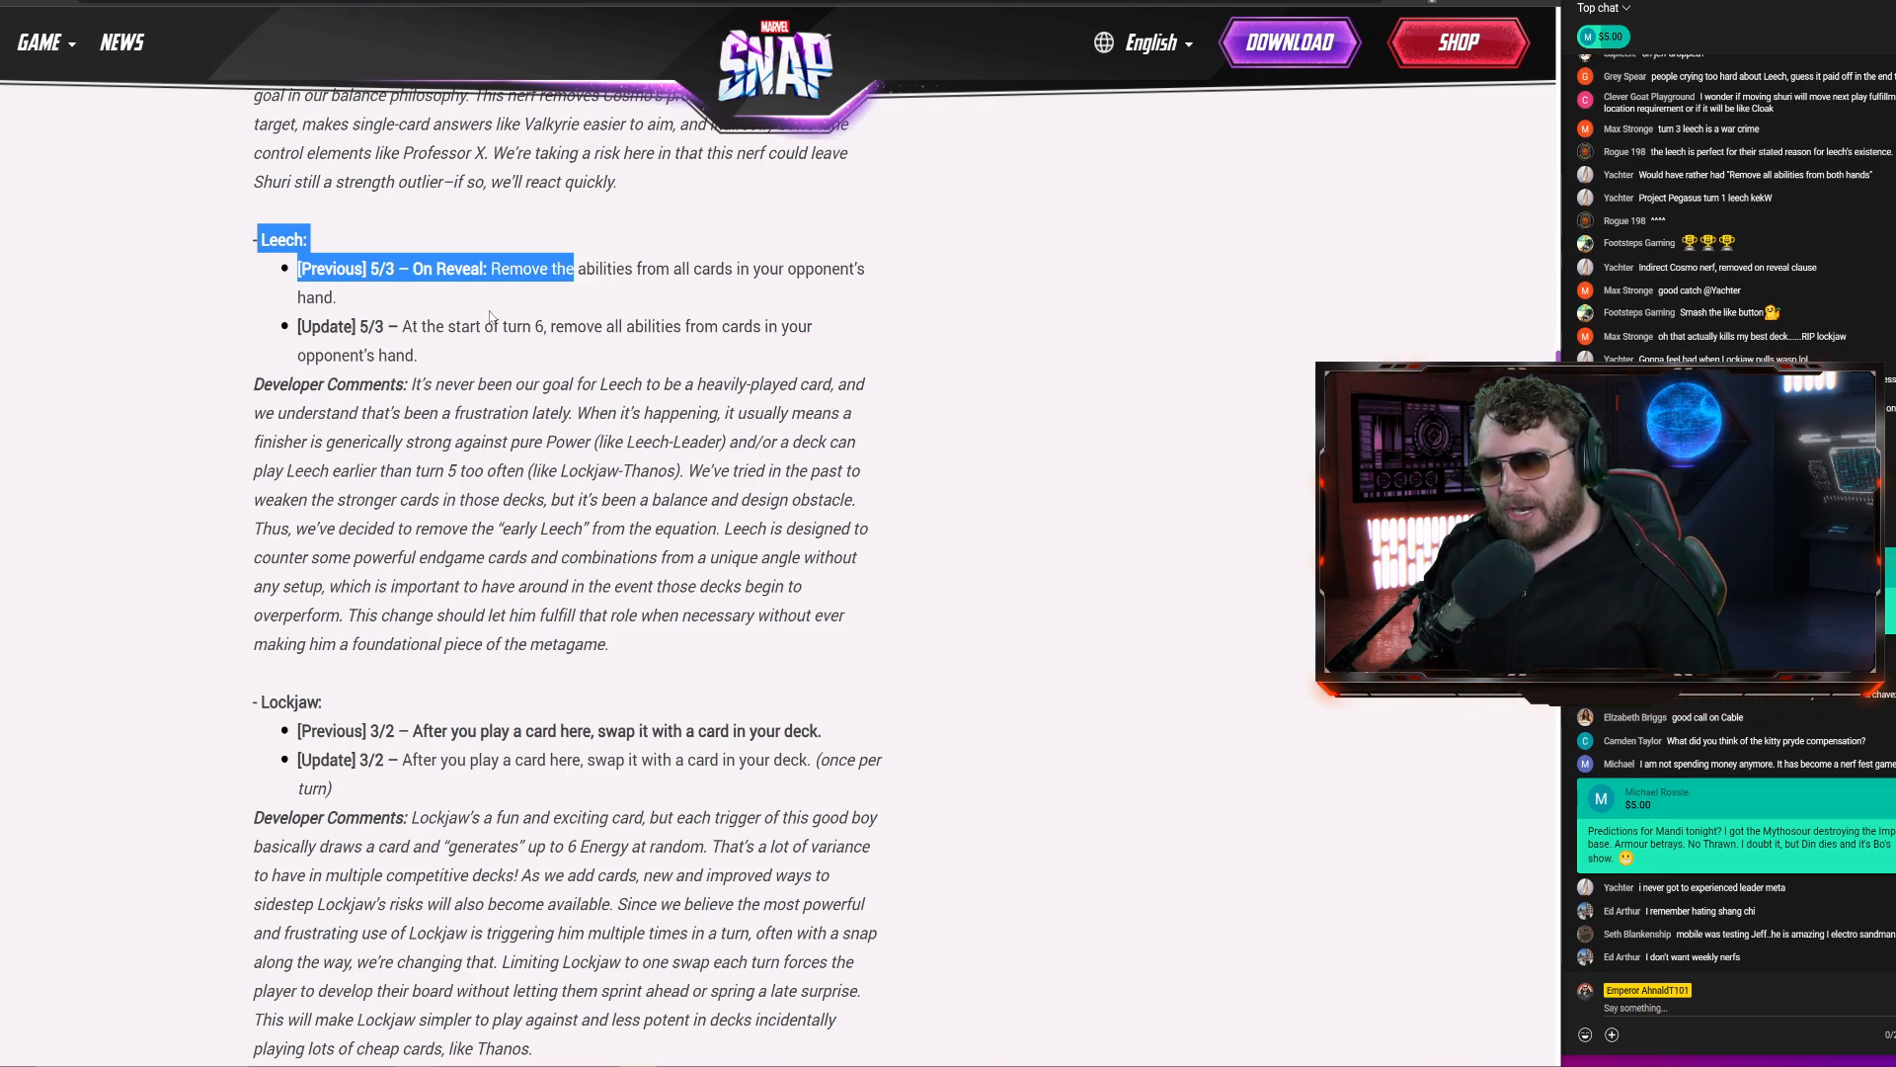
Scroll down to Lockjaw's changes with America Chavez's and Jubilee's updates below
scroll(down, 3)
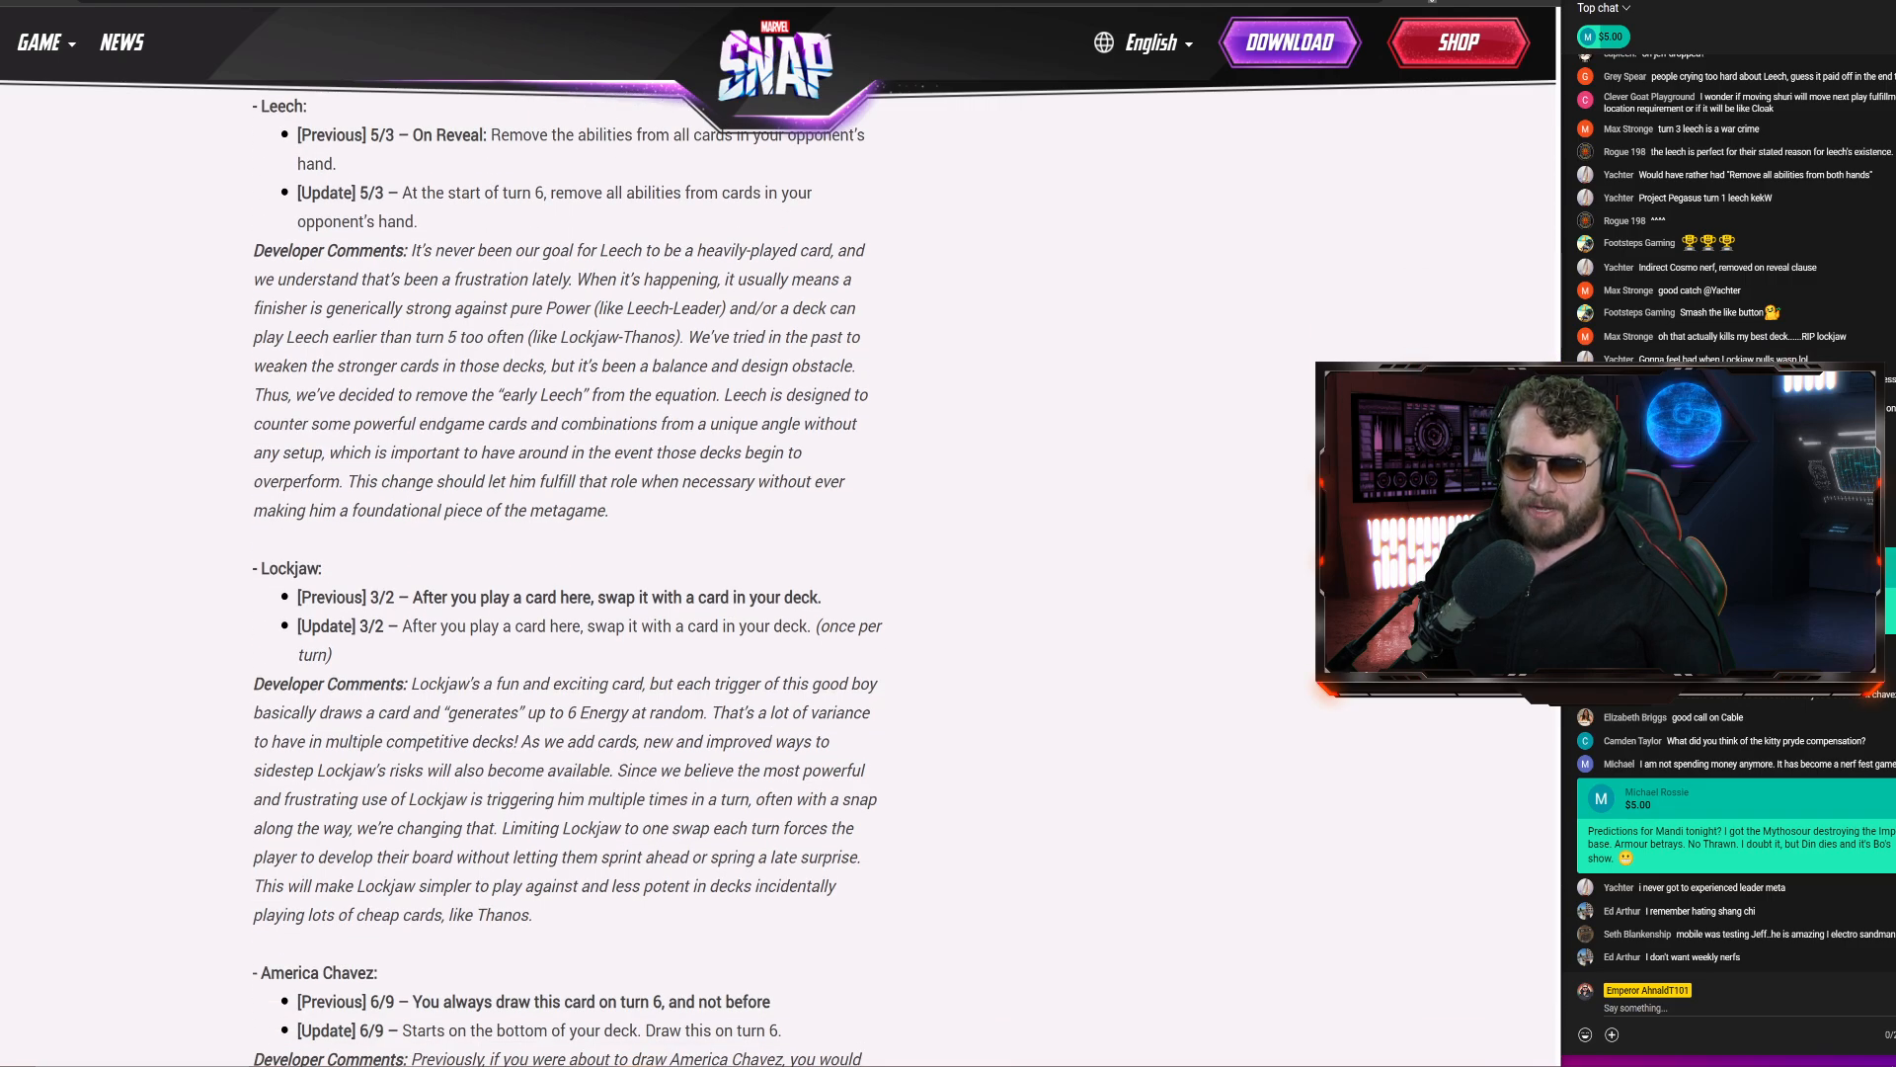
scroll(down, 3)
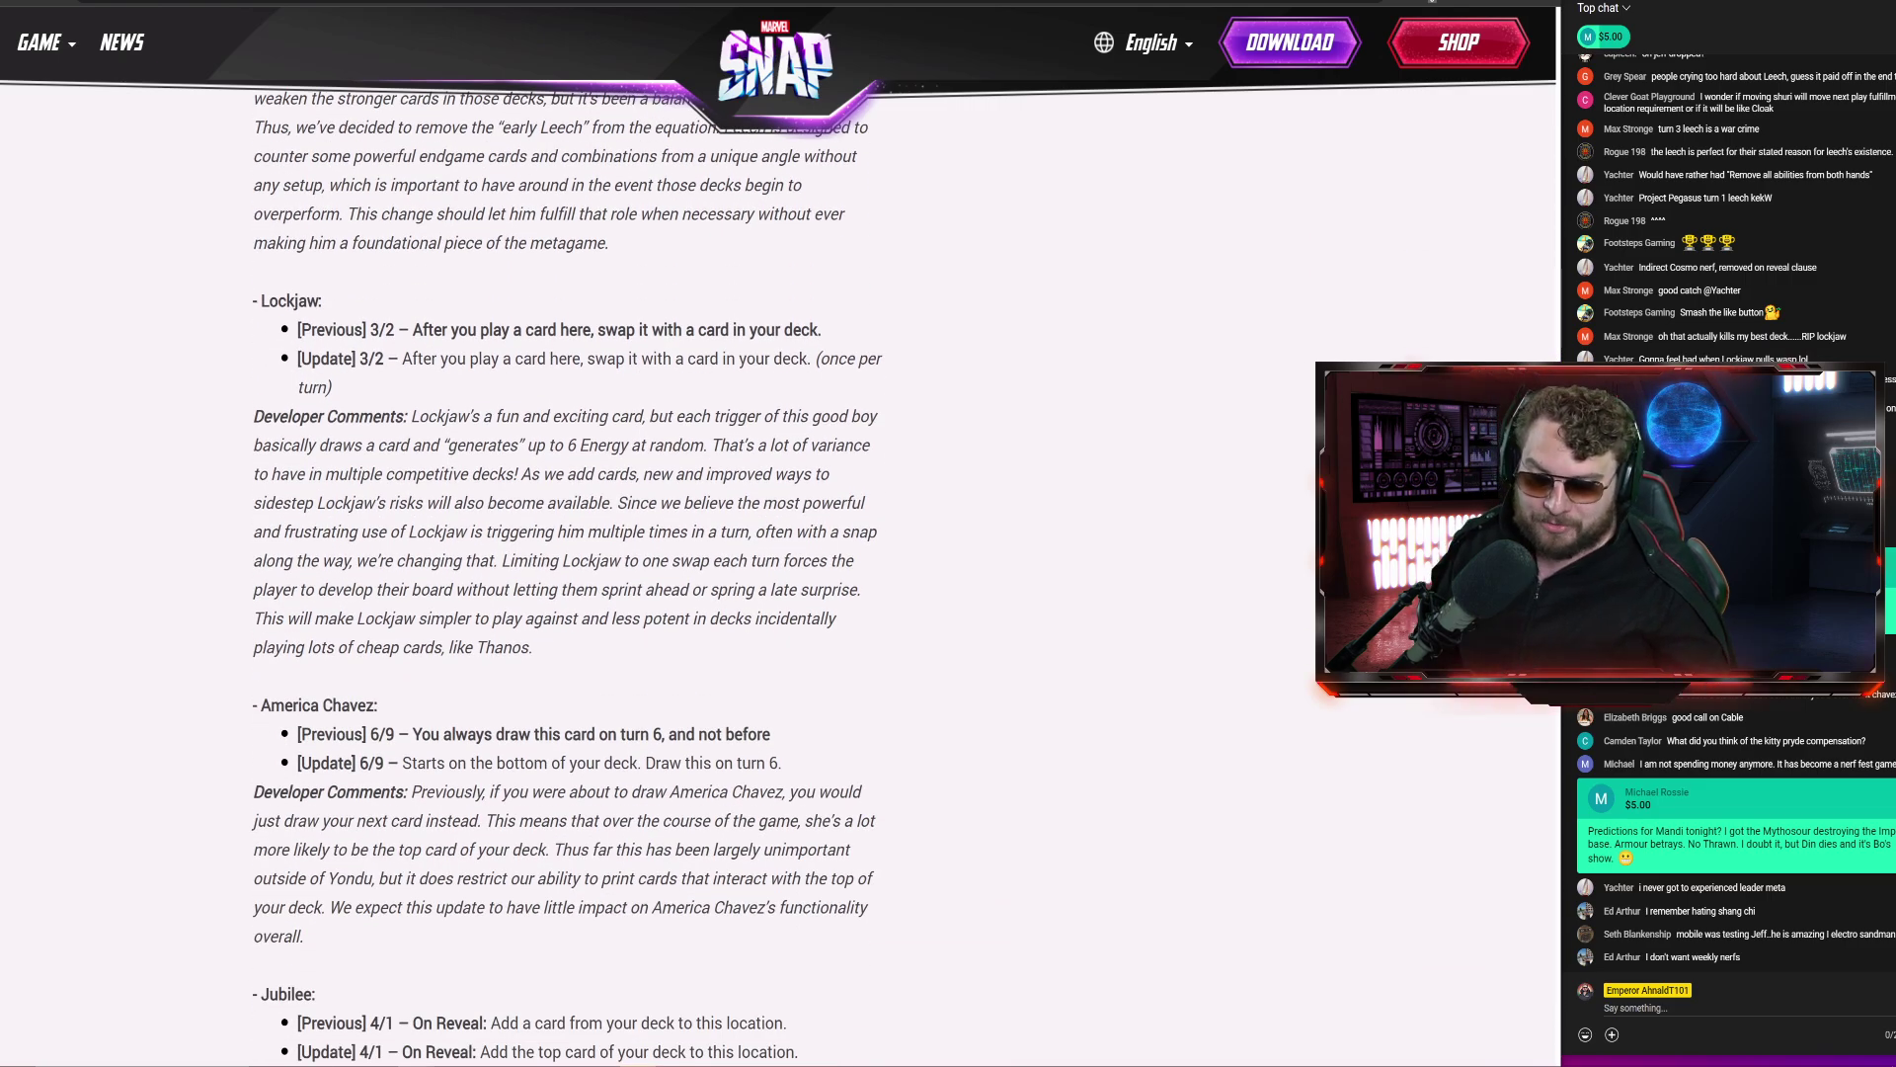